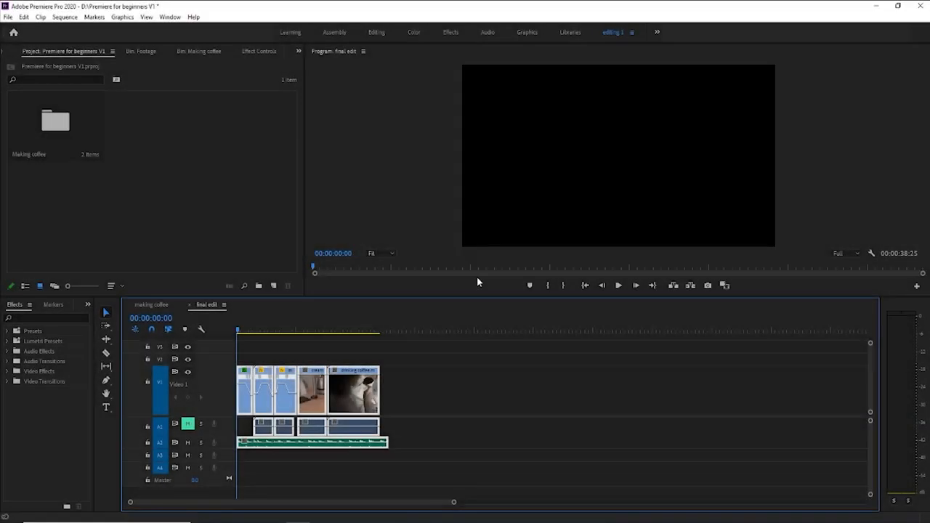
mouse_move(491, 268)
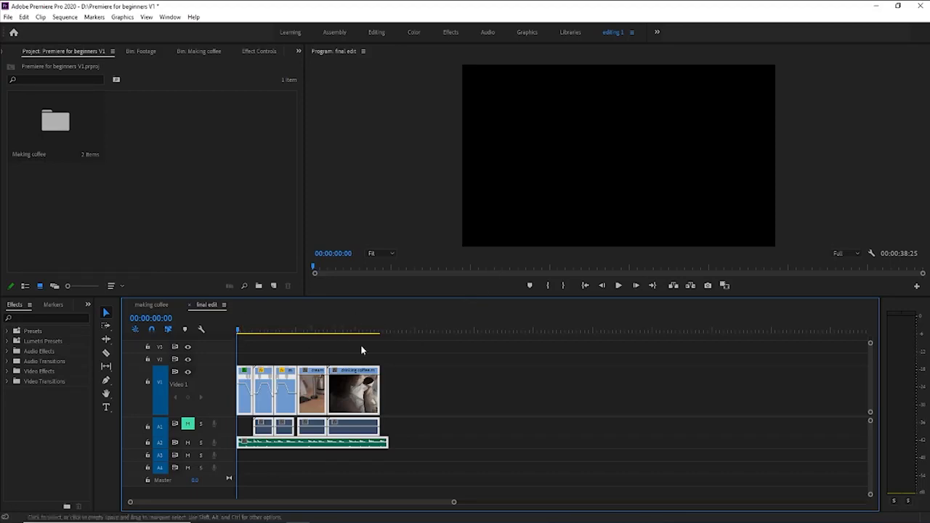
mouse_move(287, 337)
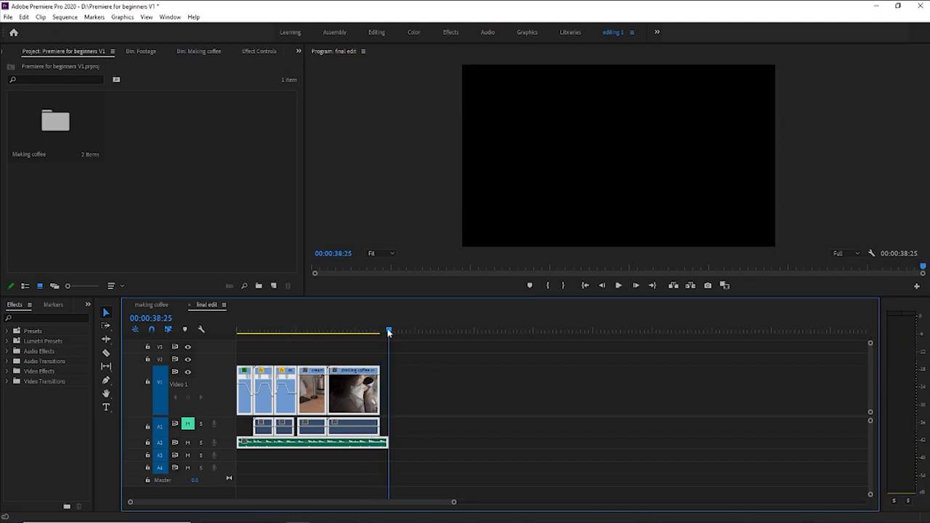
- Preview the edit and park on the coffee-pouring shot
click(253, 331)
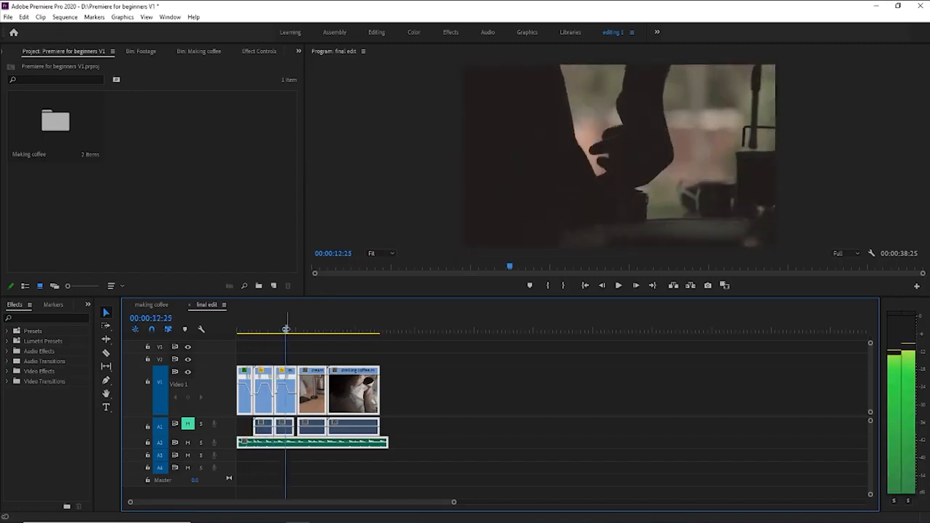
drag(285, 328, 283, 328)
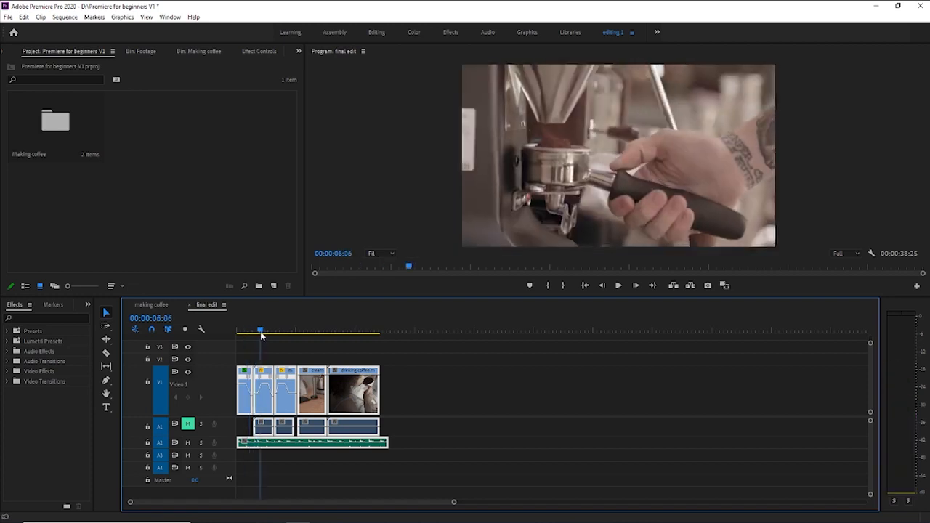
click(279, 329)
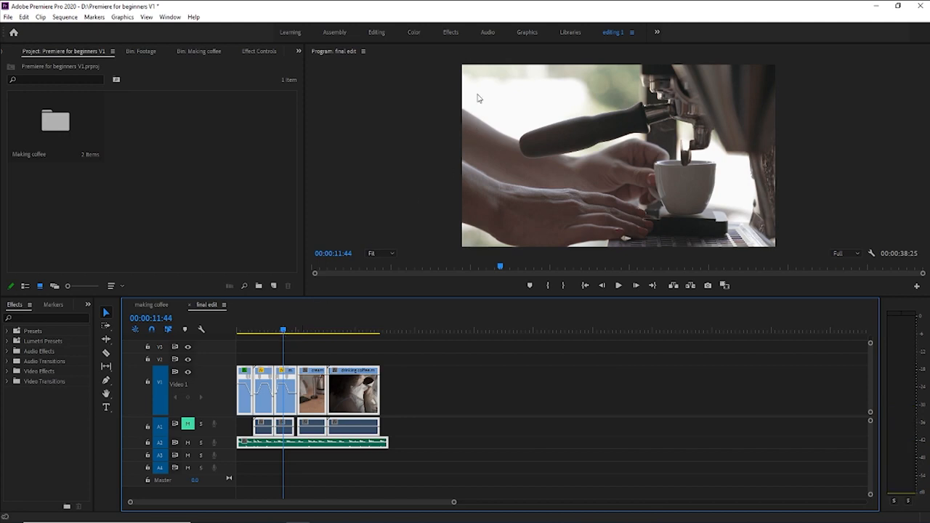
mouse_move(412, 34)
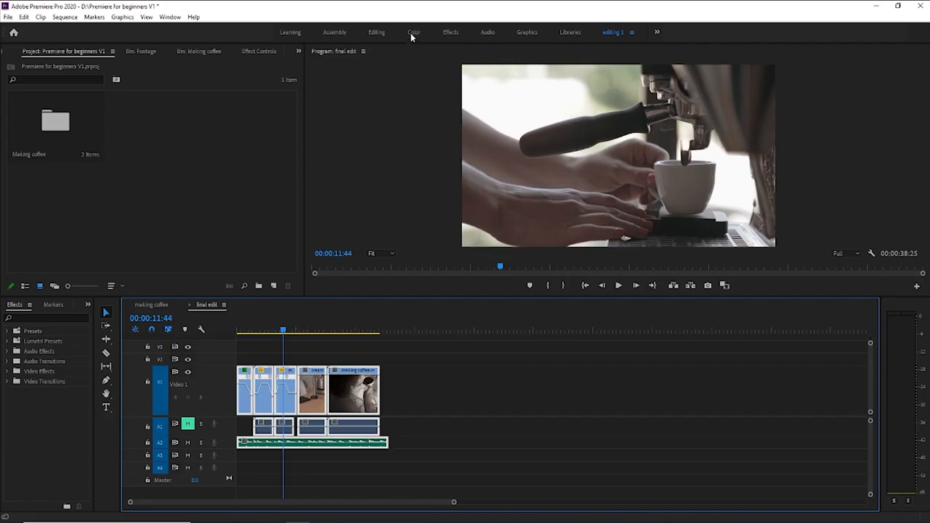
mouse_move(631, 27)
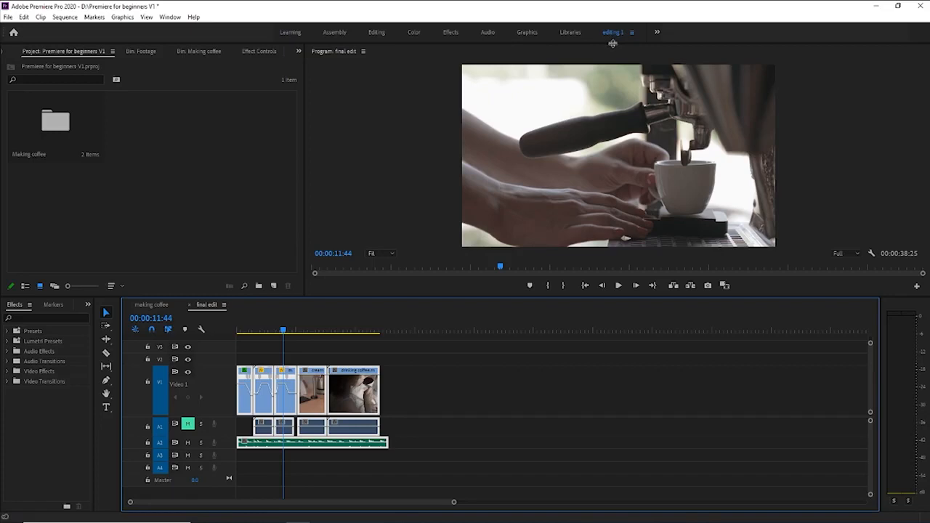
mouse_move(619, 41)
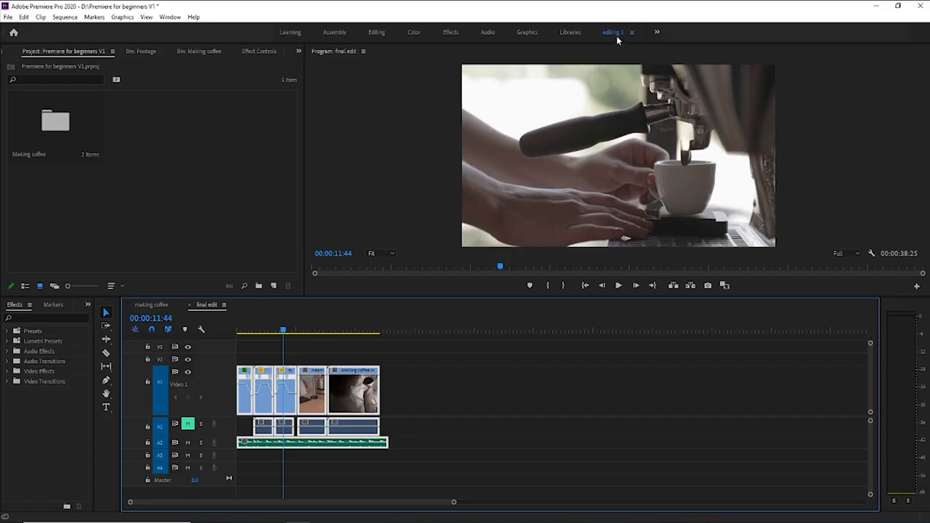
mouse_move(418, 41)
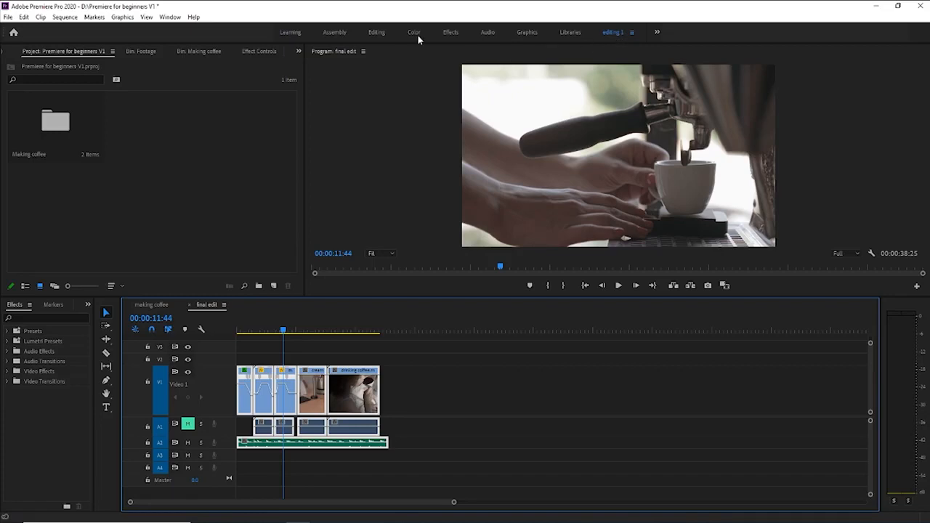
mouse_move(413, 38)
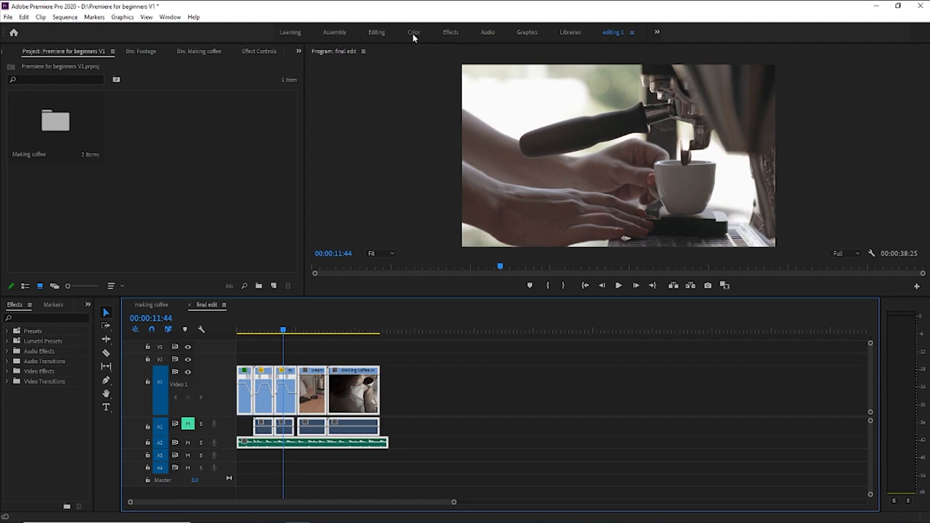
- Switch to the Color workspace and search Effects for 'bright' to reveal Brightness & Contrast
click(411, 32)
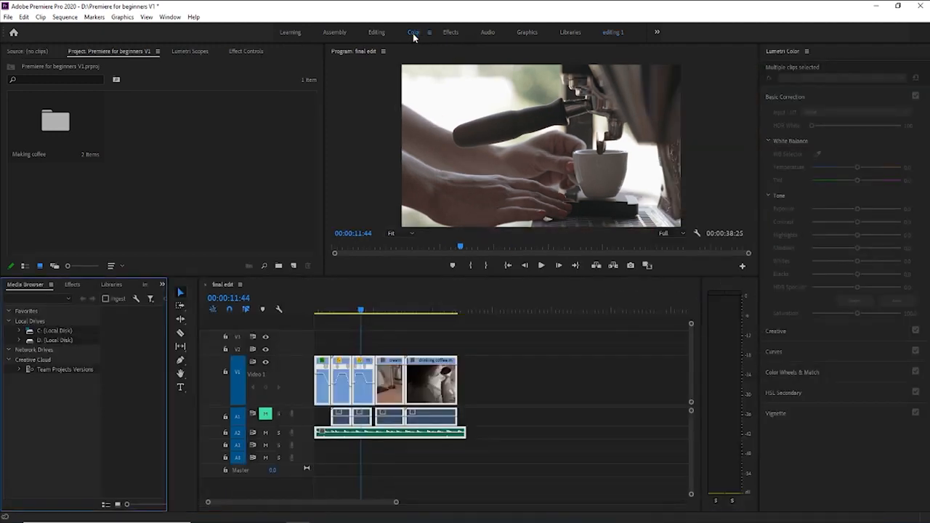
mouse_move(414, 40)
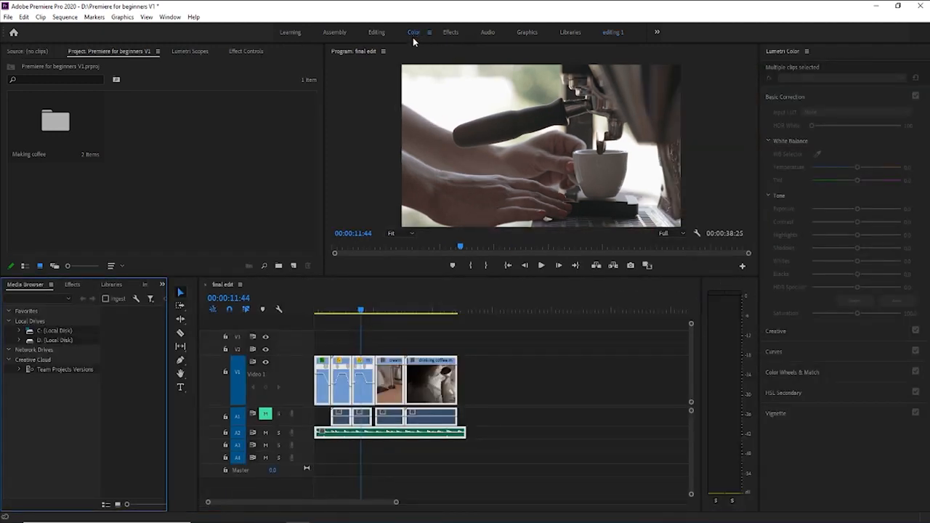
click(73, 283)
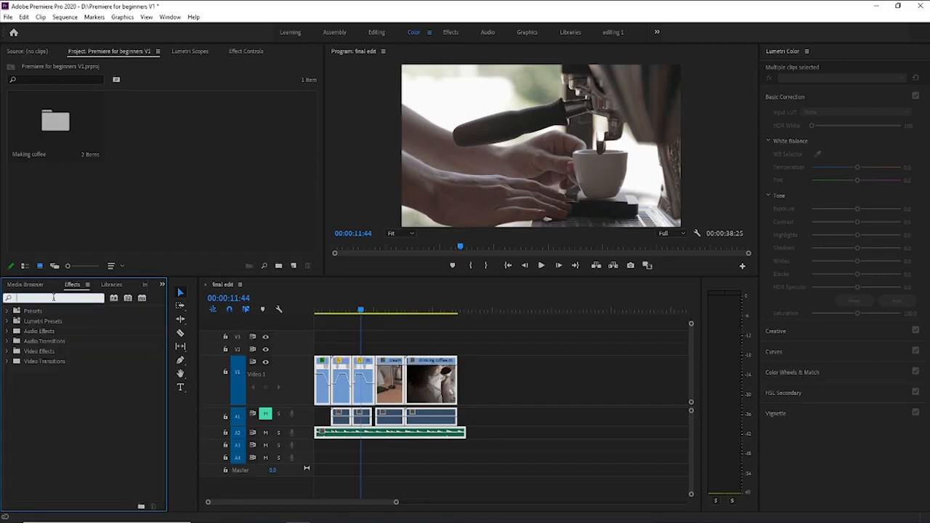
text(bright)
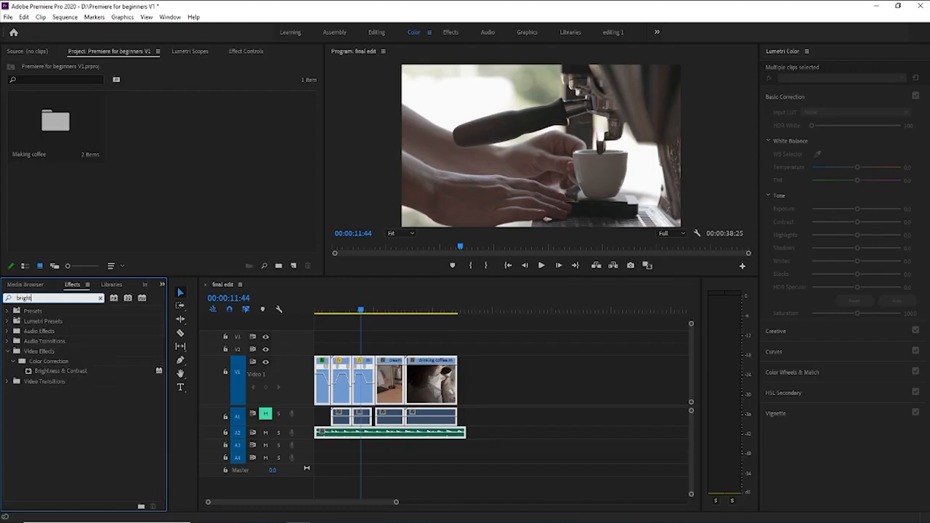
click(98, 298)
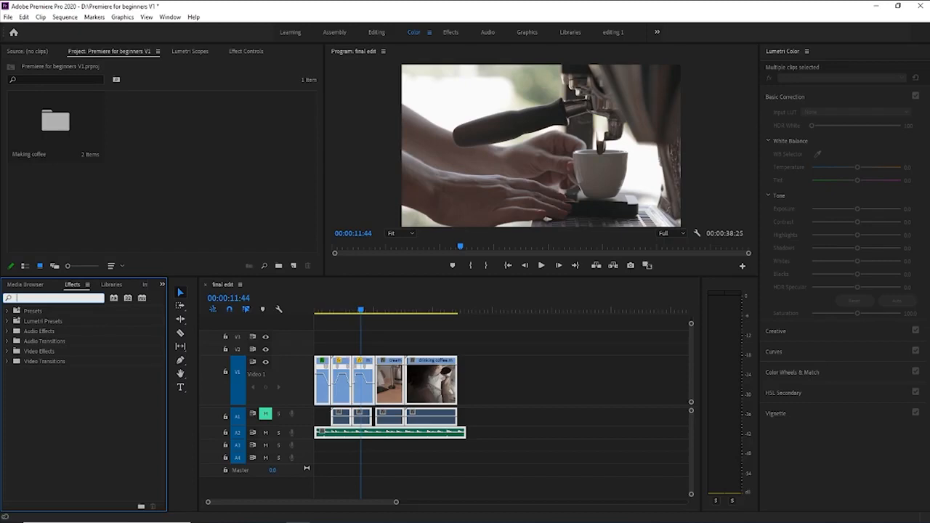
- Show the Lumetri Scopes with waveform and RGB parade for the espresso frame
click(192, 51)
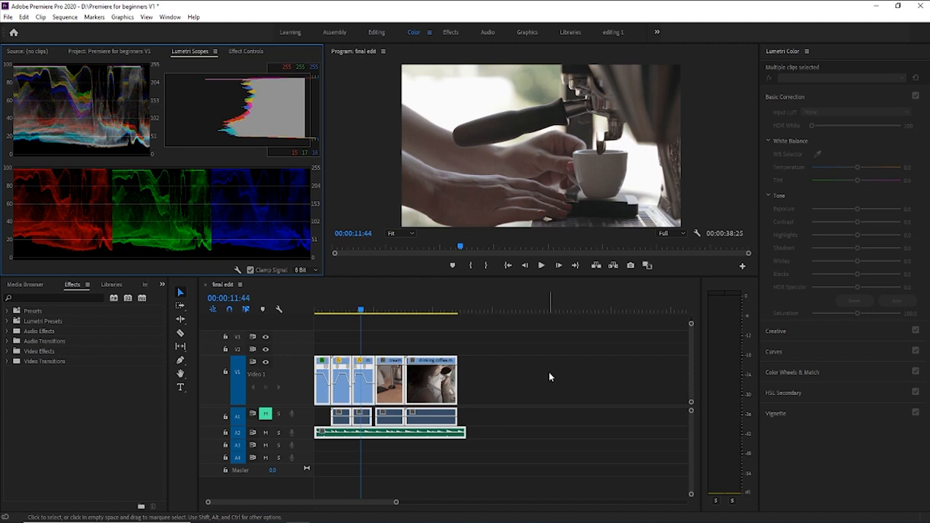
mouse_move(544, 340)
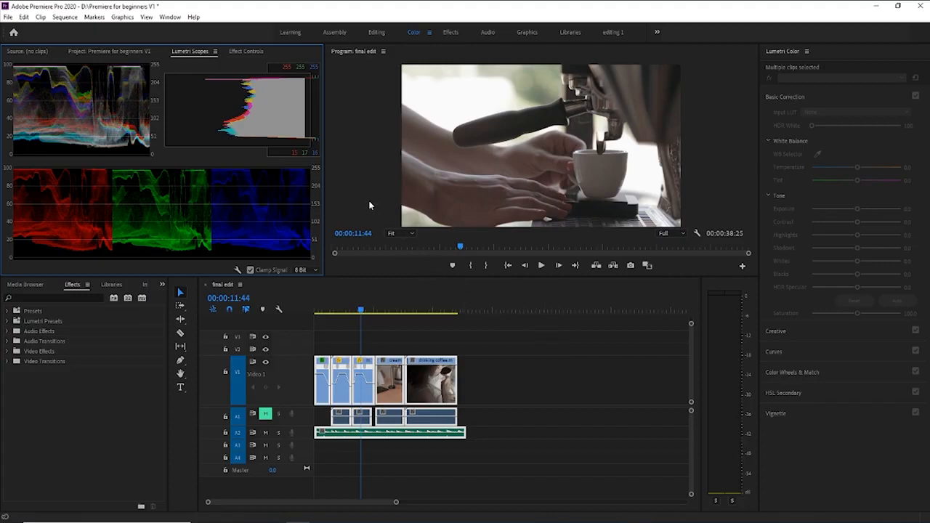
mouse_move(594, 156)
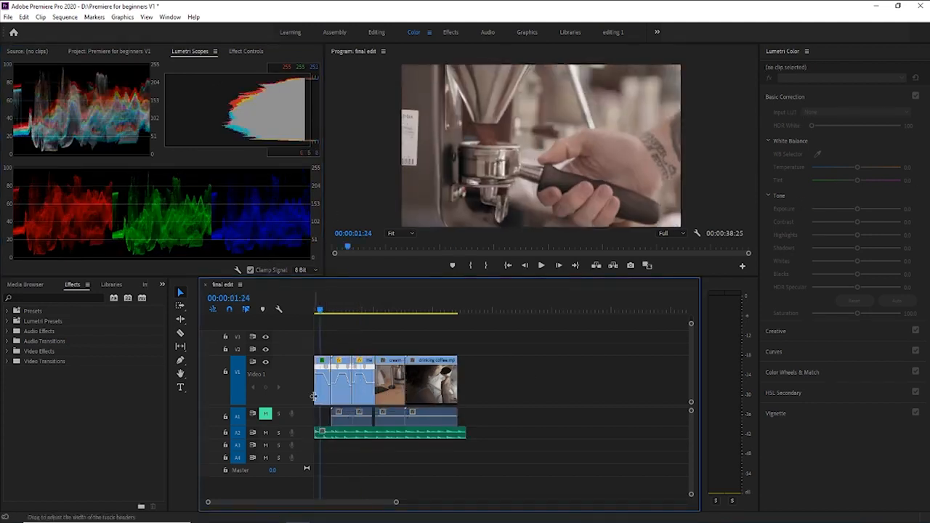
- Load the grinding clip and sweep Temperature cool and warm, ending near neutral
click(337, 378)
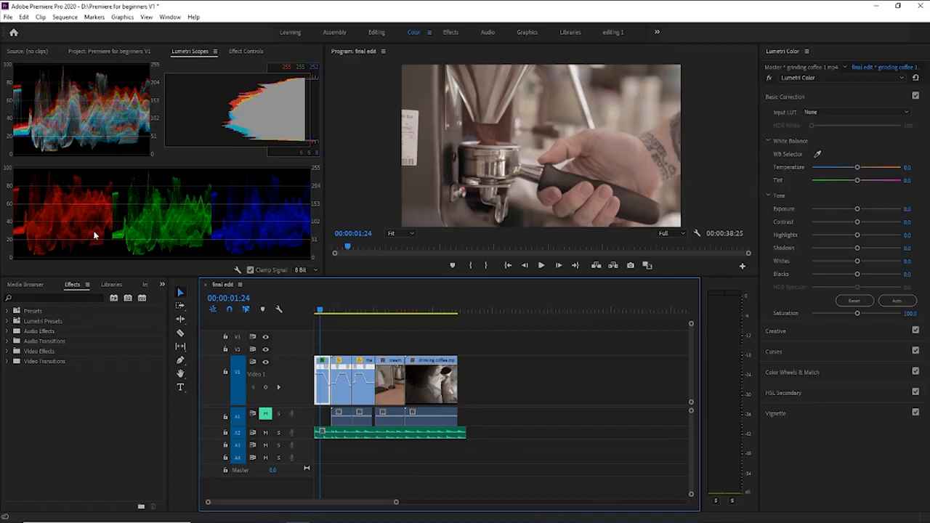
mouse_move(172, 285)
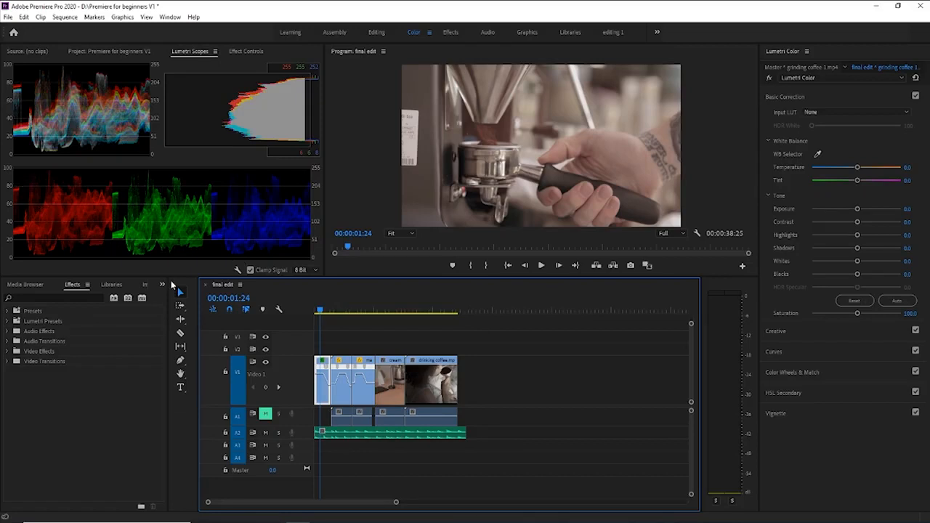
mouse_move(177, 269)
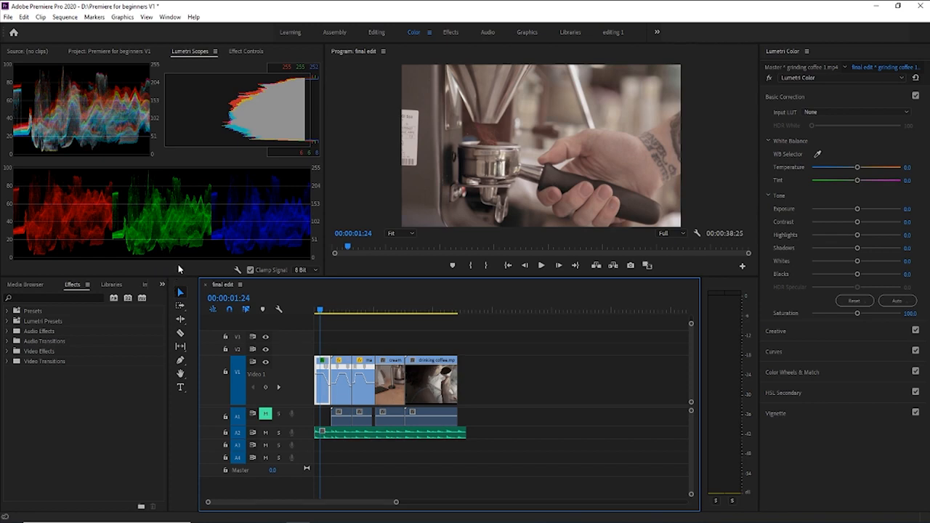
mouse_move(250, 150)
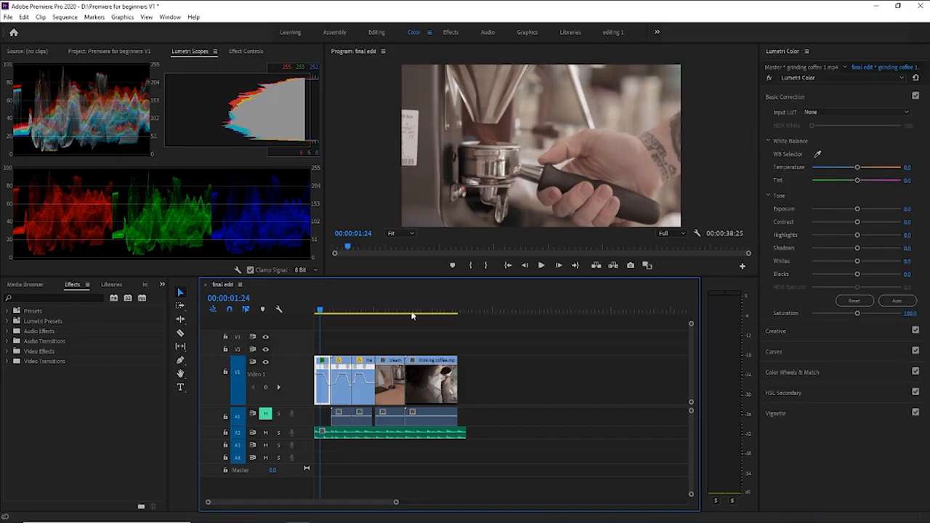
mouse_move(852, 157)
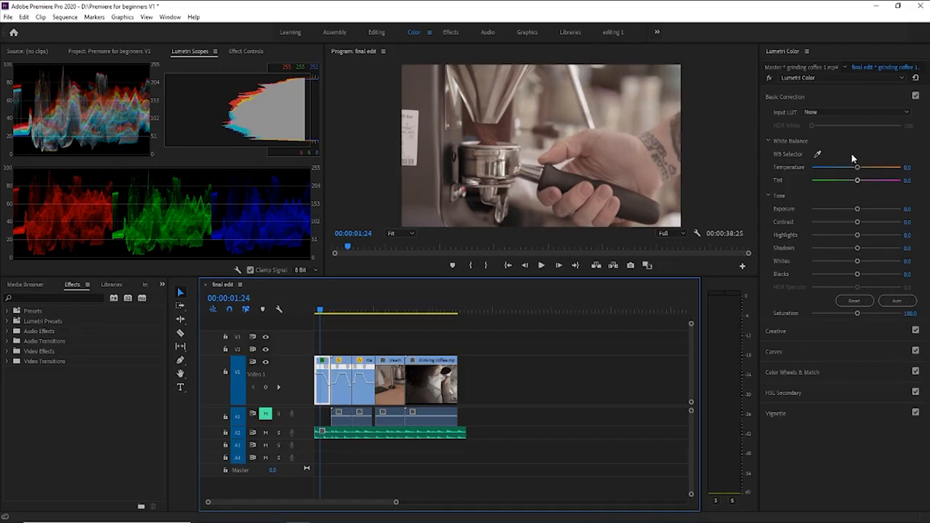
drag(858, 167, 860, 167)
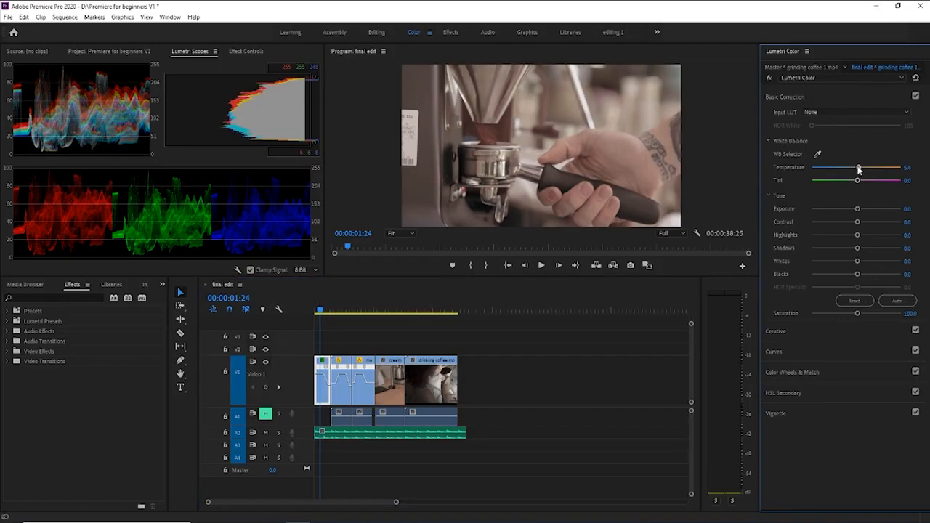
drag(857, 167, 811, 168)
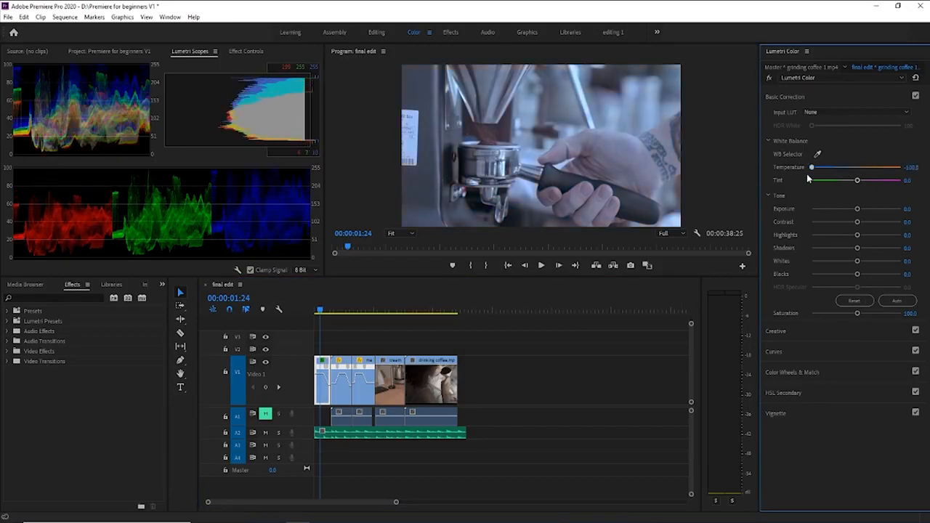
mouse_move(796, 183)
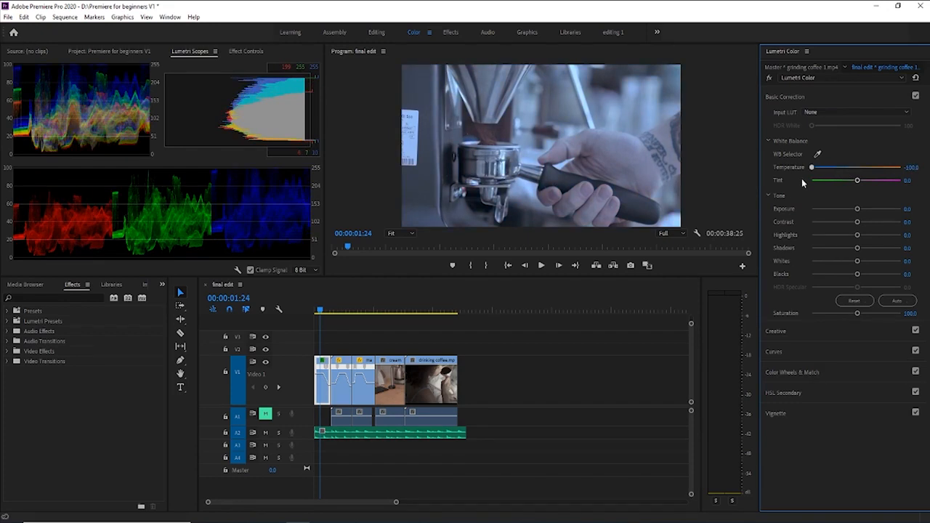
drag(812, 167, 819, 167)
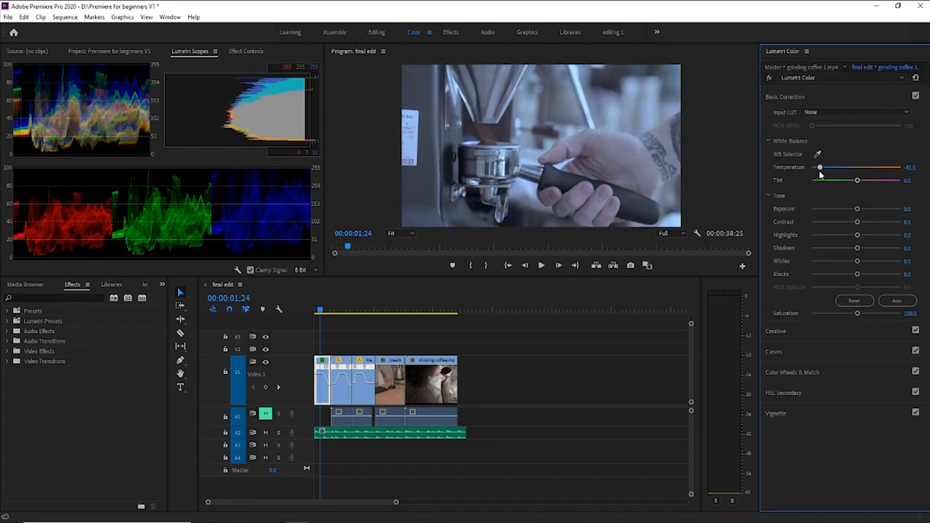
drag(820, 167, 812, 167)
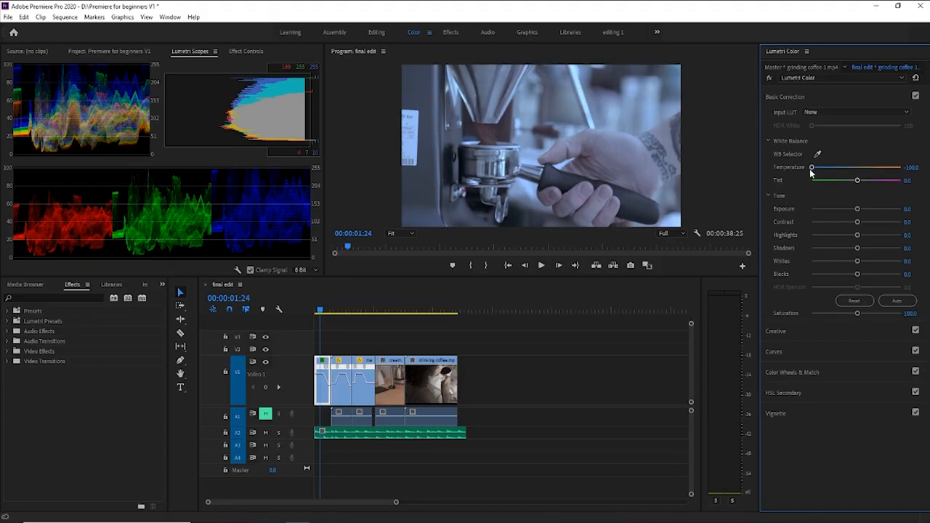
drag(812, 167, 841, 168)
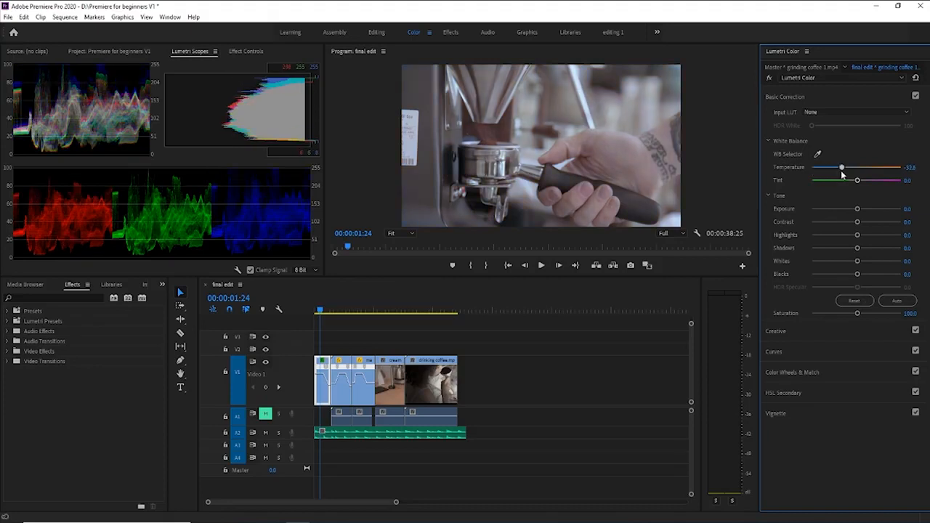
drag(841, 167, 854, 167)
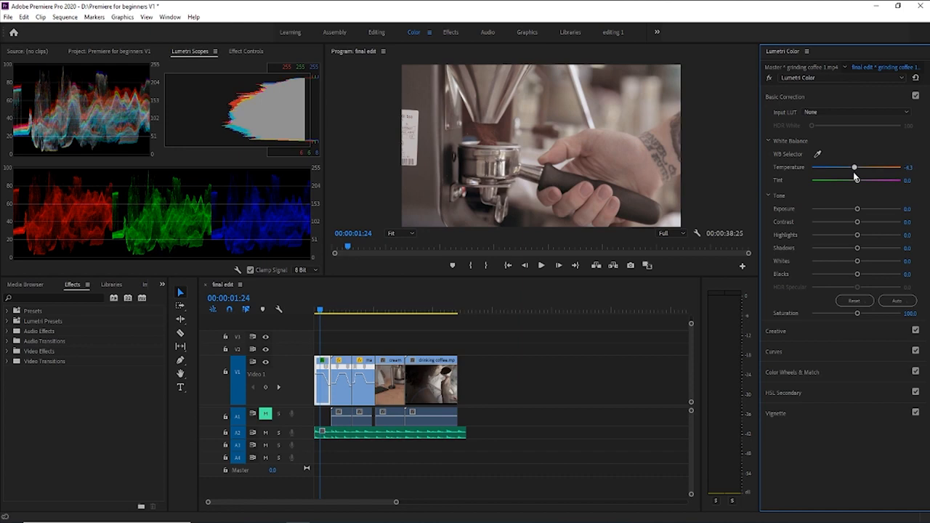
drag(854, 167, 856, 167)
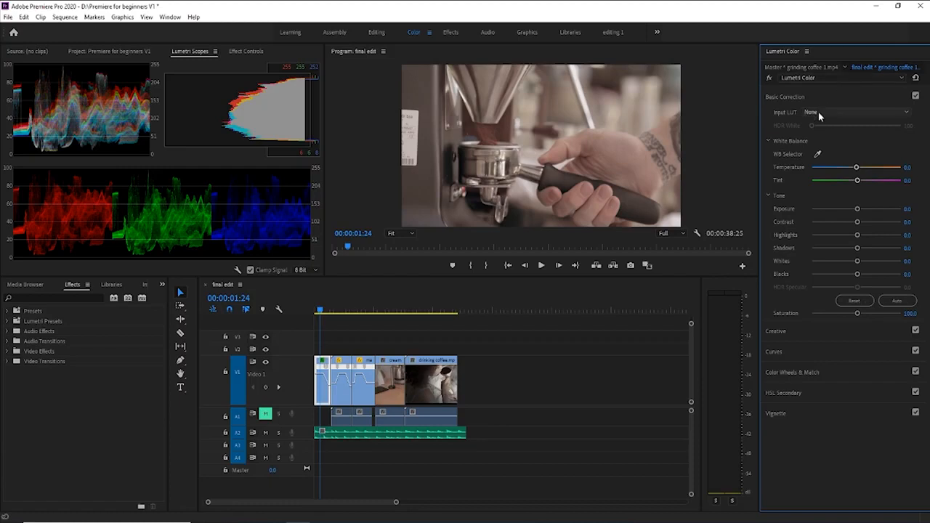
mouse_move(822, 116)
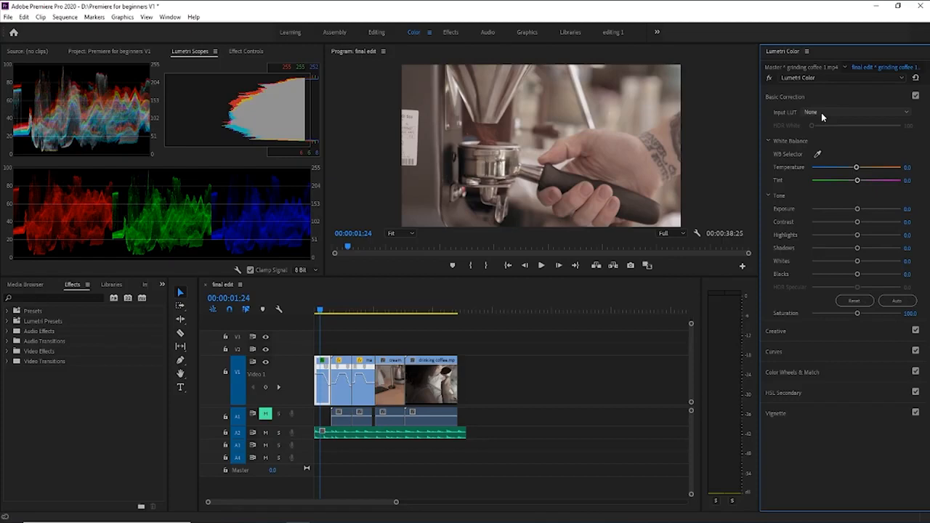
mouse_move(808, 258)
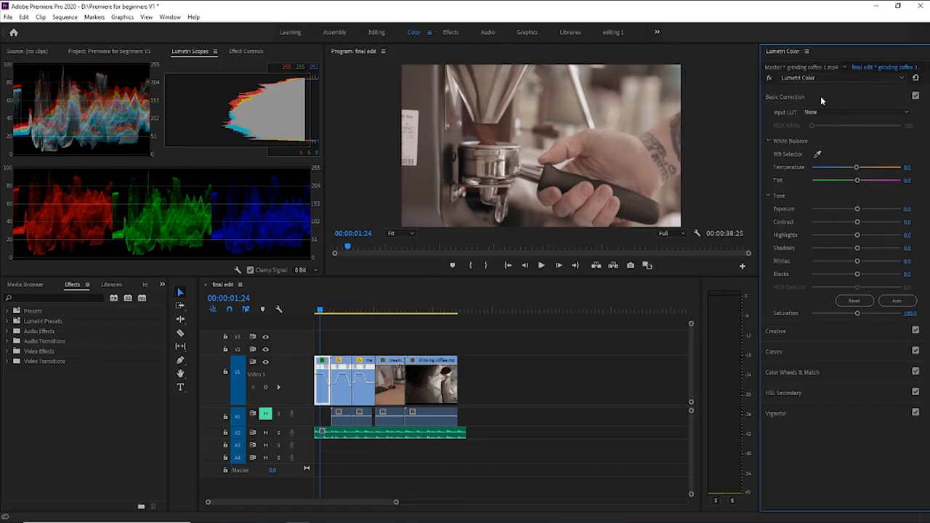
mouse_move(779, 130)
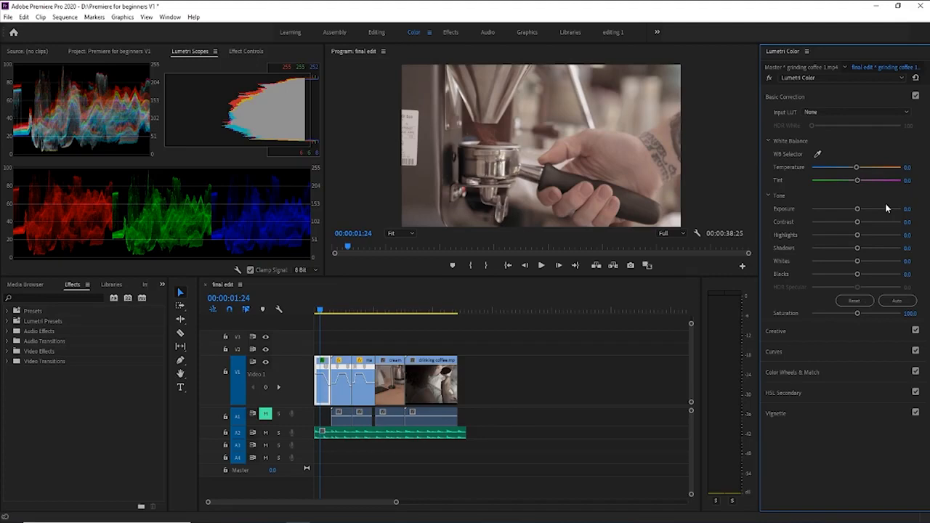
mouse_move(904, 179)
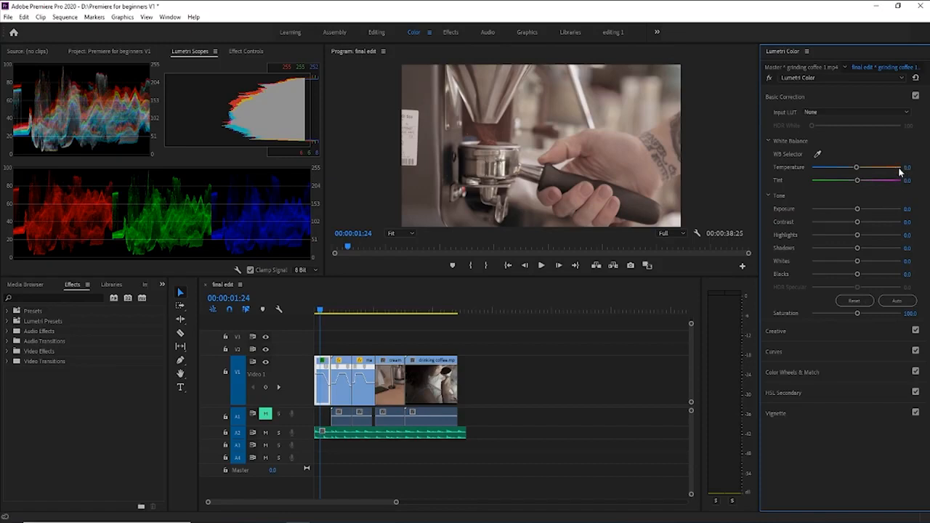
mouse_move(917, 177)
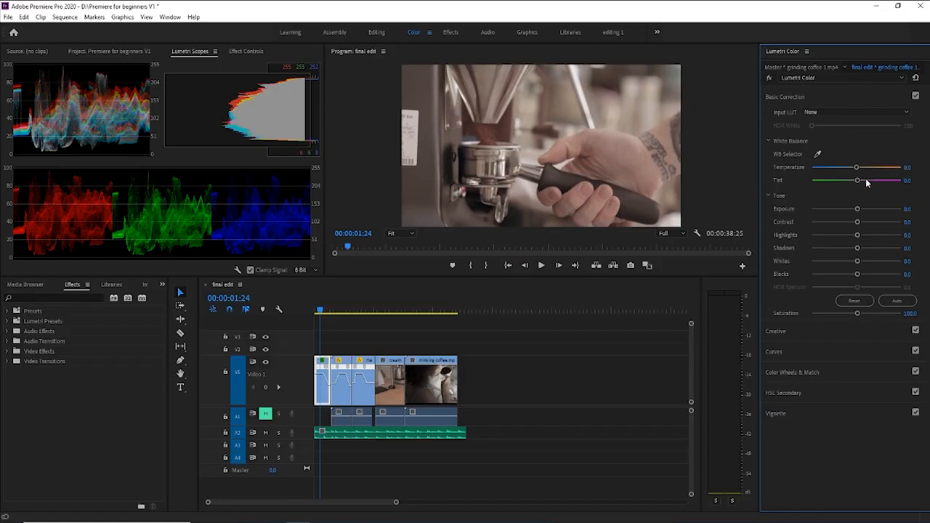
mouse_move(878, 192)
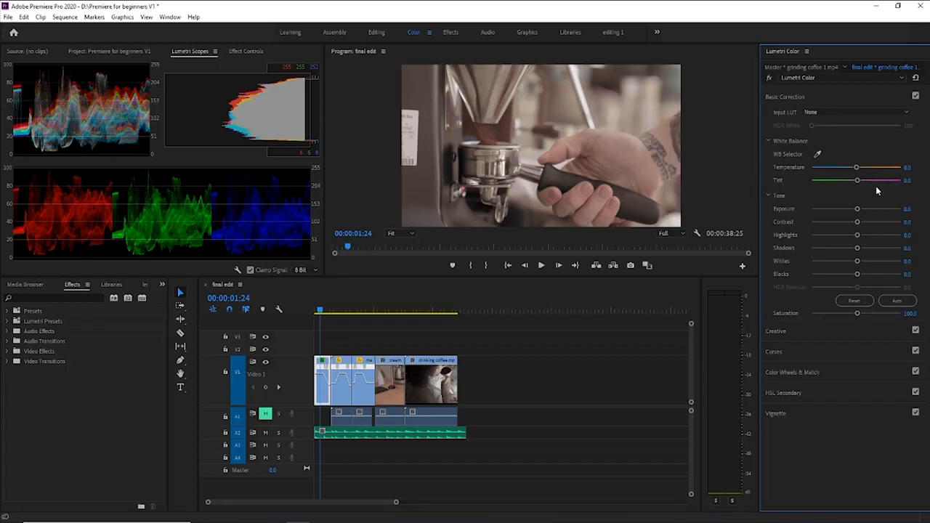
mouse_move(850, 189)
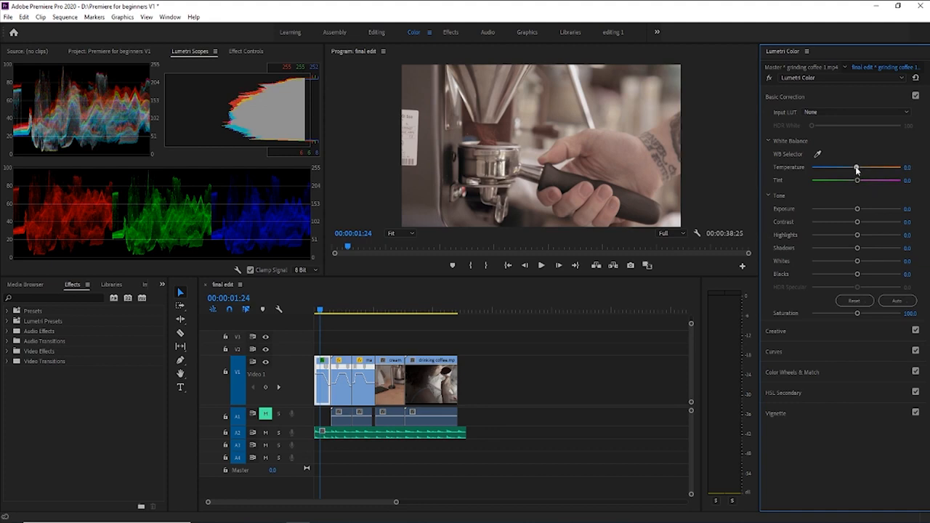
- Test cooler Temperature values on the clip, then reset Temperature to 0
drag(856, 167, 846, 167)
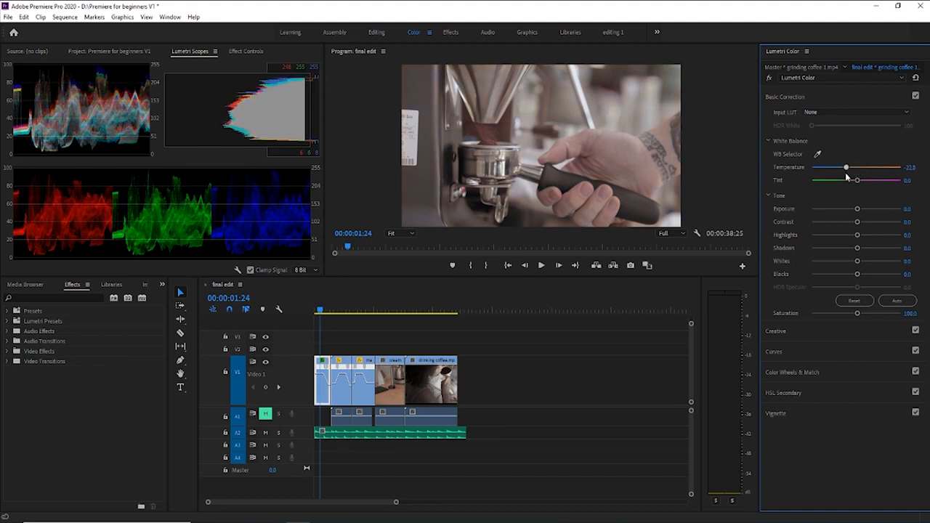
drag(846, 167, 844, 167)
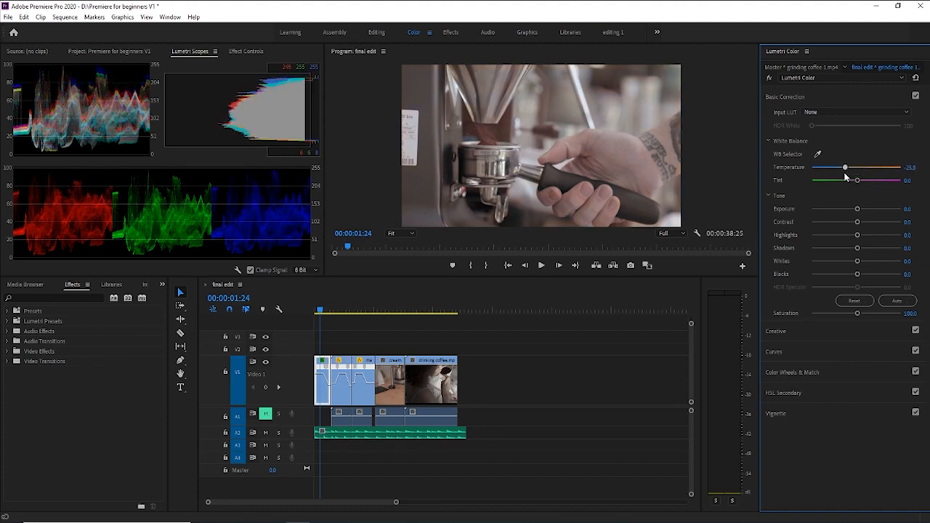
drag(844, 167, 843, 167)
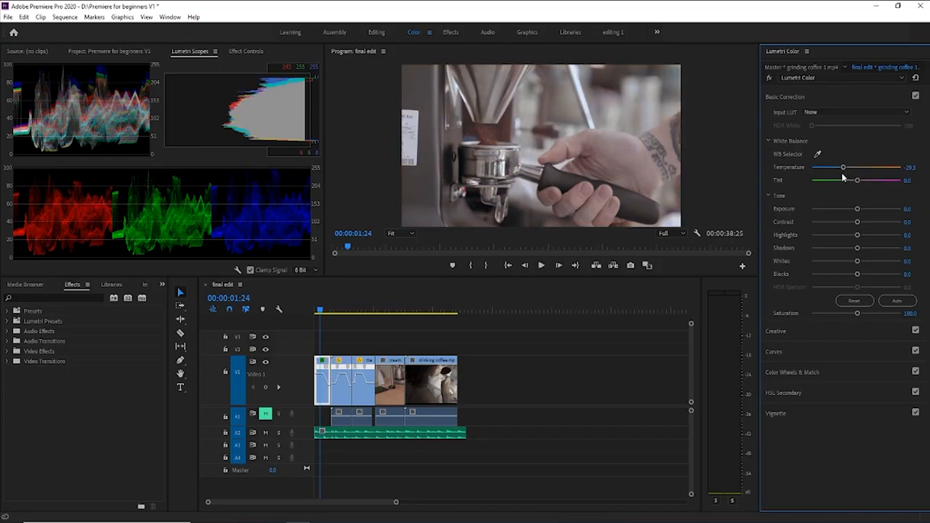
mouse_move(837, 183)
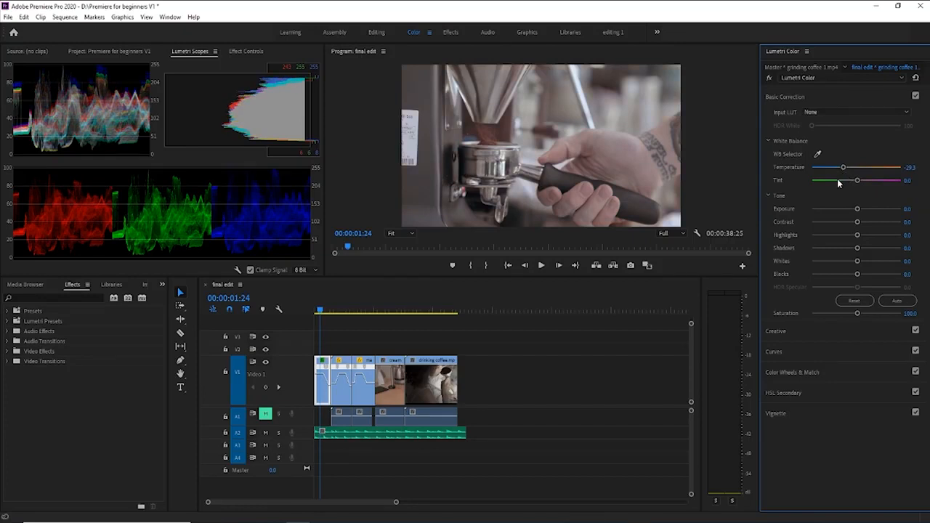
mouse_move(843, 169)
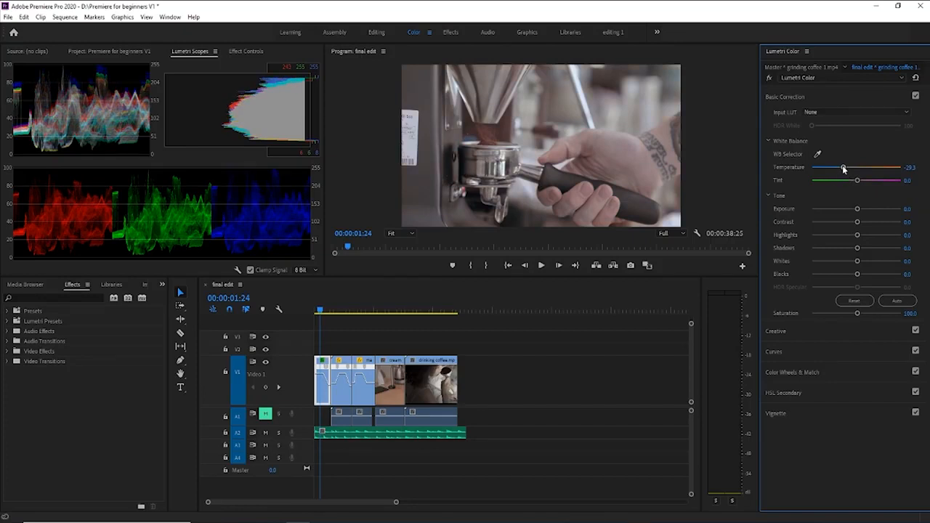
drag(842, 167, 851, 167)
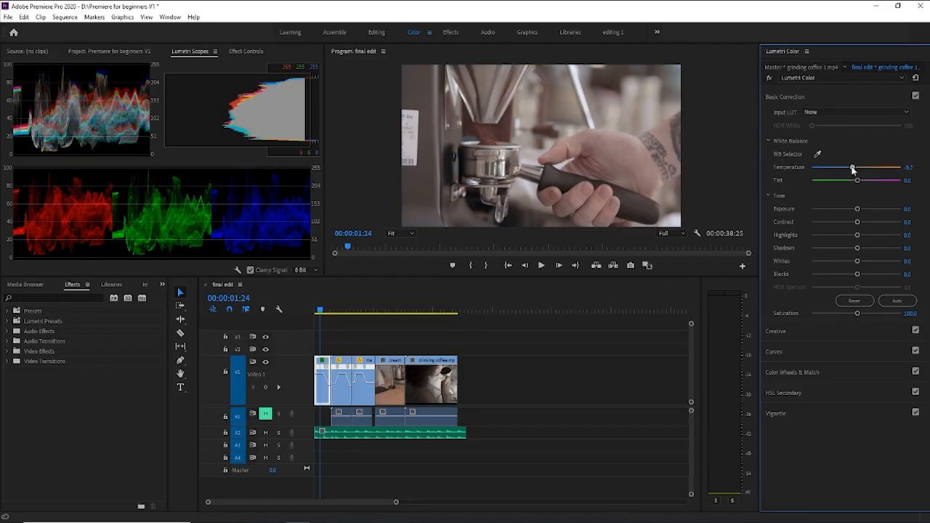
double_click(909, 167)
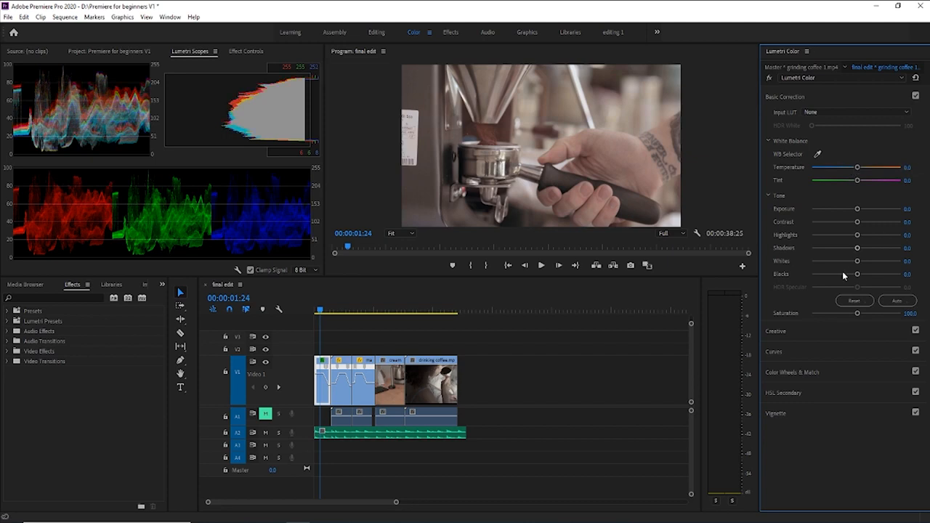
mouse_move(842, 238)
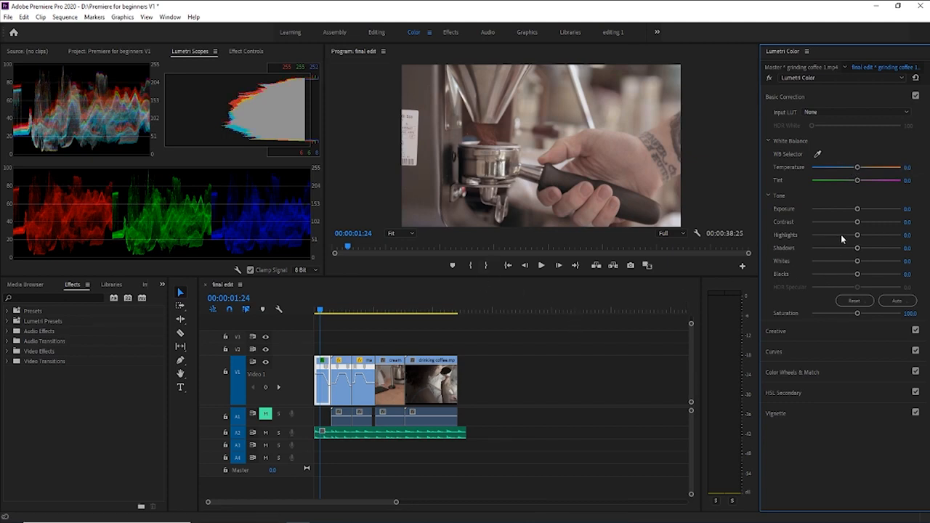
mouse_move(875, 209)
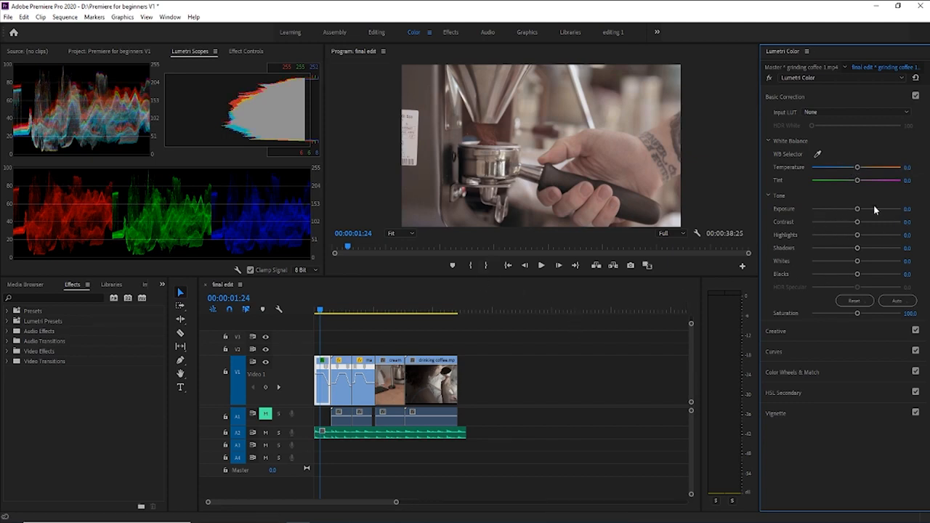
- Raise the clip's Exposure slightly and fine-tune it to a subtle boost
drag(857, 209, 863, 209)
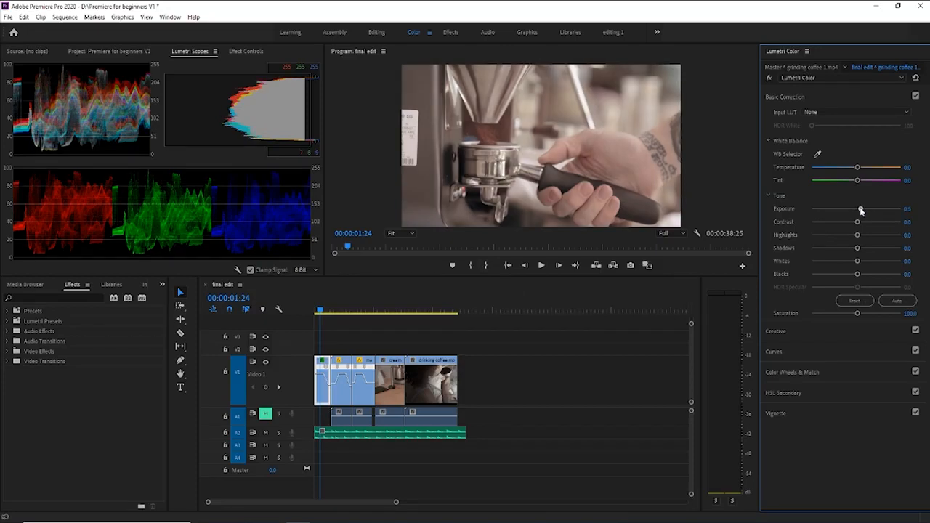
drag(856, 209, 860, 209)
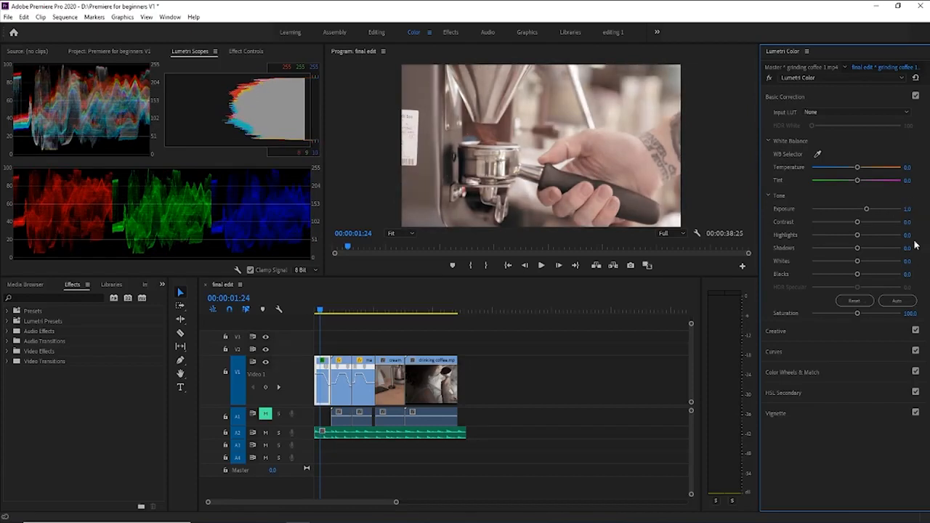
mouse_move(600, 108)
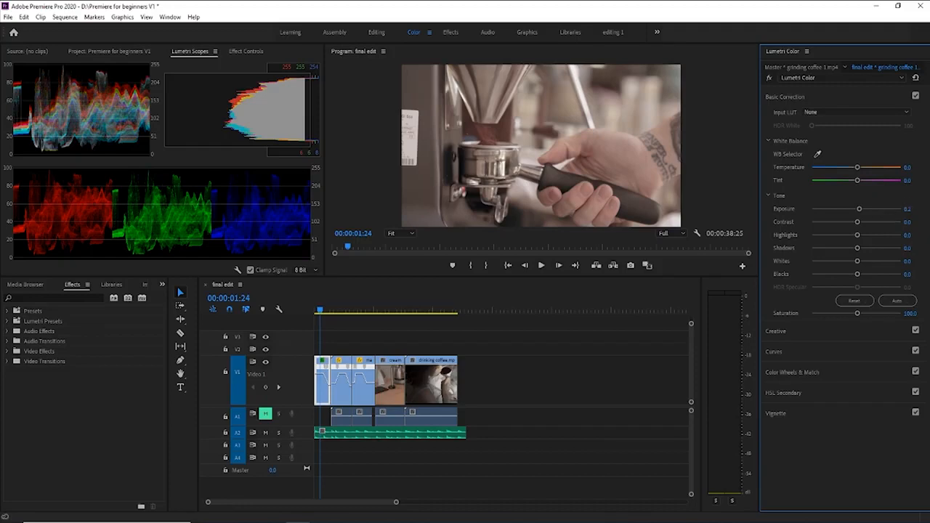
drag(860, 210, 860, 209)
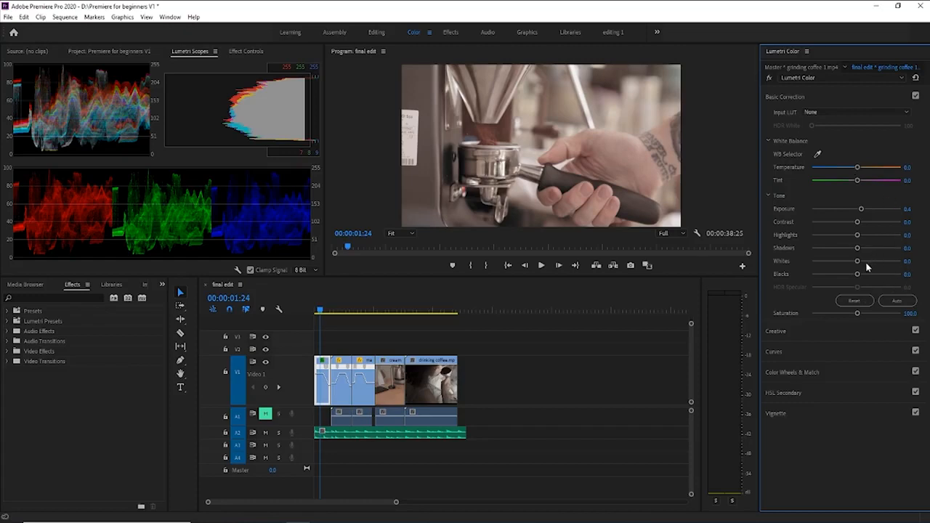
mouse_move(825, 233)
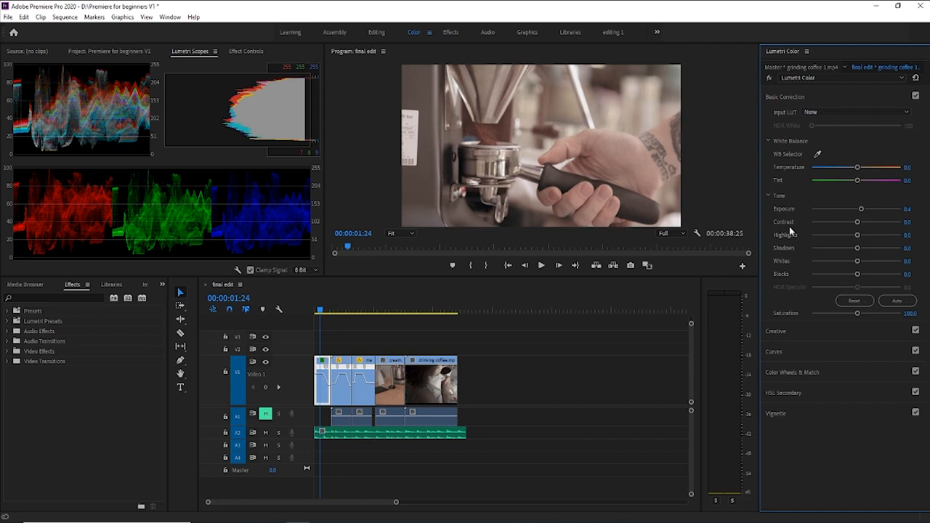
mouse_move(770, 267)
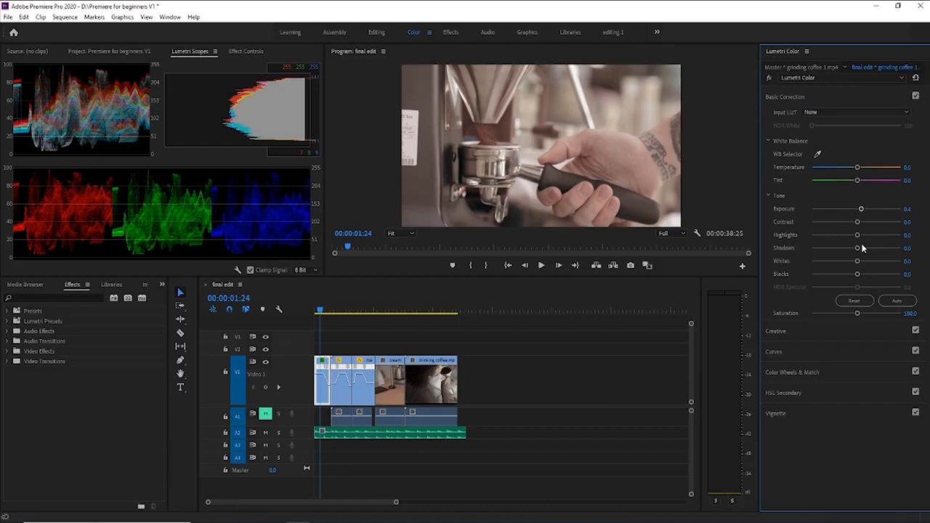
mouse_move(784, 230)
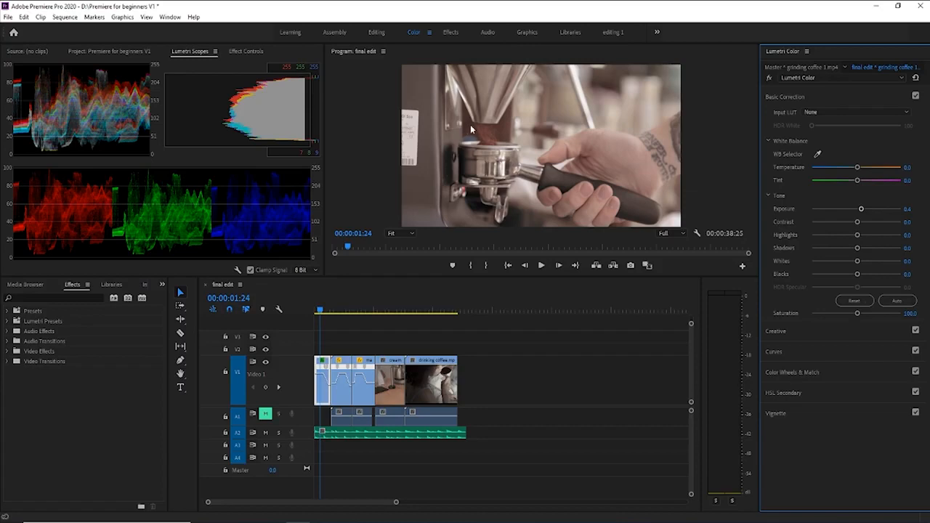
mouse_move(701, 168)
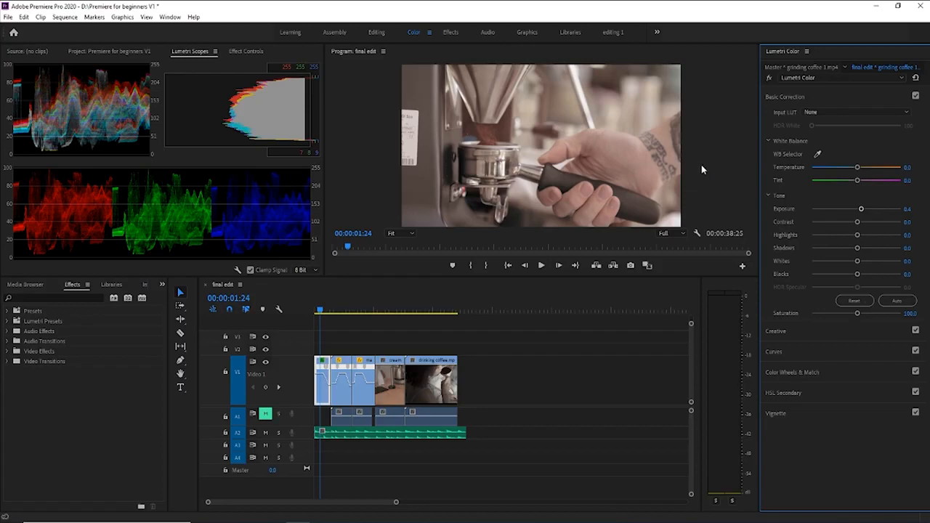
mouse_move(700, 165)
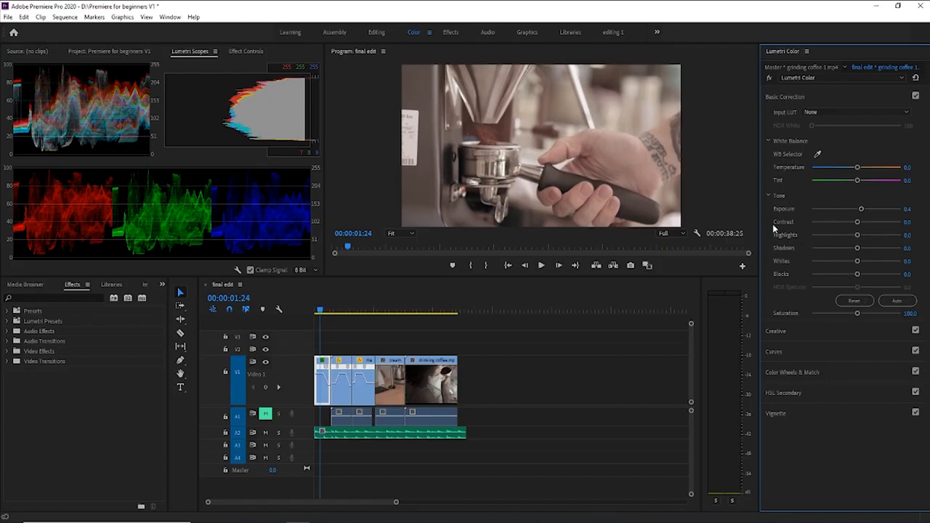
mouse_move(793, 355)
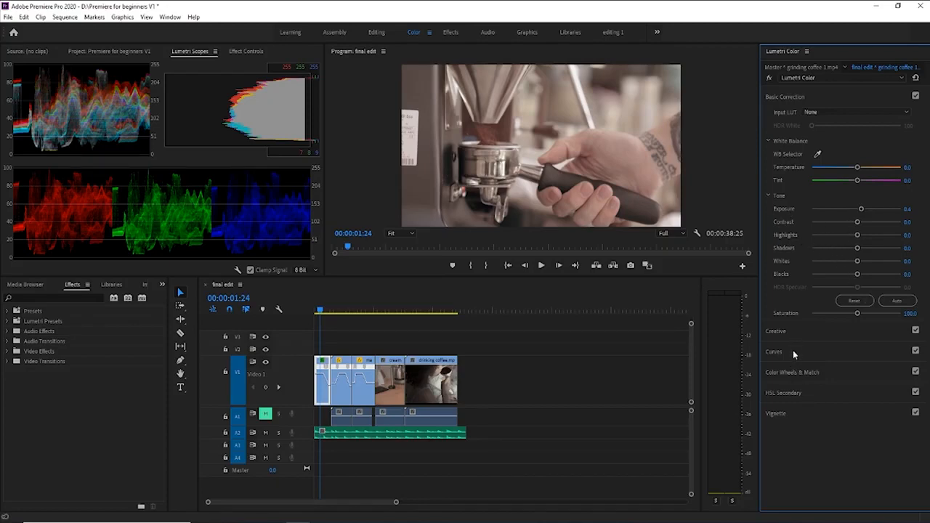
- Browse the Hue Saturation Curves, then collapse the Curves section
click(774, 351)
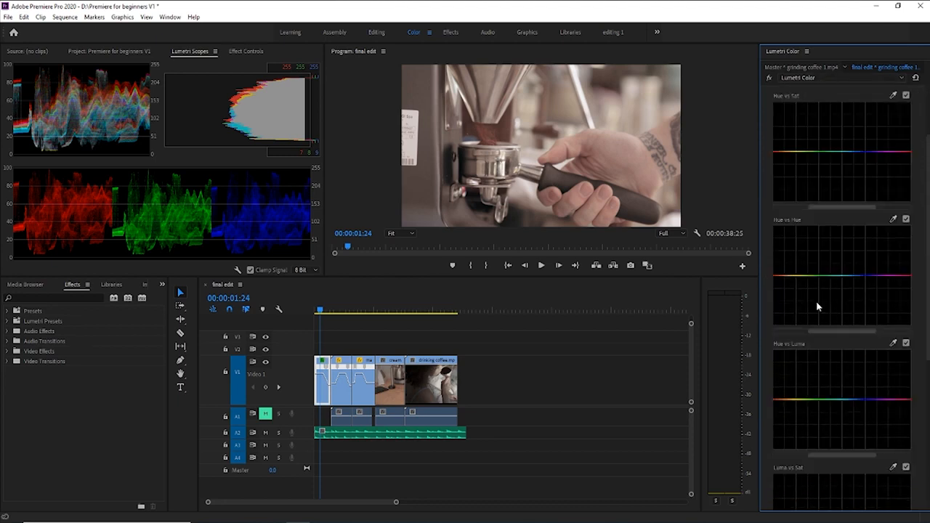
scroll(down, 3)
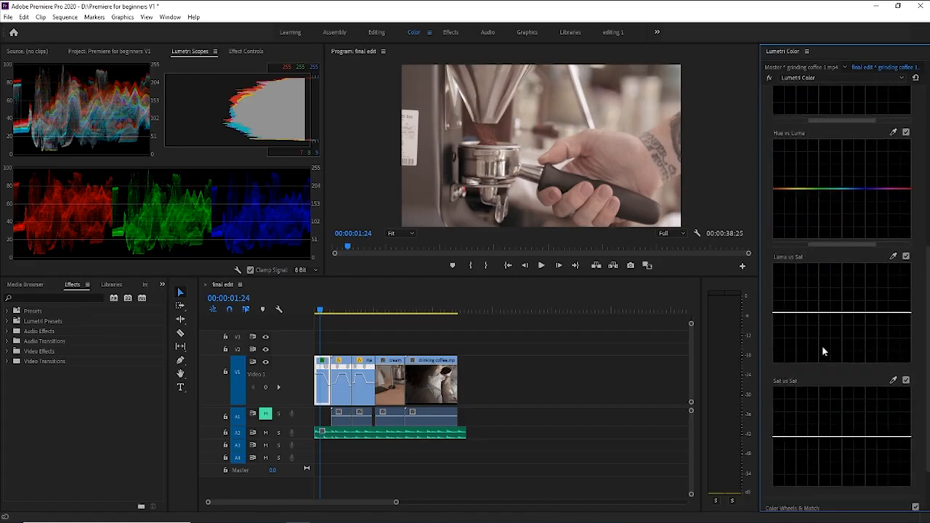
scroll(down, 3)
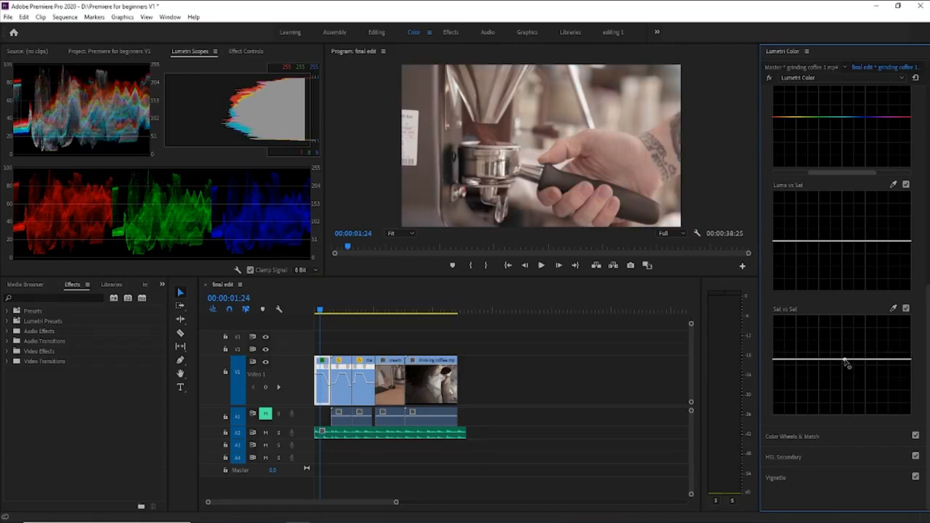
scroll(down, 3)
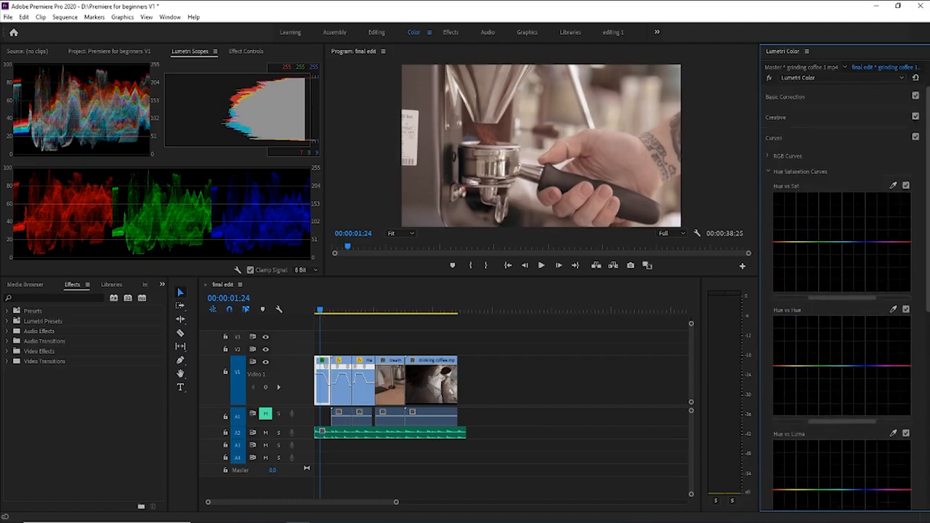
click(776, 116)
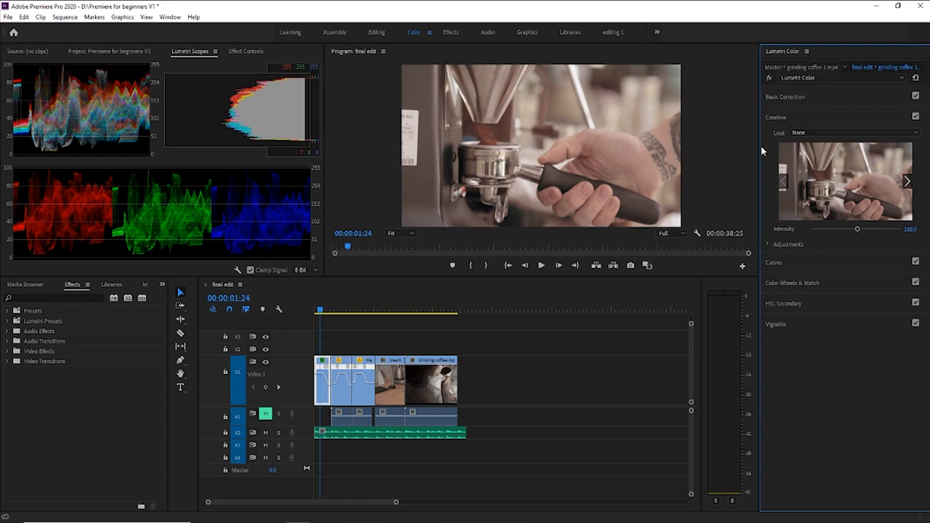
mouse_move(229, 171)
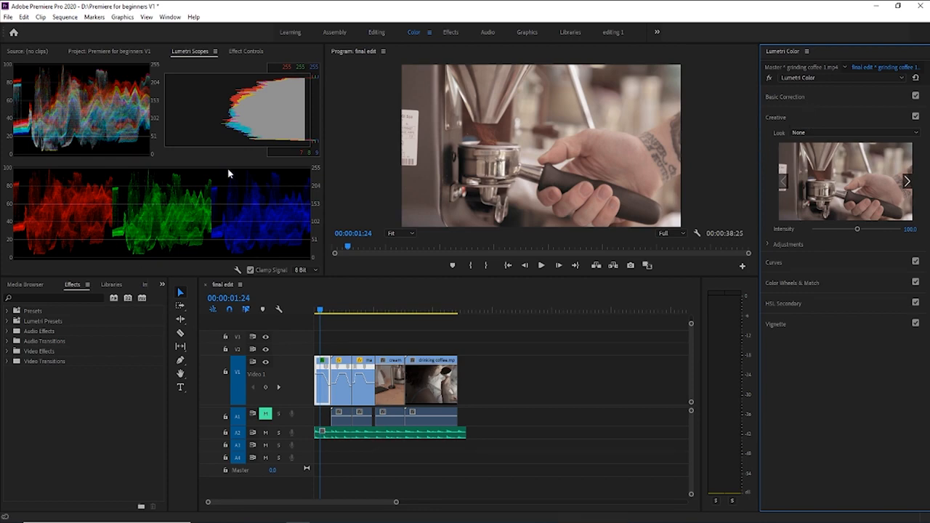
mouse_move(497, 263)
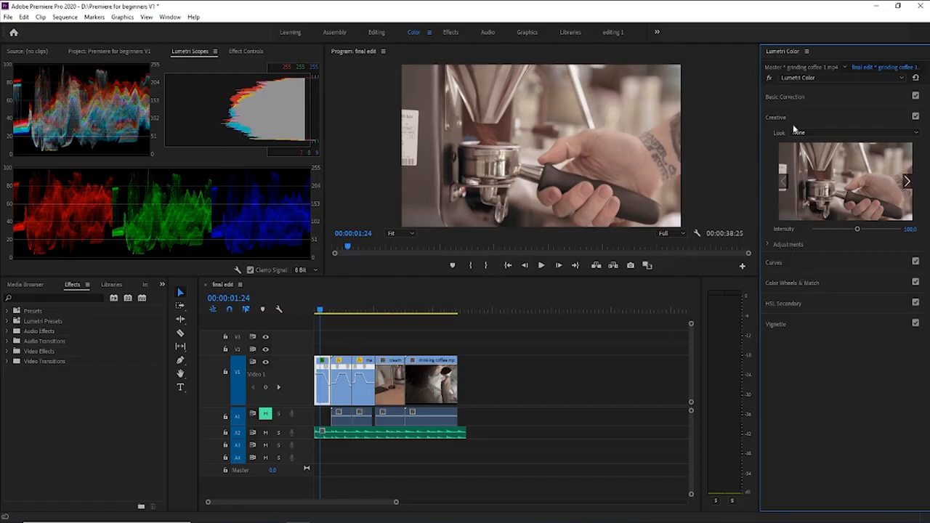
- Expand Basic Correction and sweep Highlights dark to bright, returning near zero
click(785, 95)
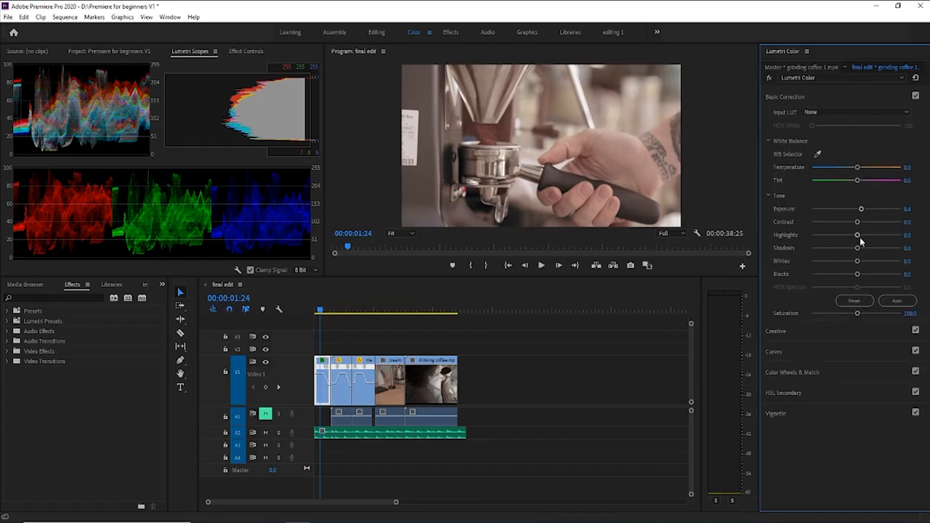
mouse_move(816, 267)
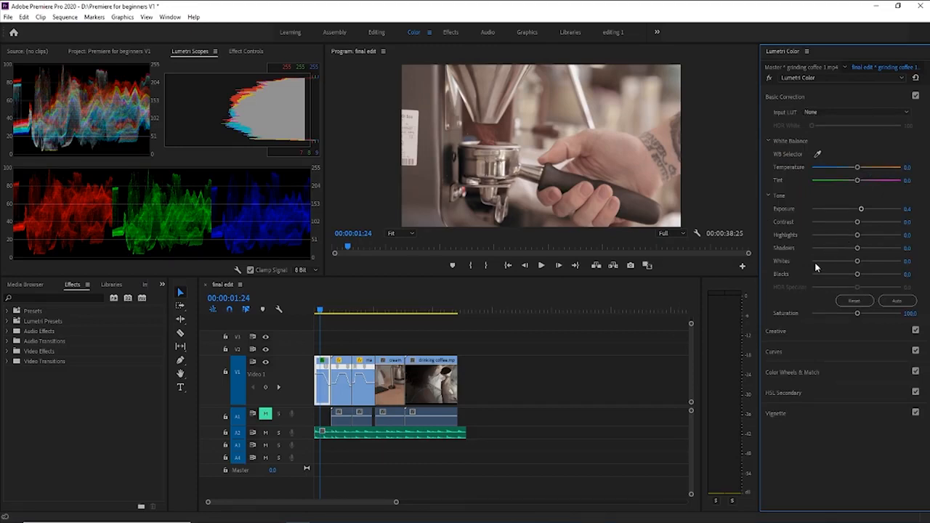
mouse_move(583, 105)
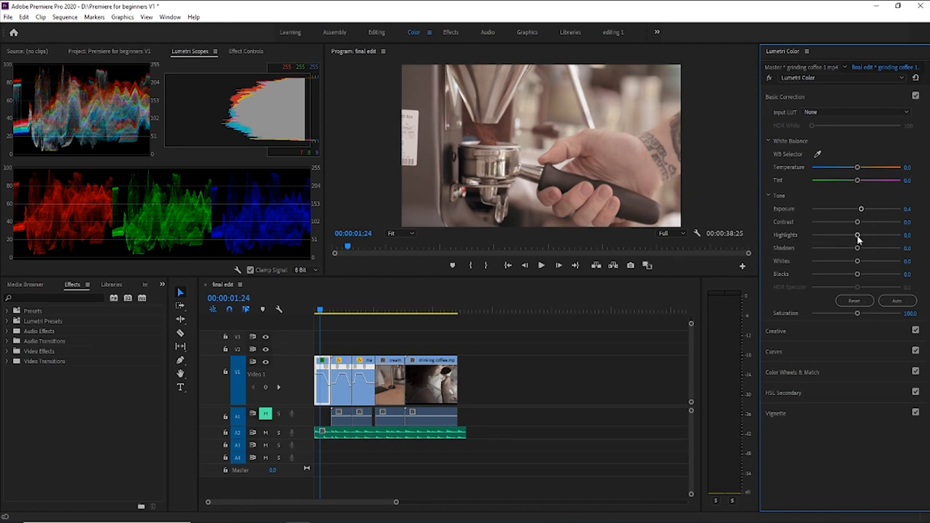
drag(857, 233, 828, 234)
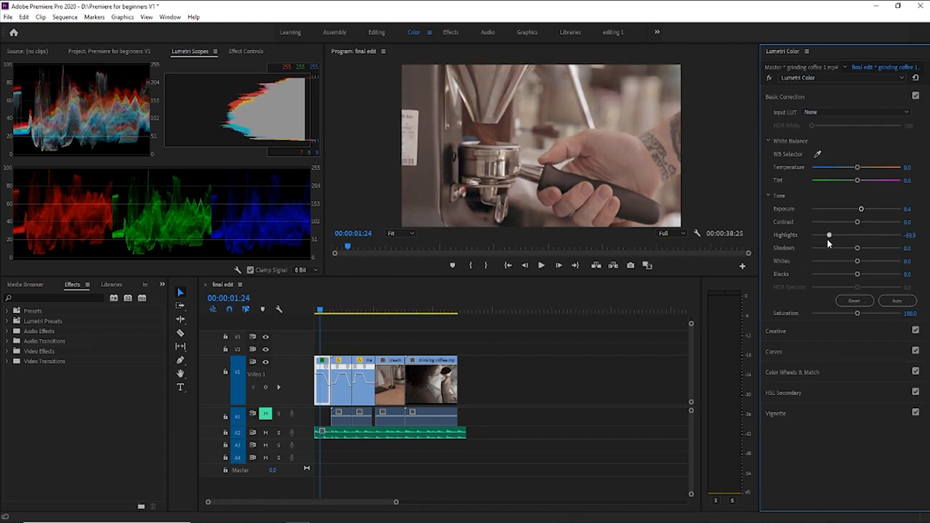
drag(828, 234, 815, 234)
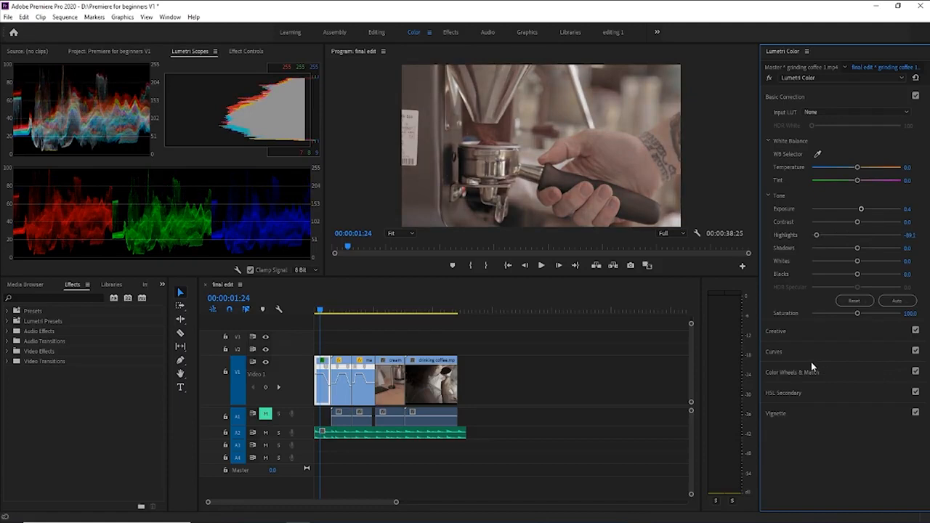
mouse_move(857, 269)
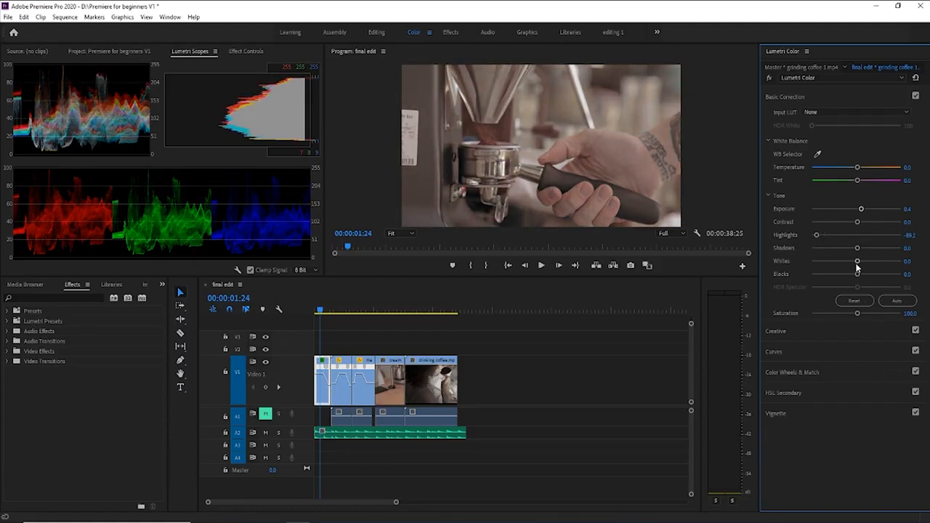
drag(856, 261, 823, 262)
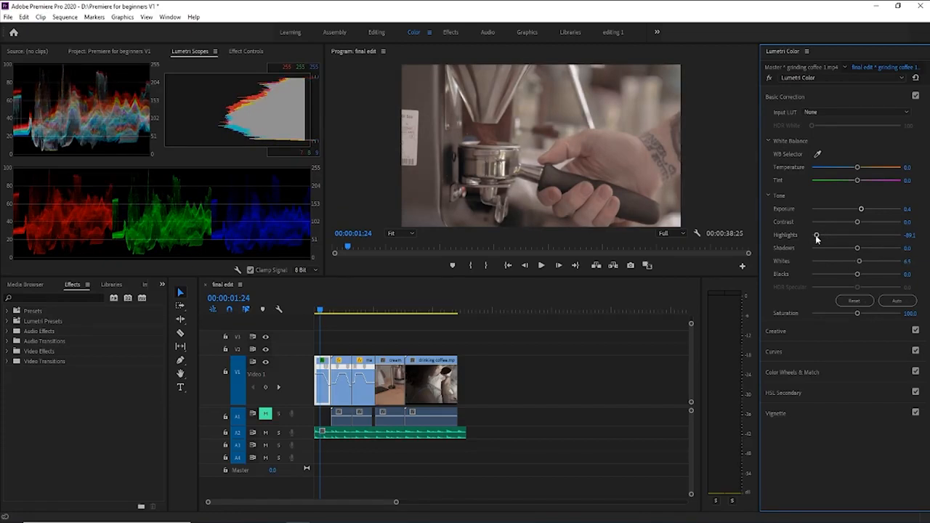
drag(816, 236, 857, 236)
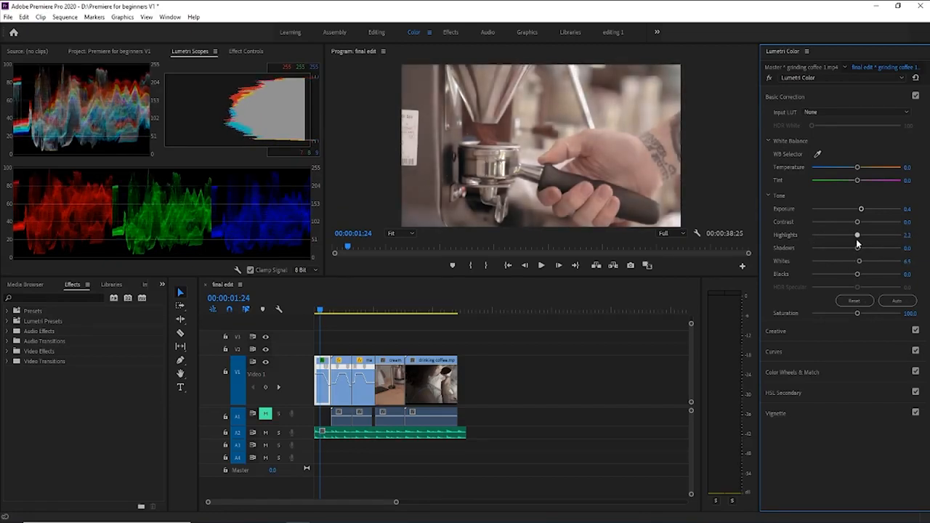
drag(857, 236, 866, 235)
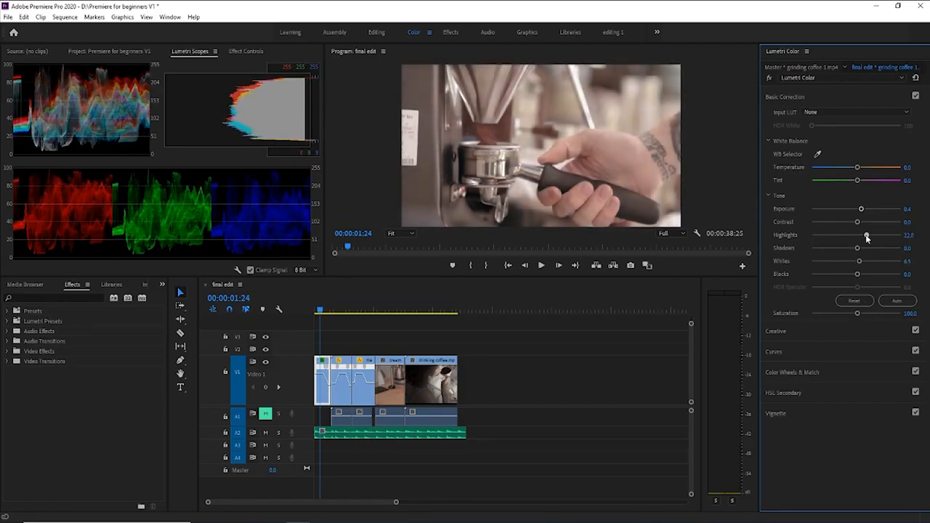
drag(866, 235, 892, 236)
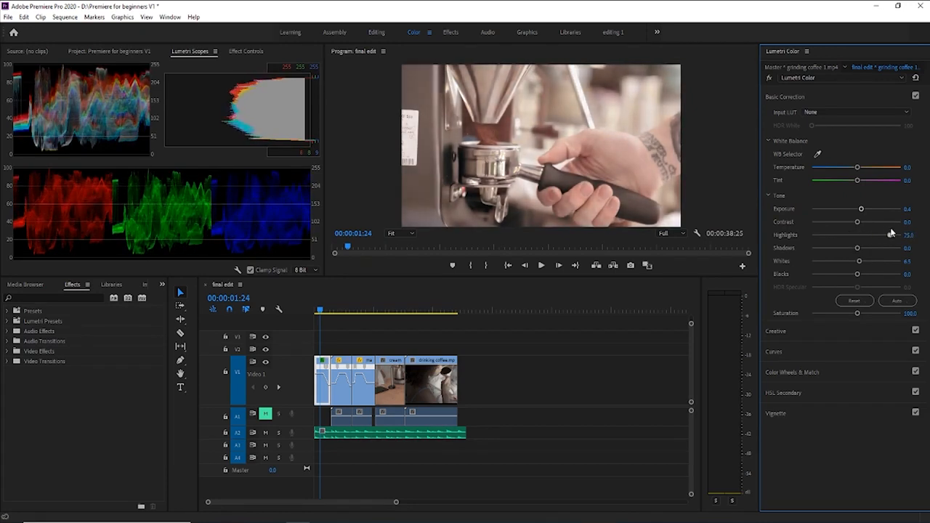
drag(892, 233, 854, 234)
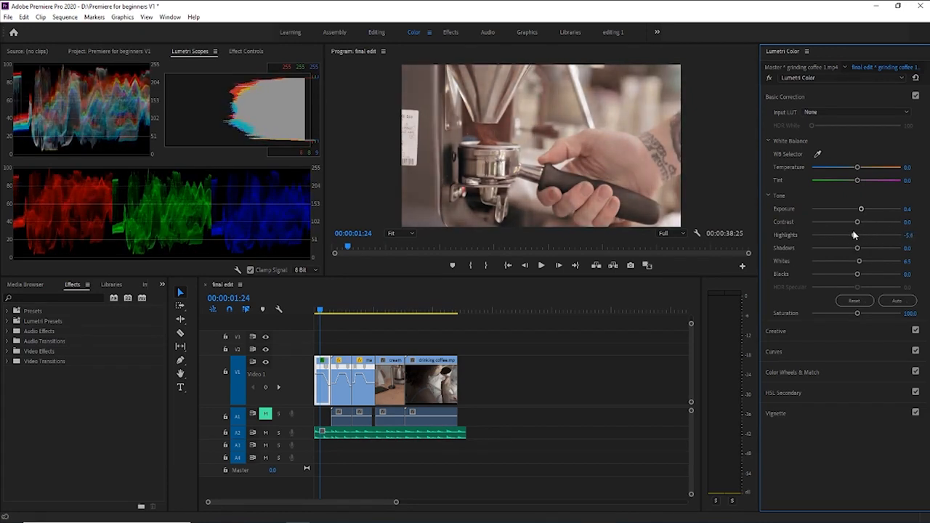
- Nudge Exposure up and back, then settle Highlights at a small positive boost
drag(860, 235, 879, 235)
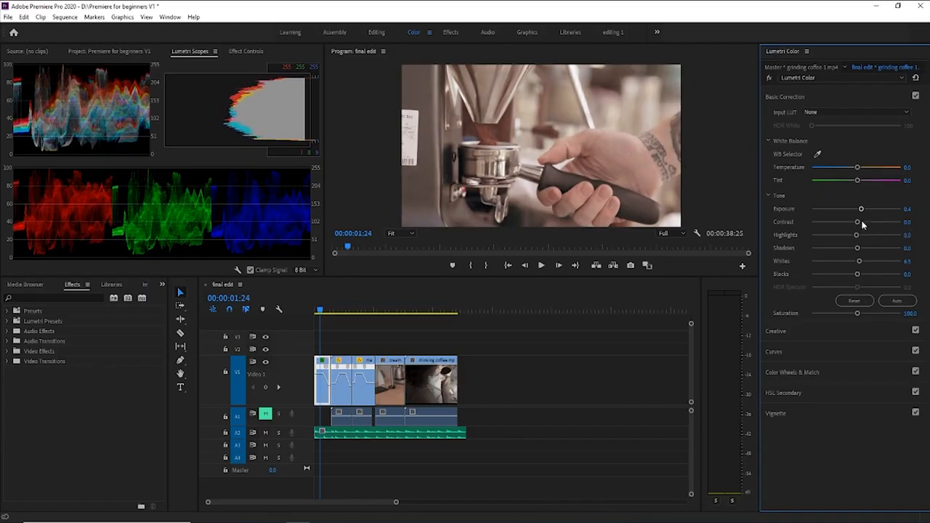
drag(861, 209, 871, 209)
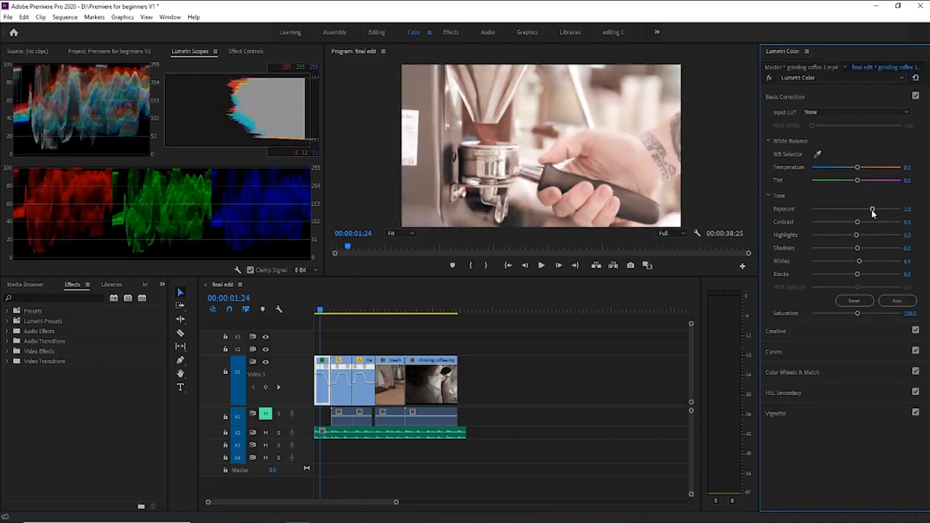
drag(855, 235, 816, 235)
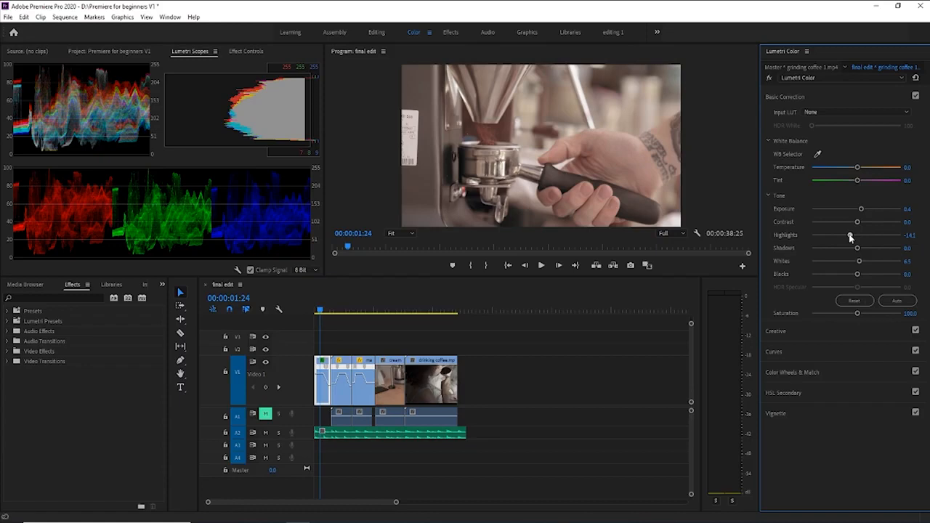
drag(850, 235, 860, 235)
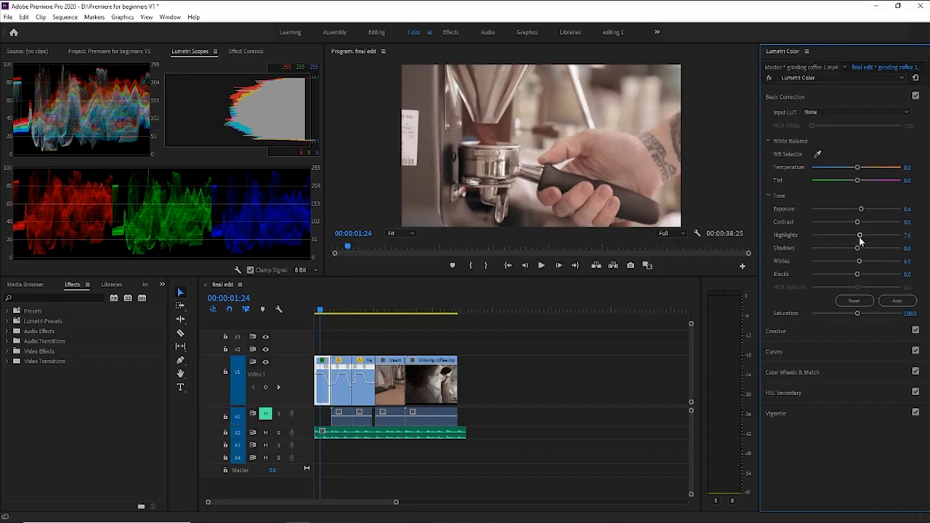
drag(860, 236, 860, 235)
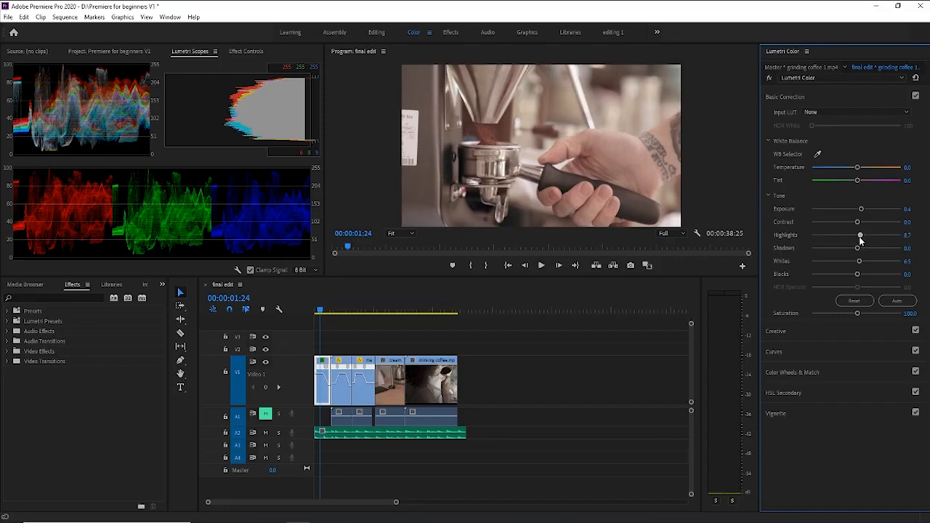
mouse_move(860, 238)
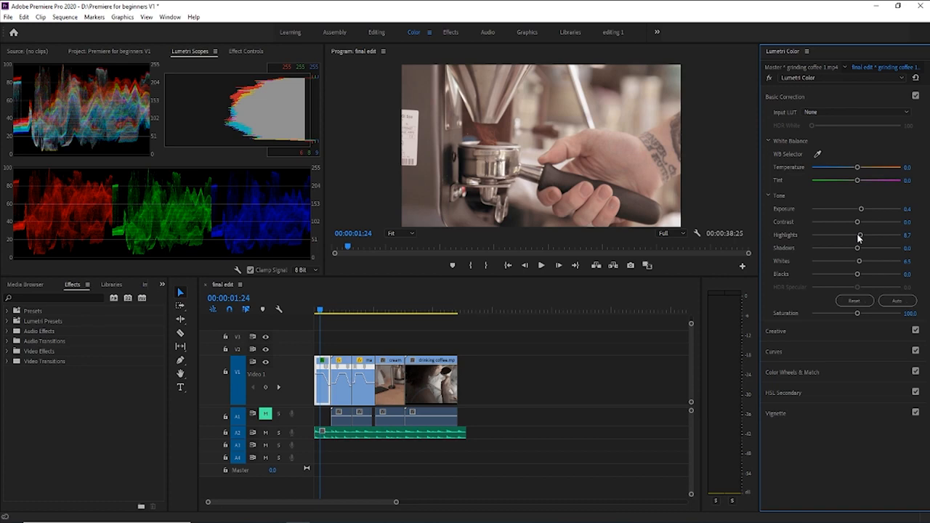
mouse_move(863, 253)
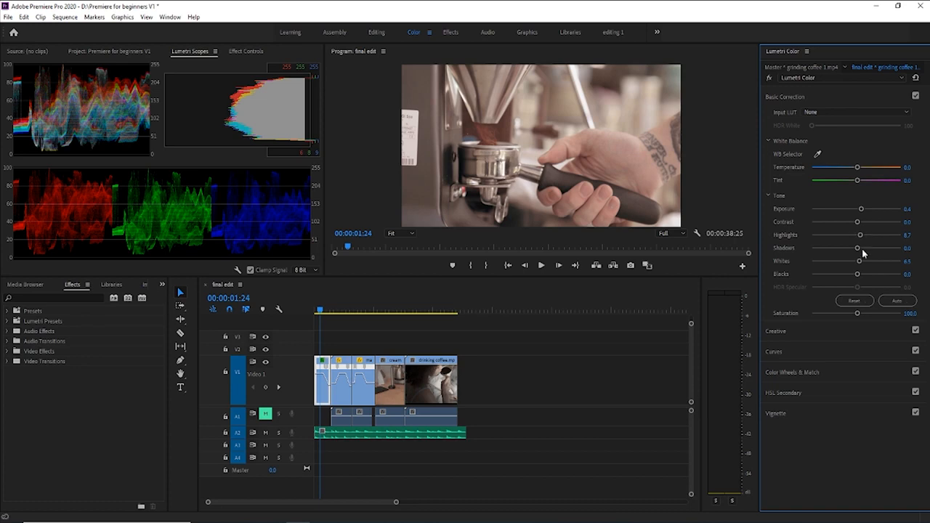
- Darken the grinder shot's Shadows and refine the level
drag(857, 247, 861, 247)
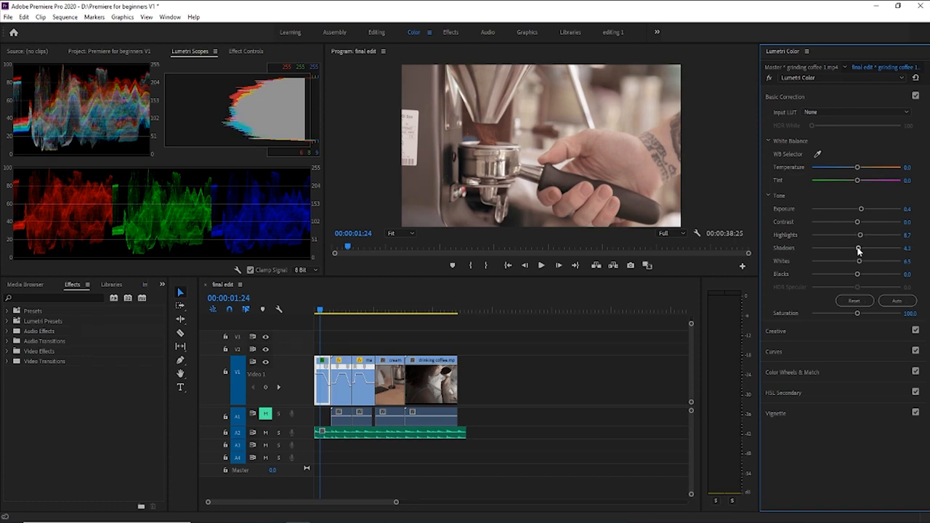
mouse_move(845, 252)
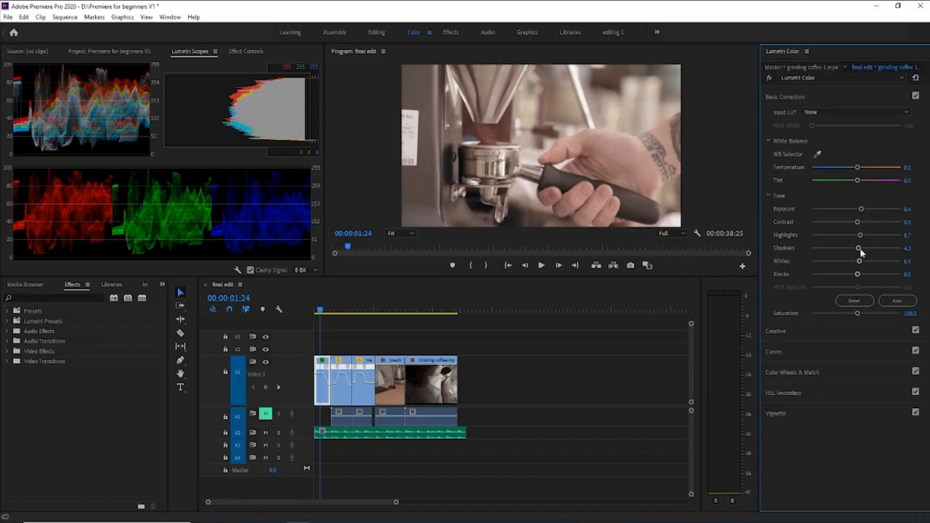
drag(857, 247, 831, 247)
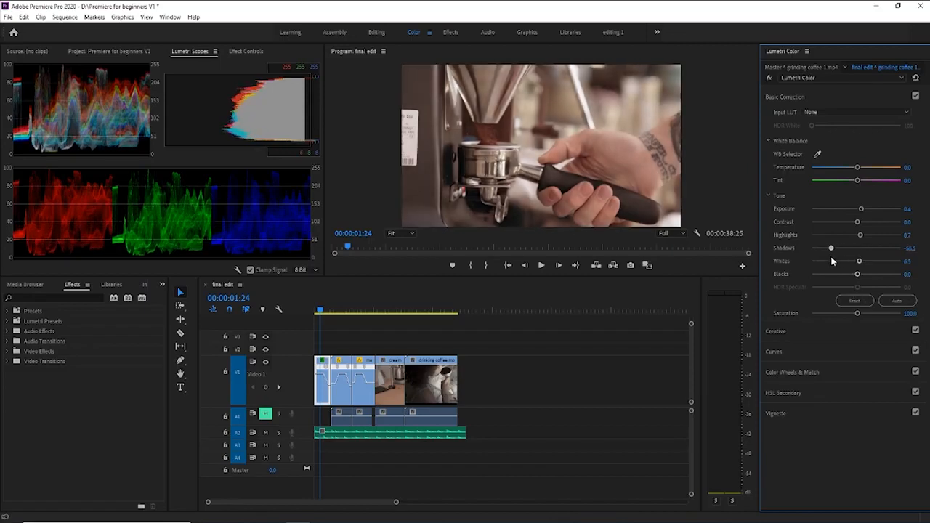
drag(831, 247, 846, 247)
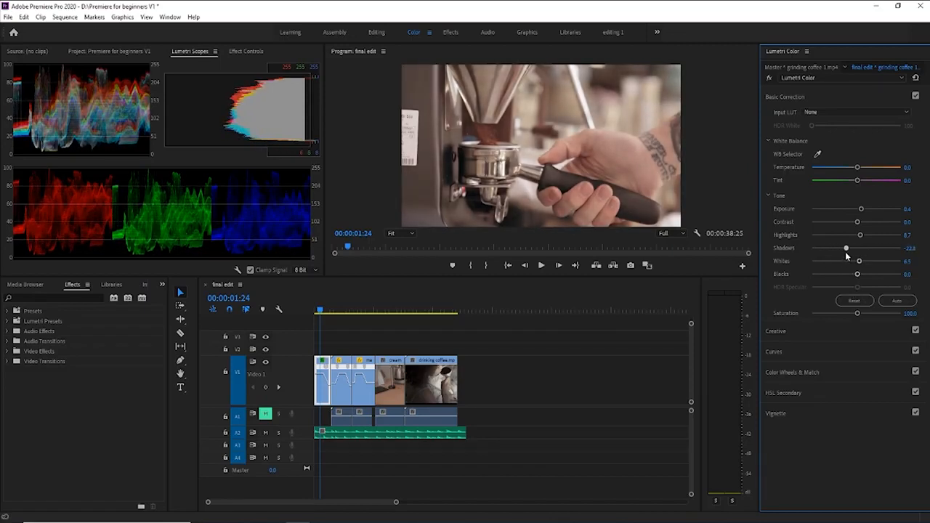
drag(847, 247, 845, 247)
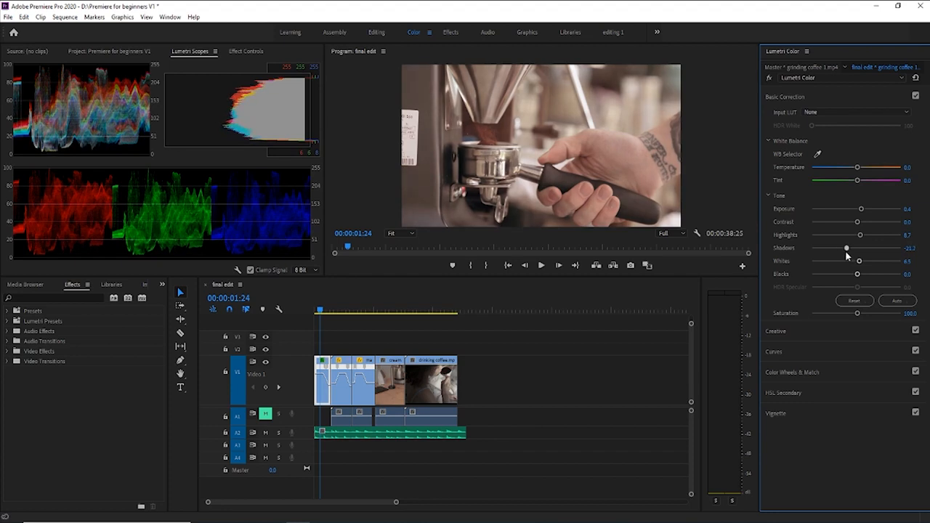
drag(845, 247, 846, 247)
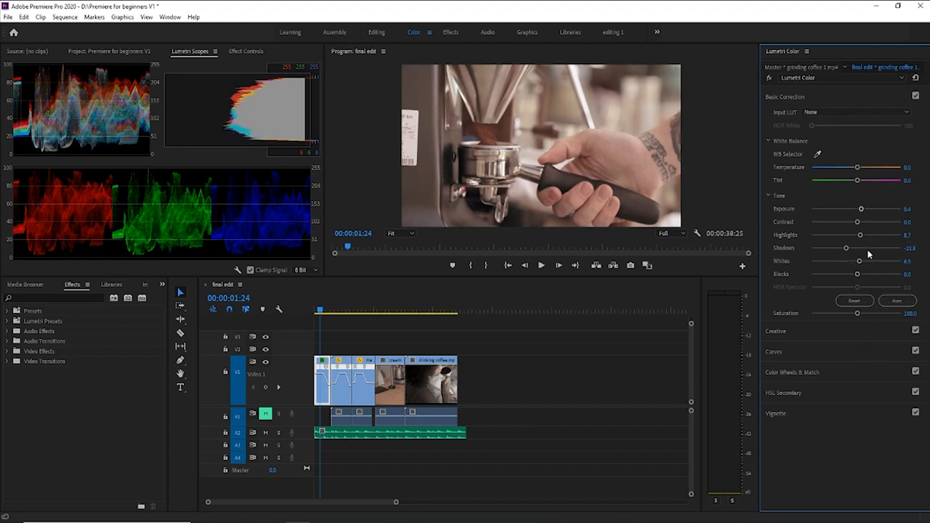
- Lower the Blacks, crushing them darker, then bring the level back up
drag(857, 273, 842, 273)
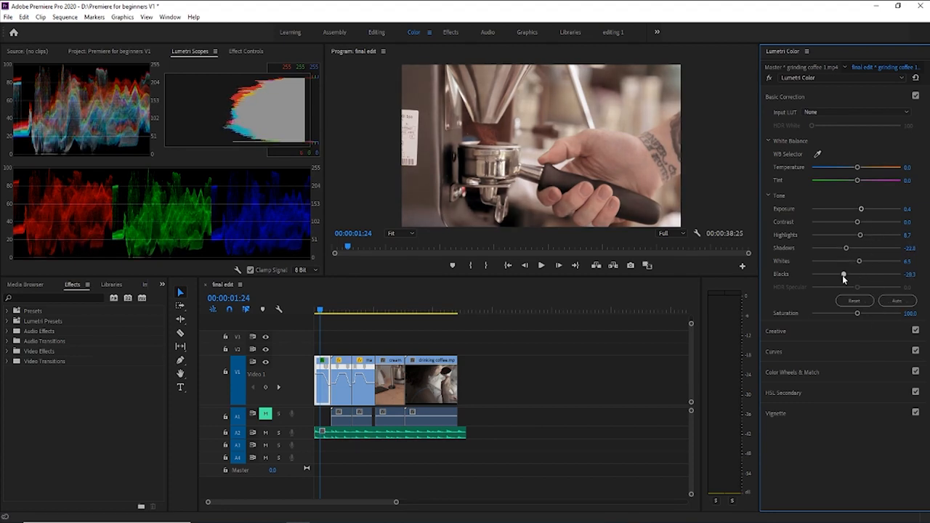
drag(843, 273, 863, 273)
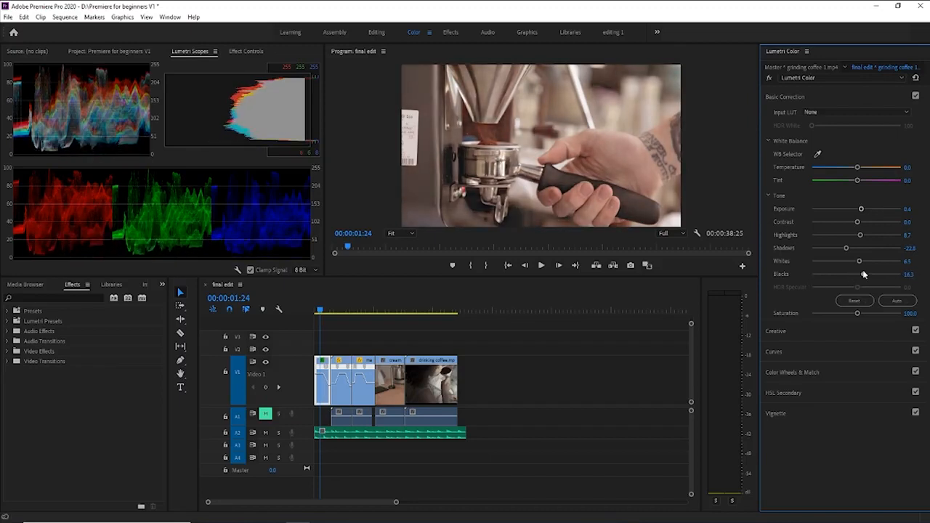
drag(863, 274, 854, 273)
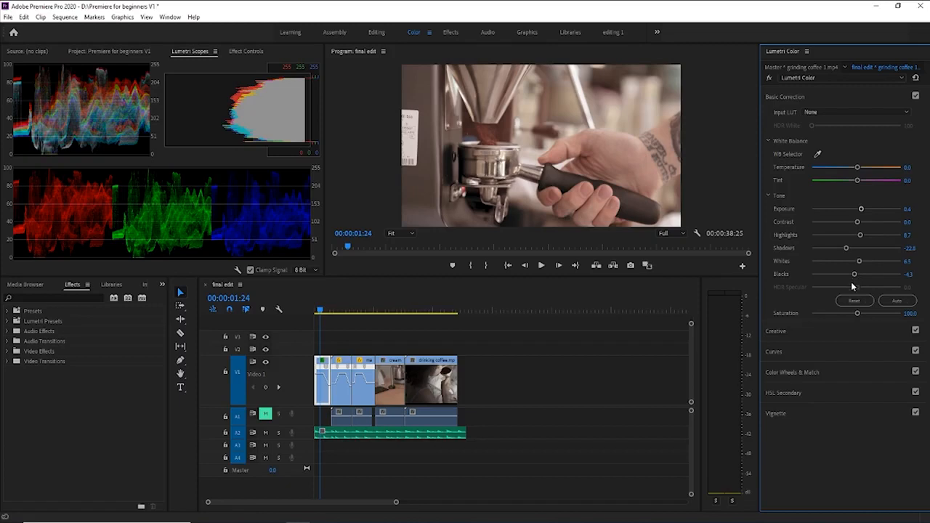
mouse_move(854, 276)
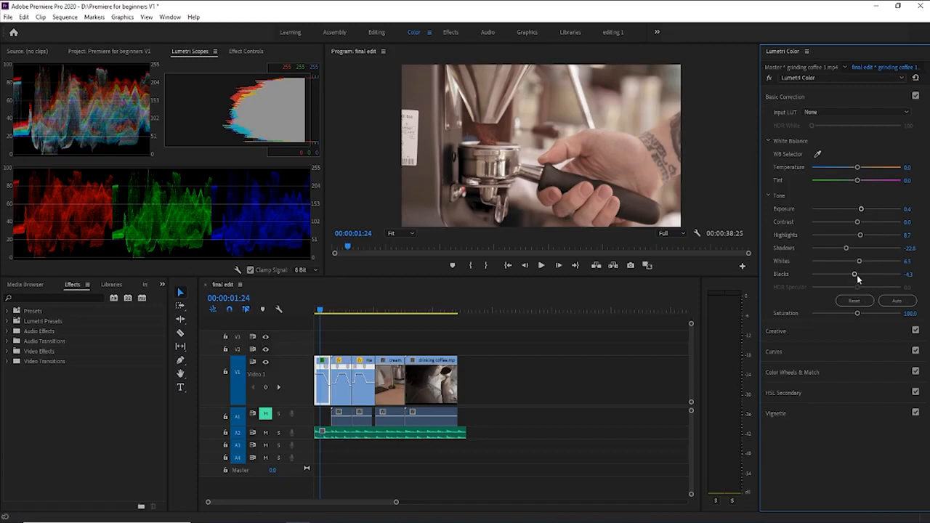
drag(855, 273, 854, 274)
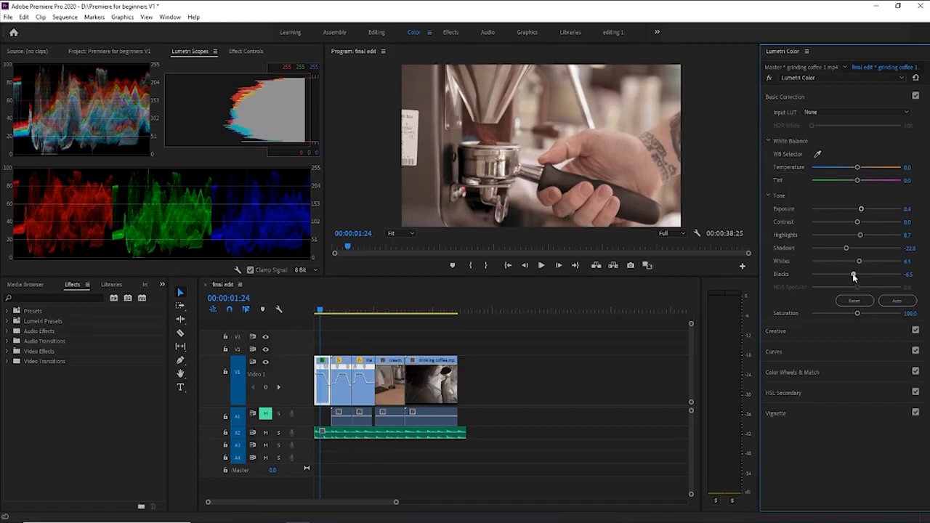
drag(854, 275, 846, 274)
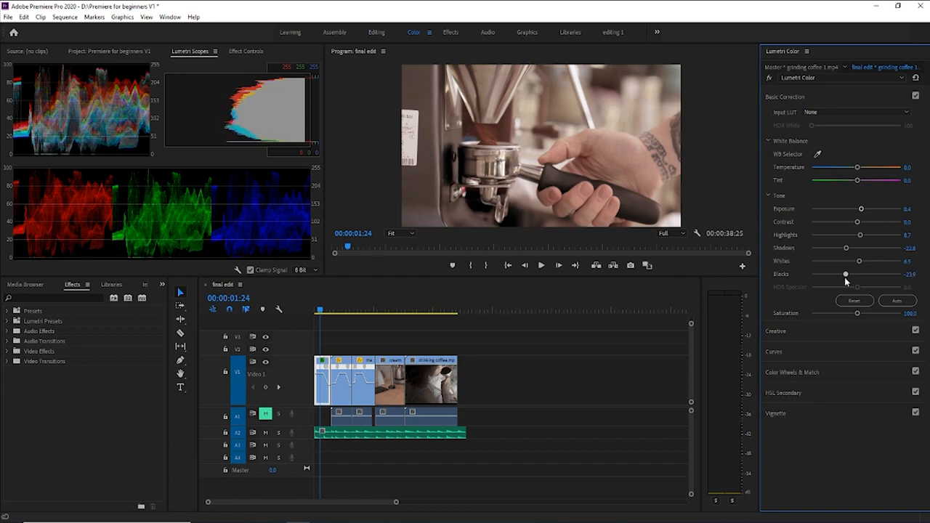
drag(846, 273, 831, 273)
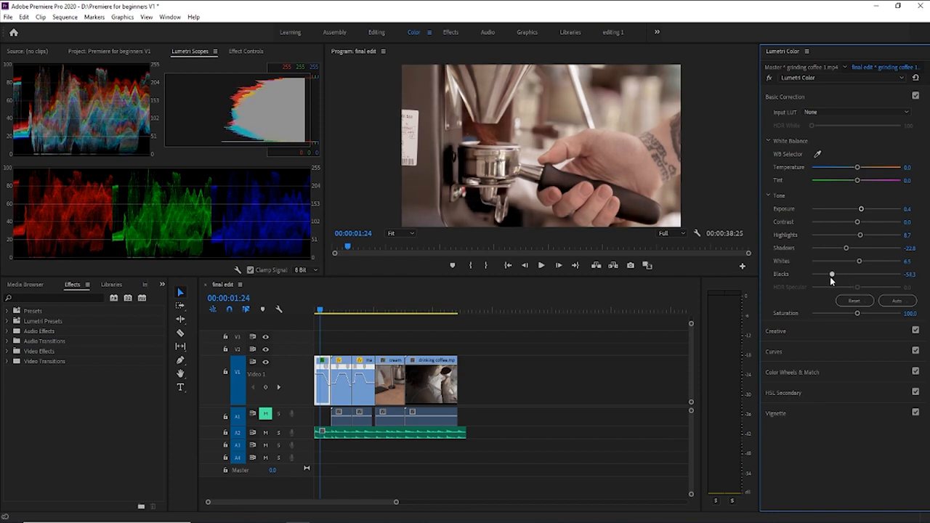
drag(831, 273, 825, 273)
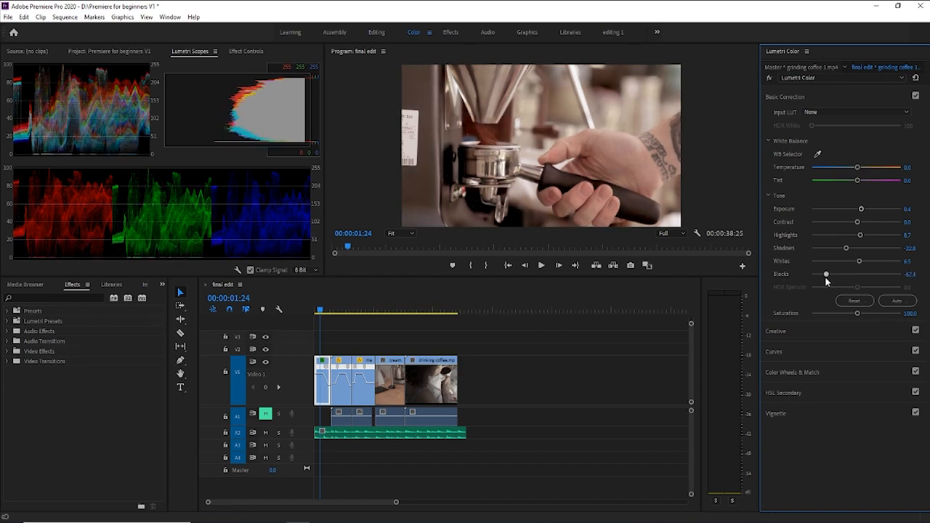
drag(825, 273, 854, 273)
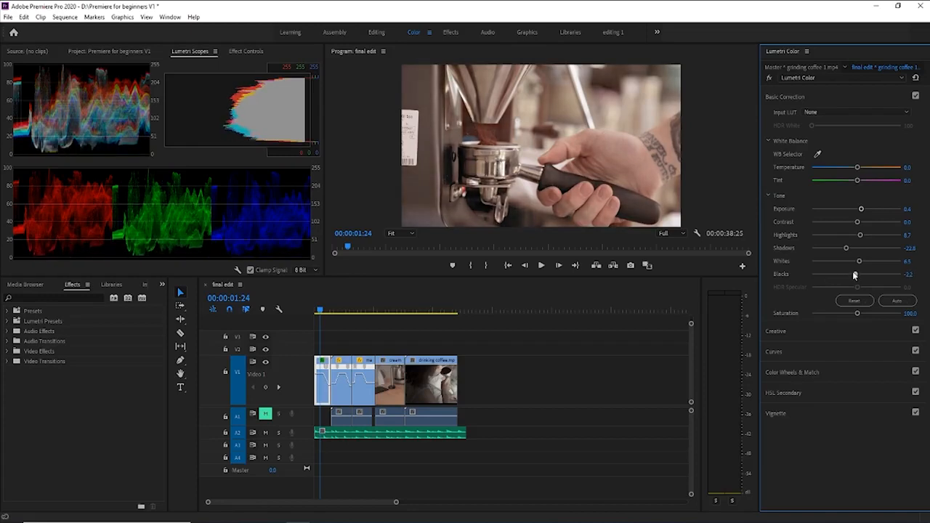
- Compare Blacks values back and forth and settle on a final black level
drag(854, 273, 848, 273)
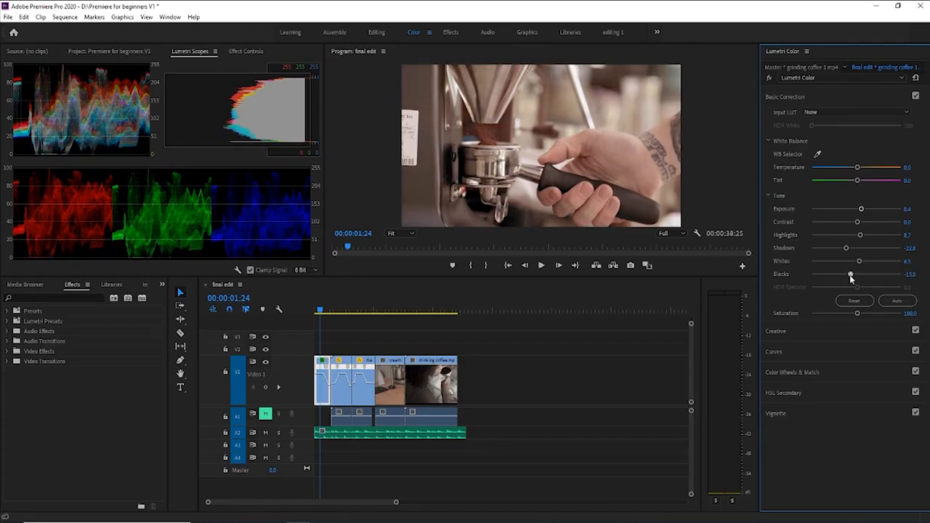
drag(849, 273, 859, 273)
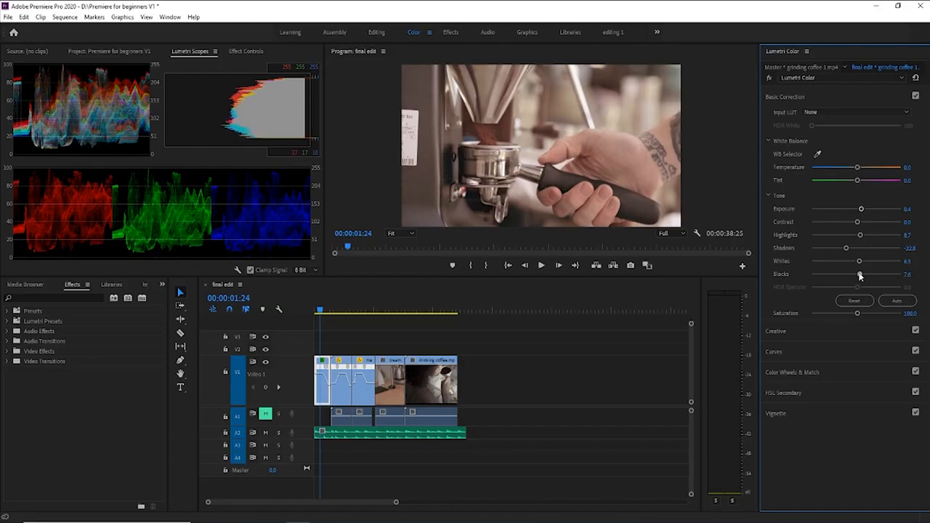
drag(864, 273, 857, 273)
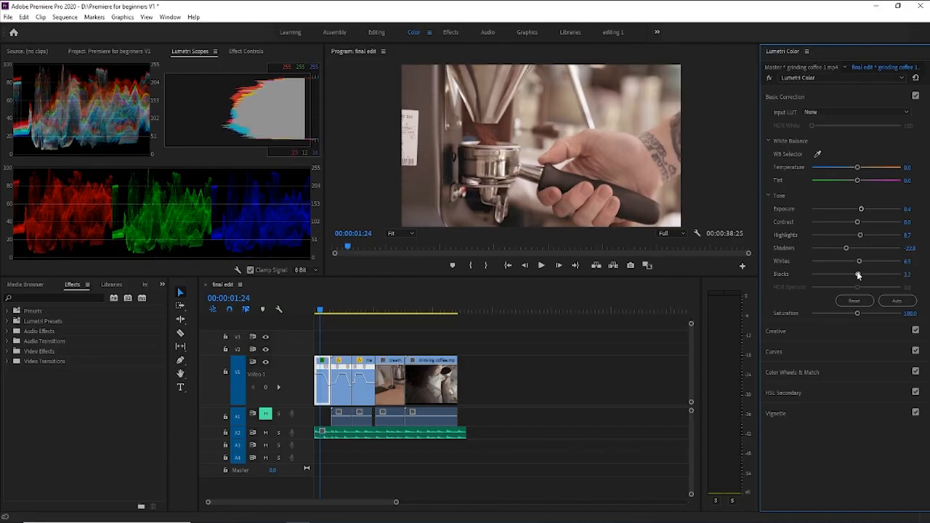
drag(857, 273, 869, 273)
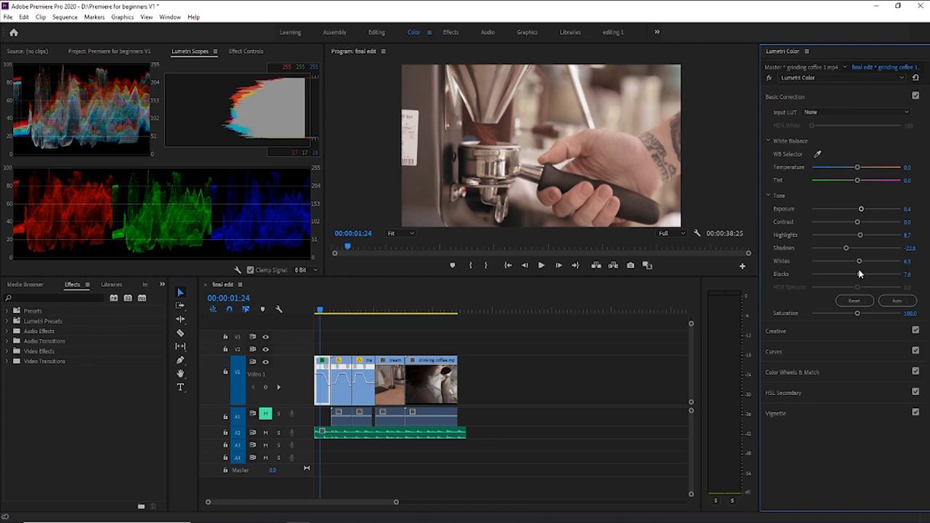
drag(857, 273, 863, 273)
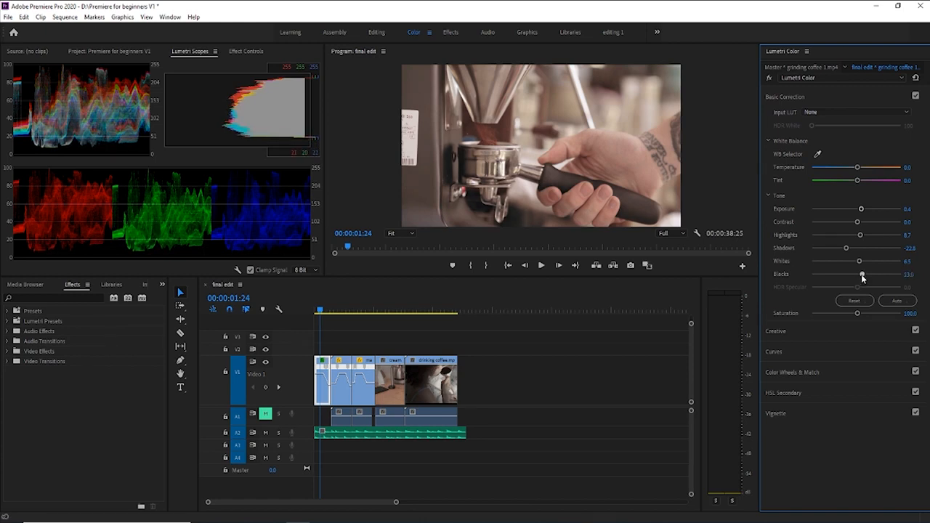
drag(861, 273, 857, 273)
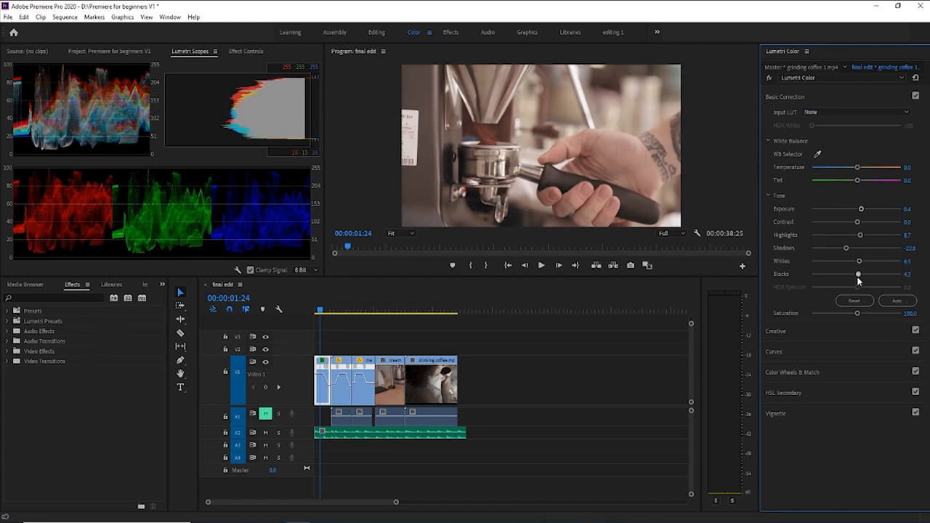
drag(857, 273, 853, 273)
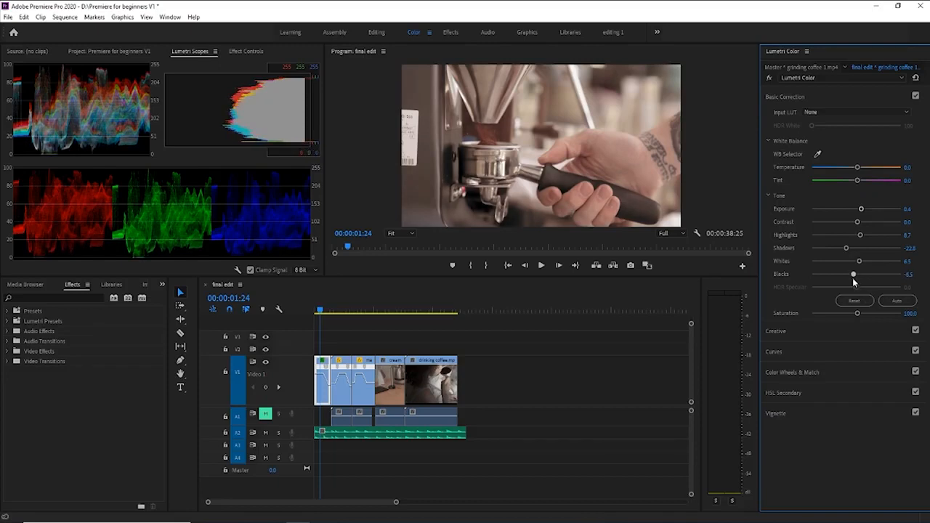
drag(852, 273, 851, 273)
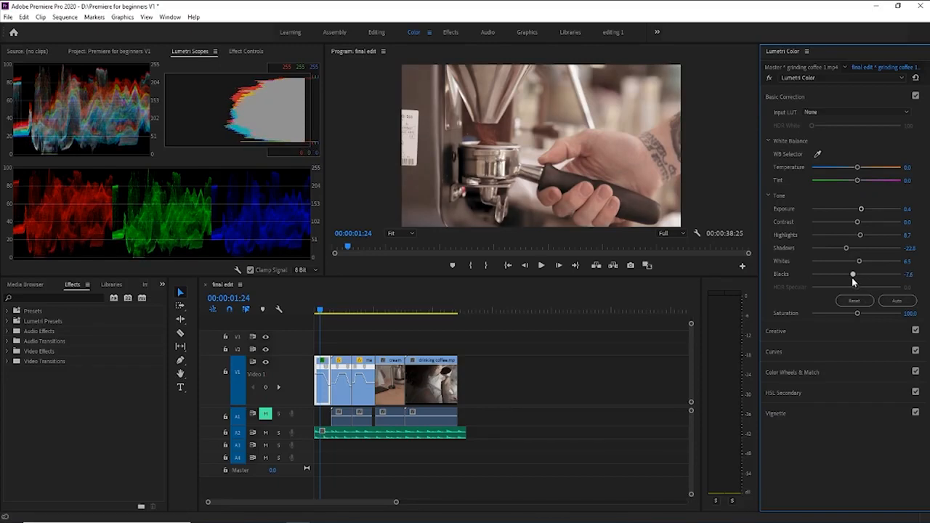
drag(851, 273, 857, 260)
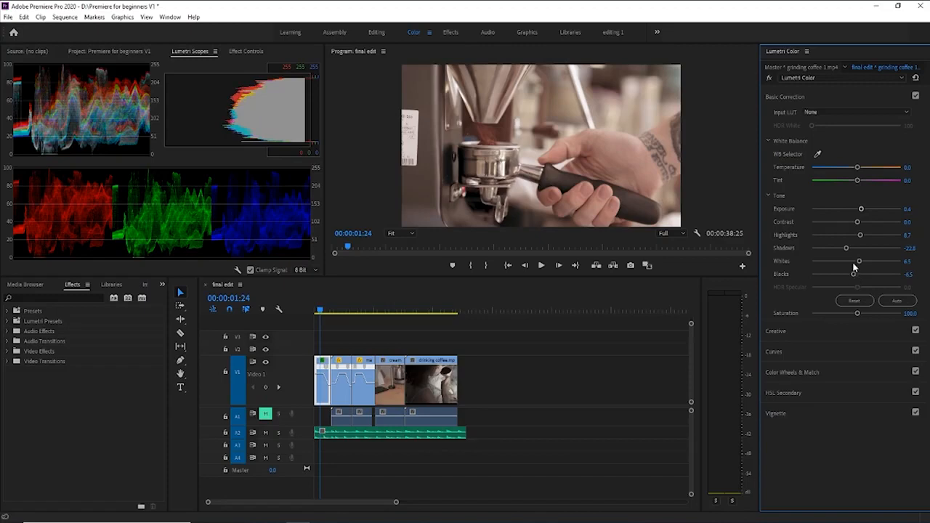
mouse_move(815, 262)
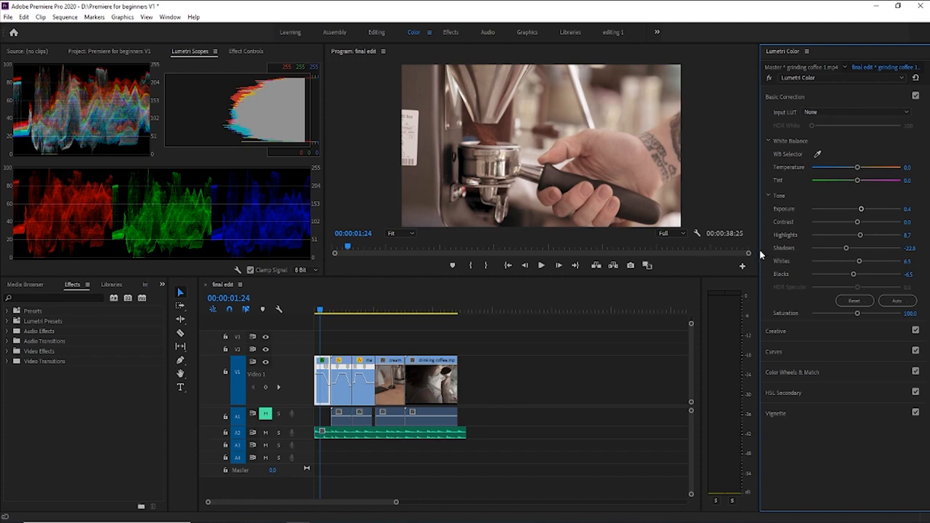
mouse_move(805, 336)
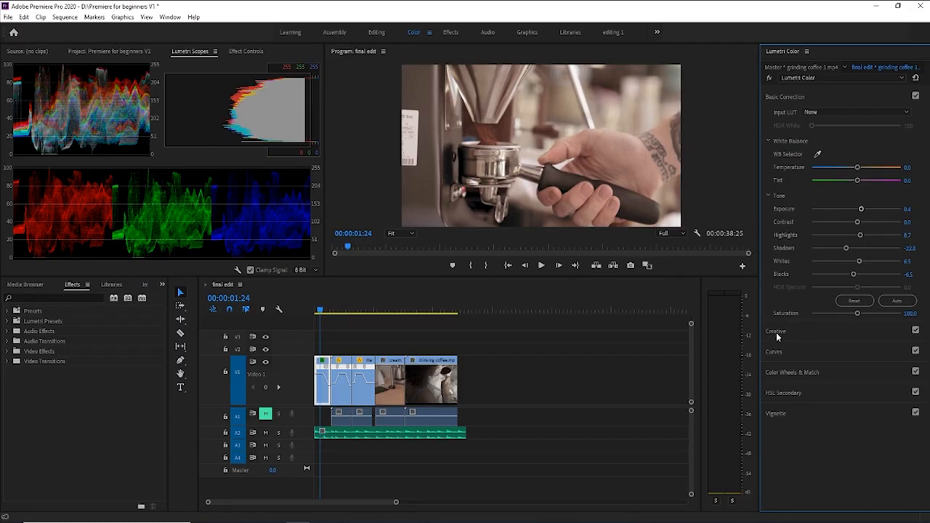
- Expand the Lumetri Creative section for the grinder clip
click(775, 331)
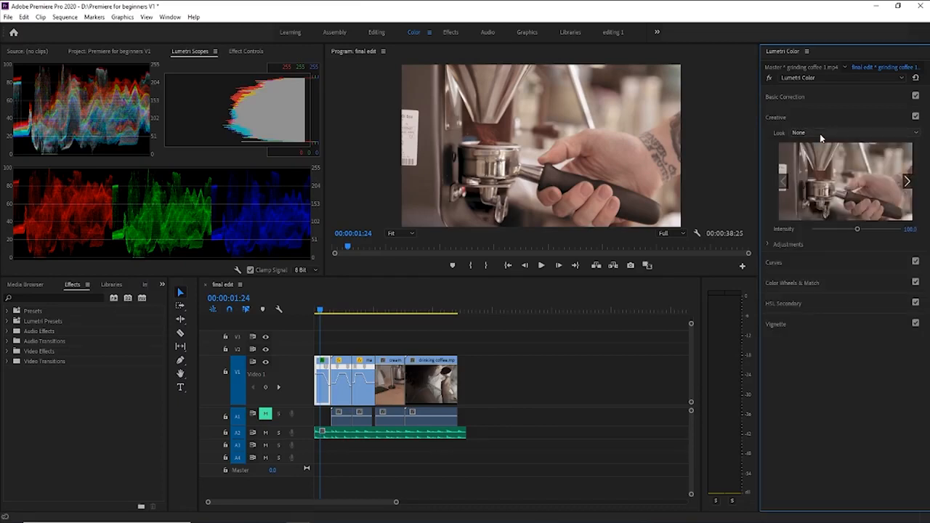
mouse_move(924, 240)
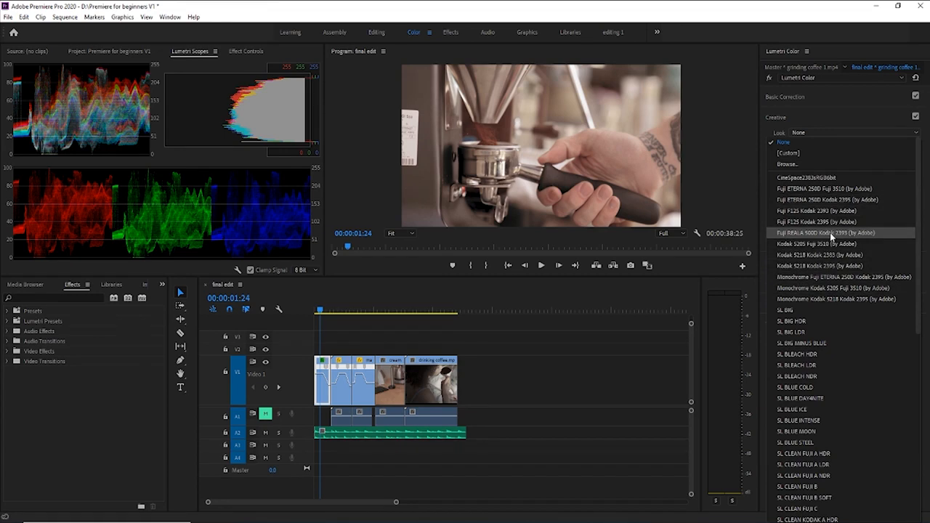
mouse_move(835, 220)
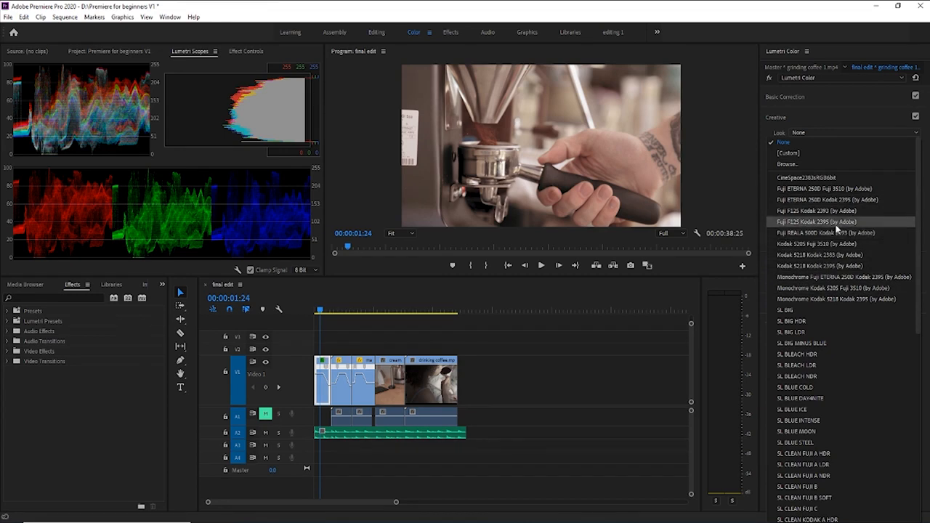
- Apply SL BLUE ICE, then step through warmer, gold and monochrome looks
click(817, 221)
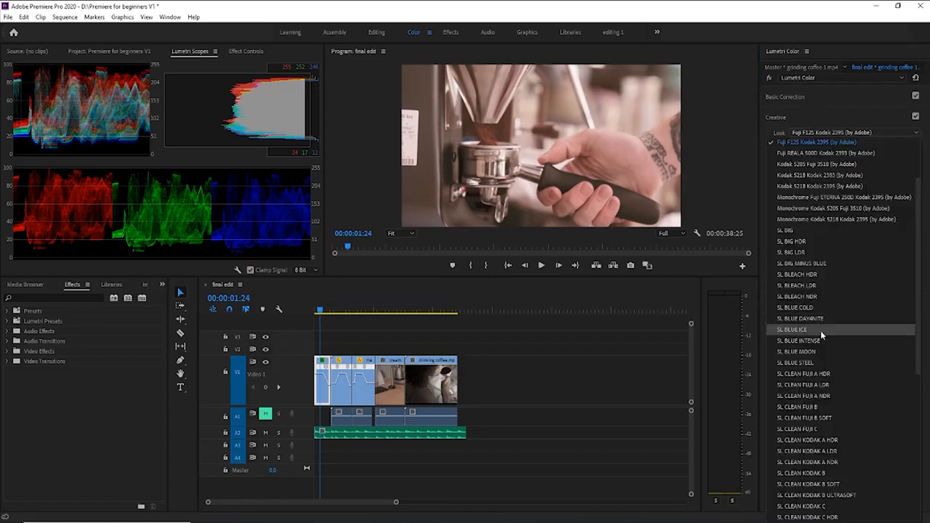
click(790, 328)
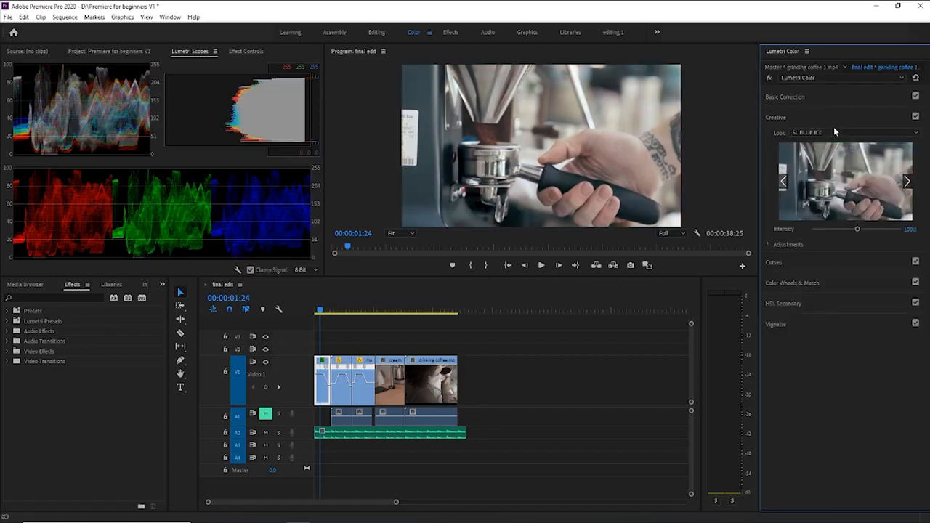
click(905, 180)
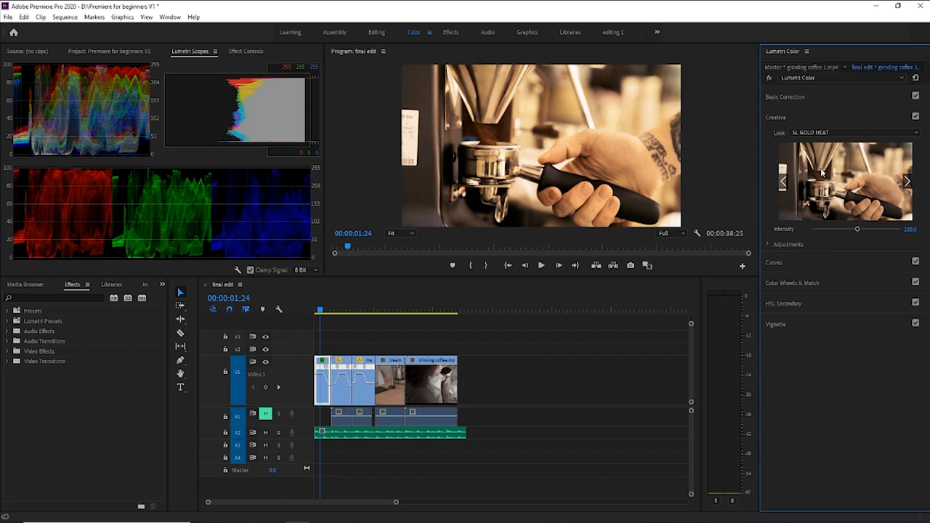
click(907, 180)
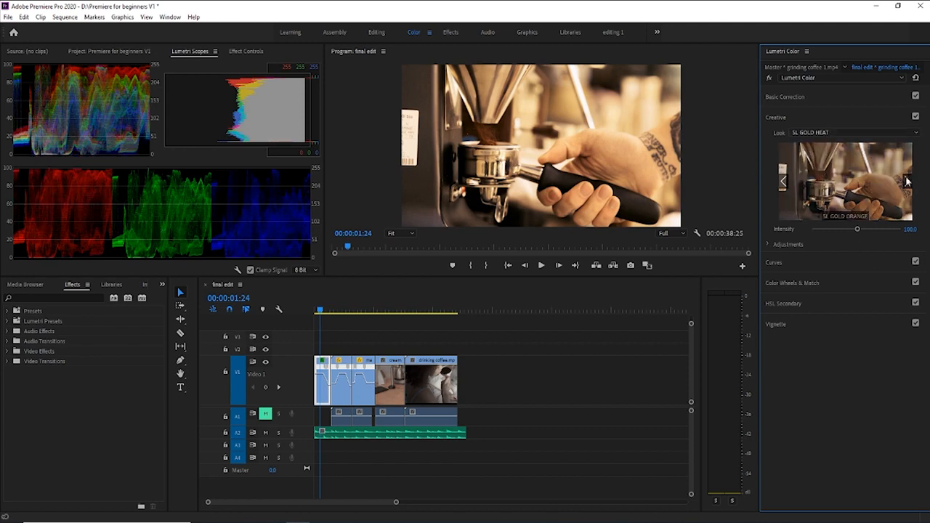
click(907, 180)
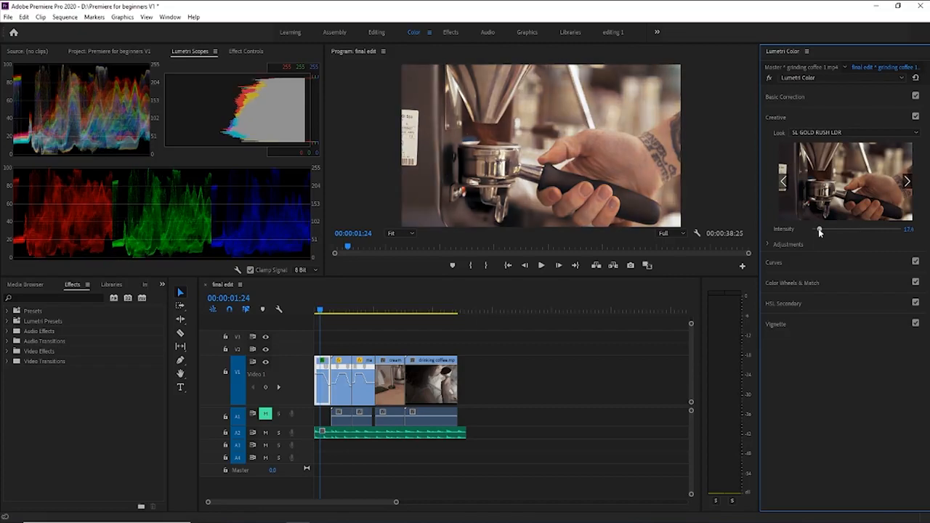
- Adjust look Intensity on the gold and monochrome looks, then set Look to None
drag(819, 230, 829, 230)
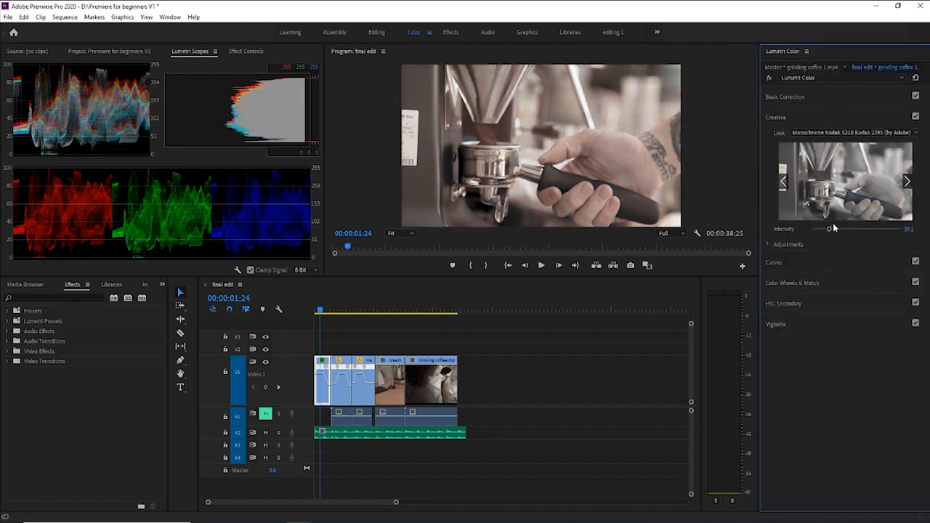
drag(828, 229, 865, 229)
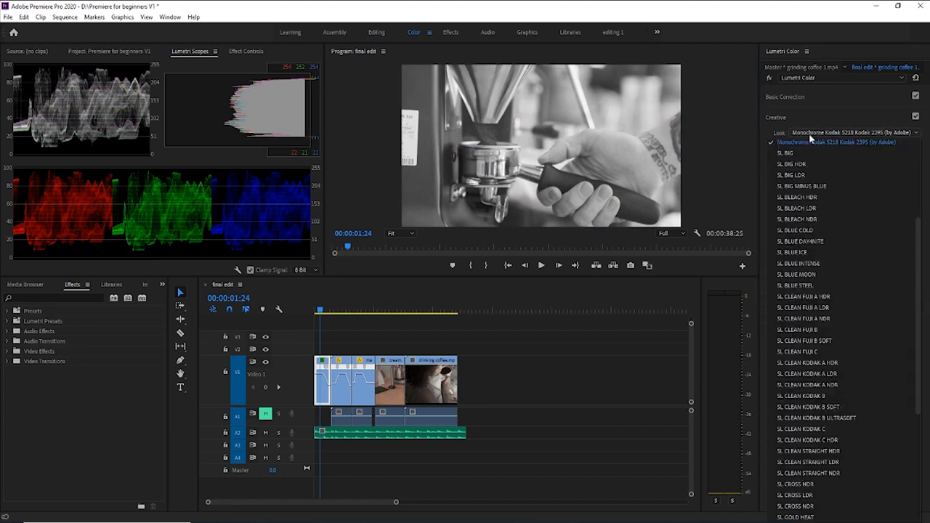
click(834, 142)
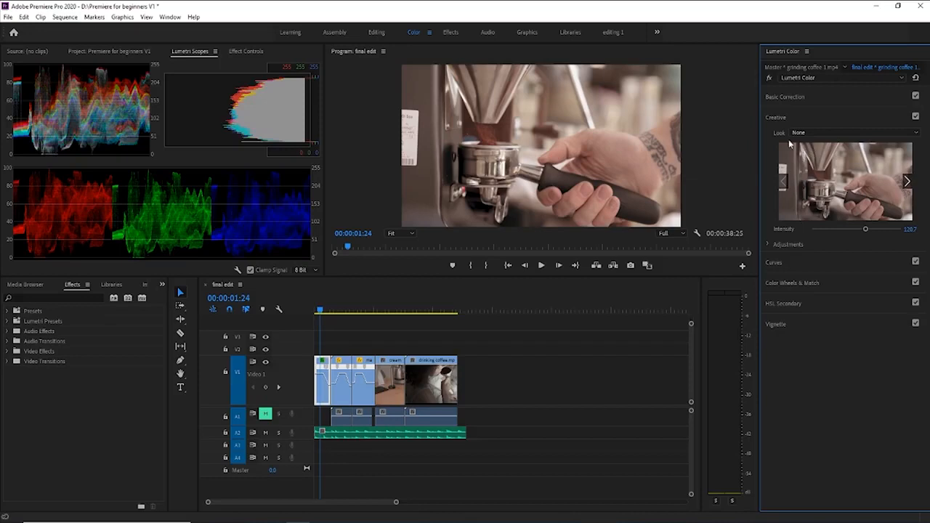
mouse_move(787, 160)
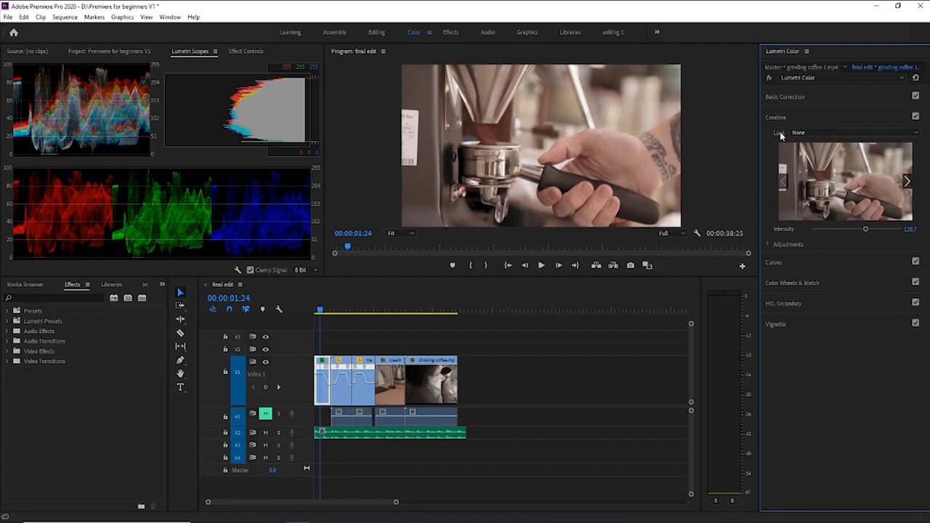
mouse_move(807, 247)
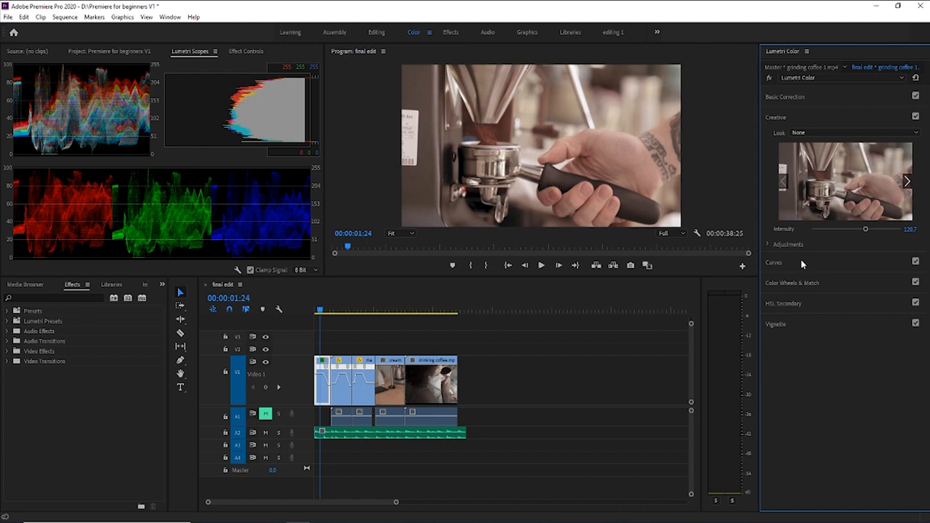
mouse_move(799, 251)
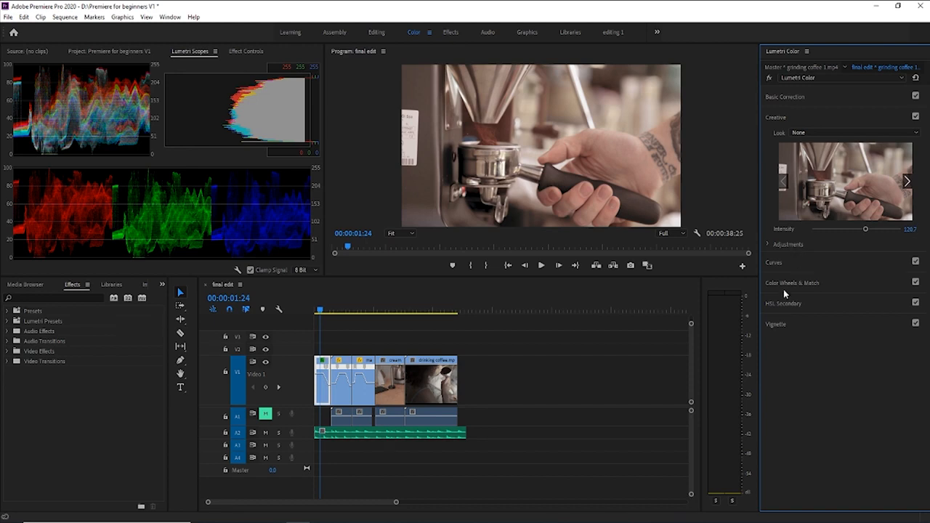
mouse_move(776, 288)
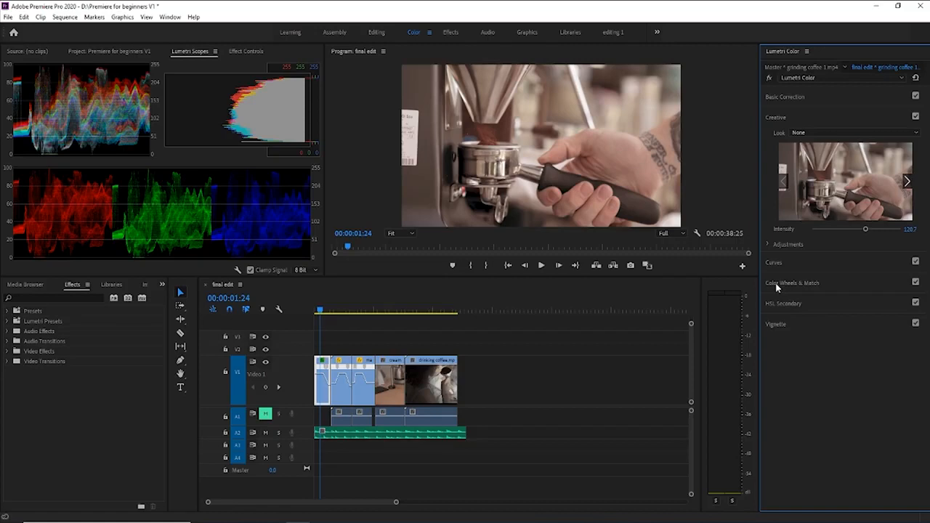
mouse_move(802, 274)
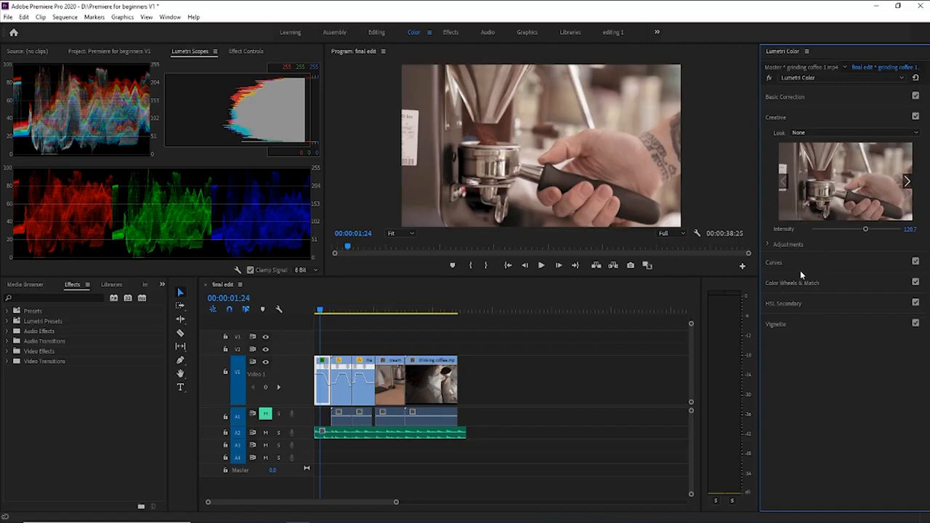
mouse_move(791, 268)
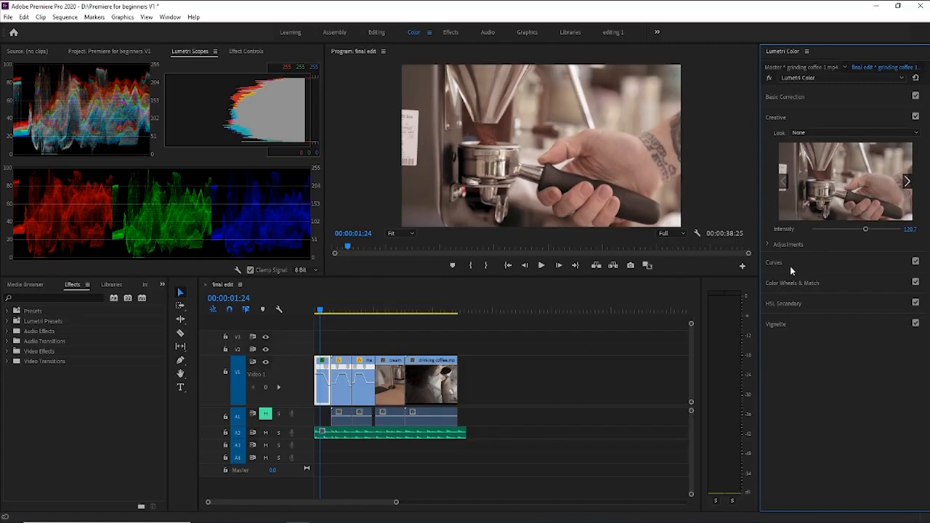
- Expand Curves and bend the Hue vs Sat curve with several control points before resetting it
click(773, 262)
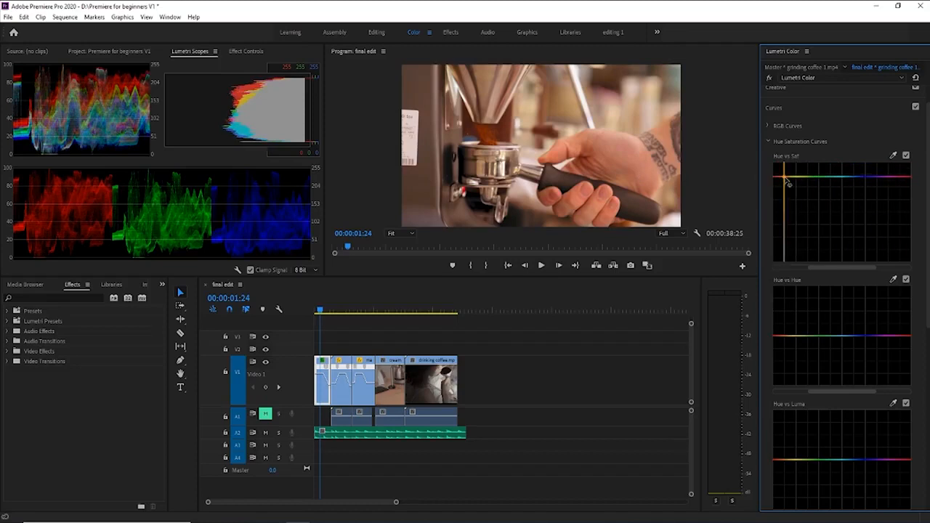
drag(788, 181, 879, 186)
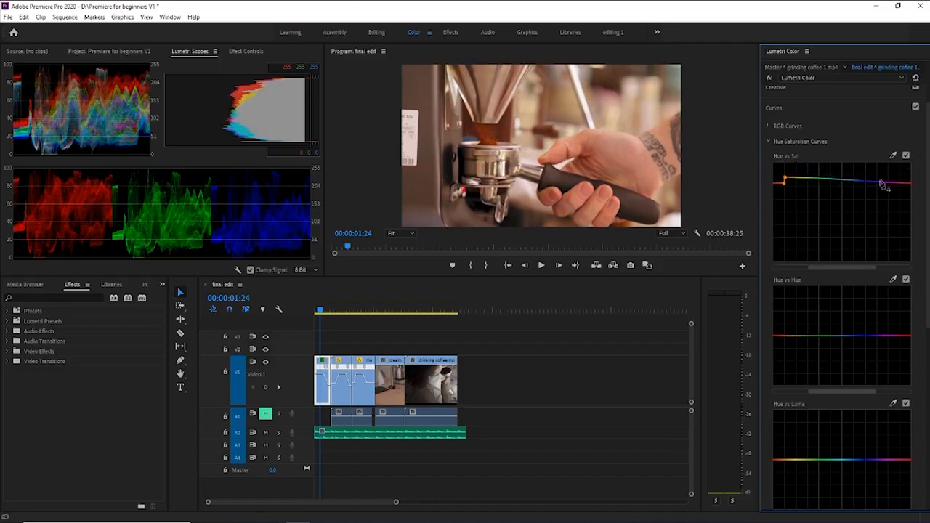
drag(879, 183, 879, 200)
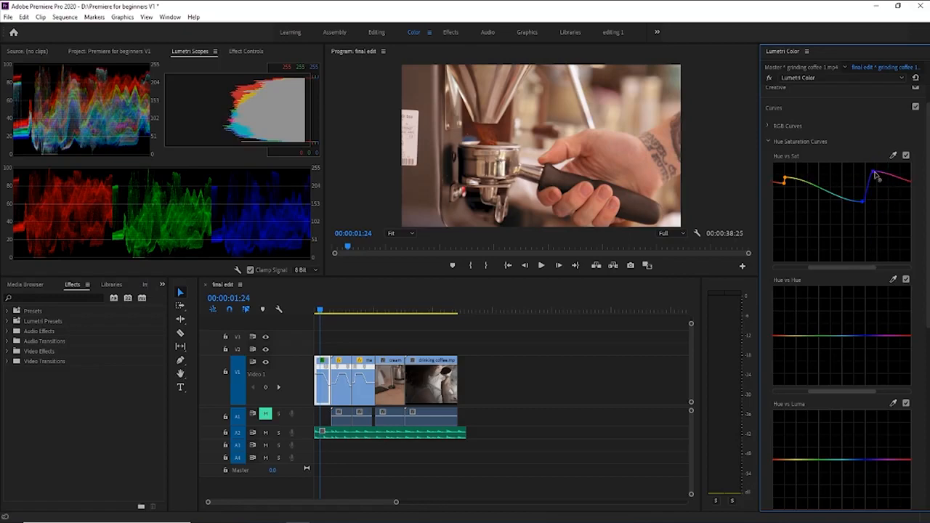
drag(875, 177, 889, 218)
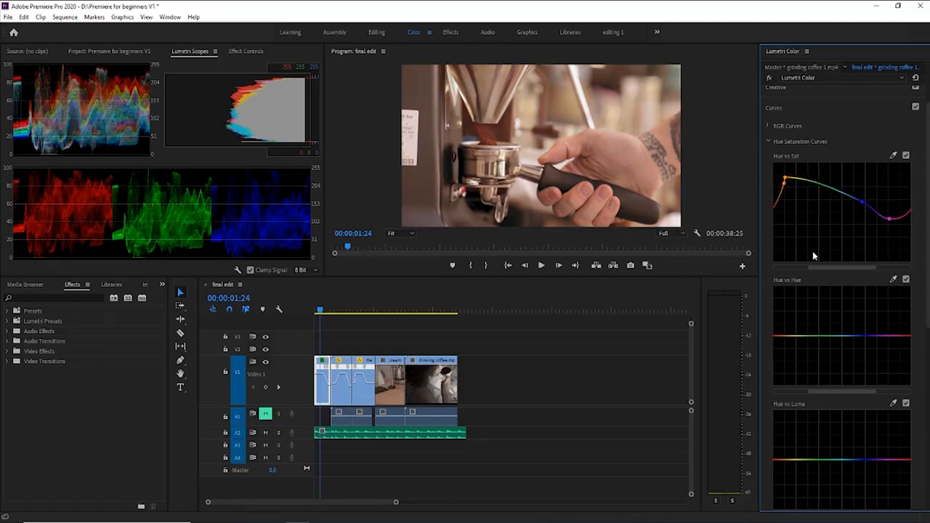
mouse_move(860, 230)
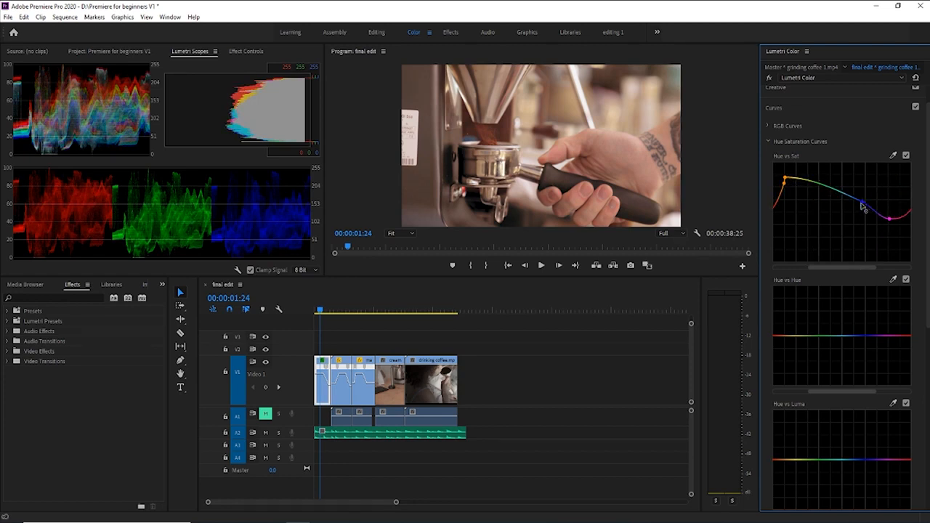
drag(863, 207, 848, 191)
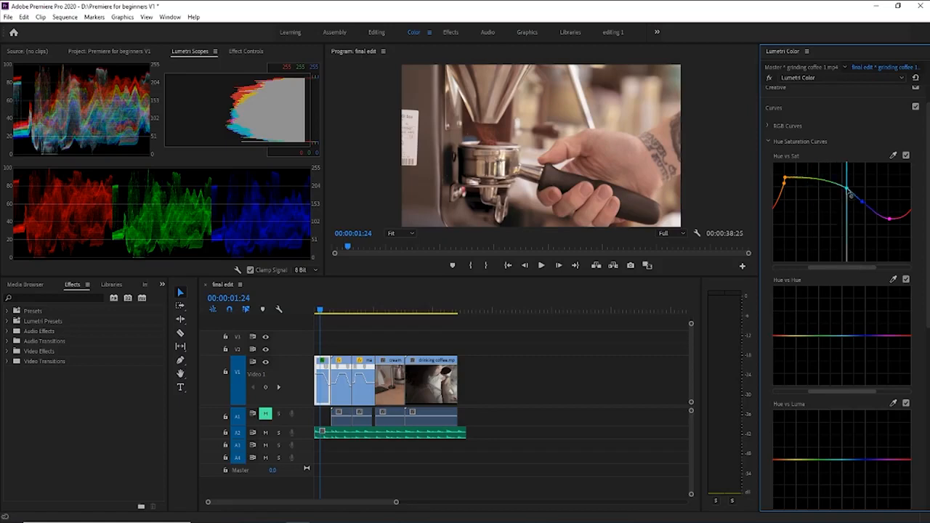
drag(854, 192, 845, 171)
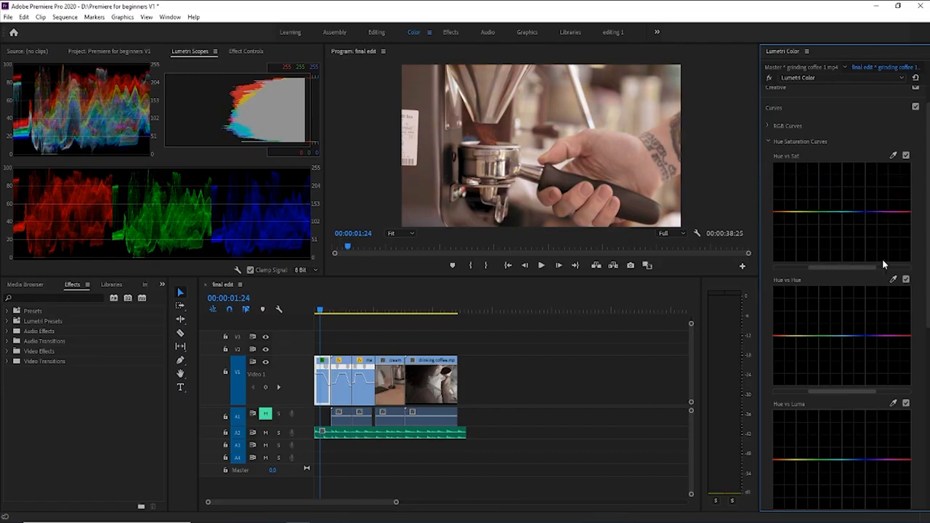
- Try a hue shift toward pink on the Hue vs Hue curve and pull it back to neutral
scroll(down, 3)
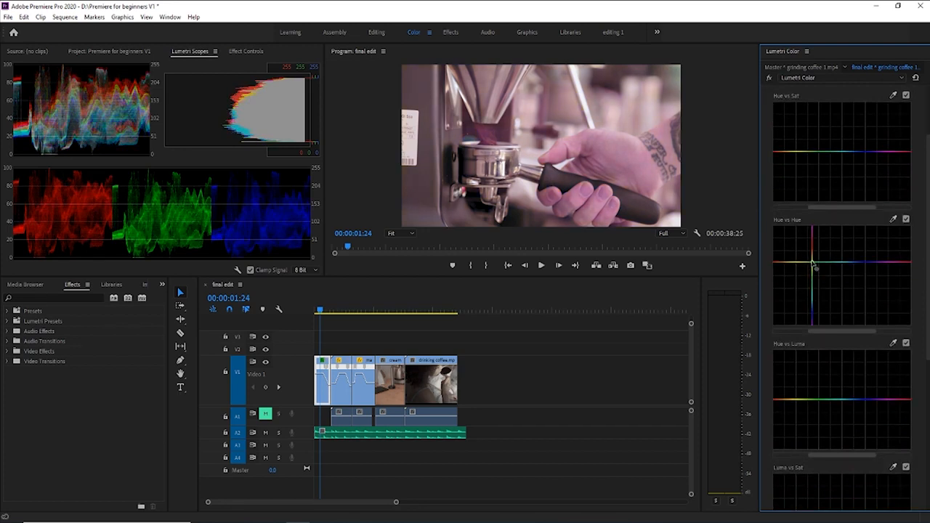
drag(816, 269, 805, 285)
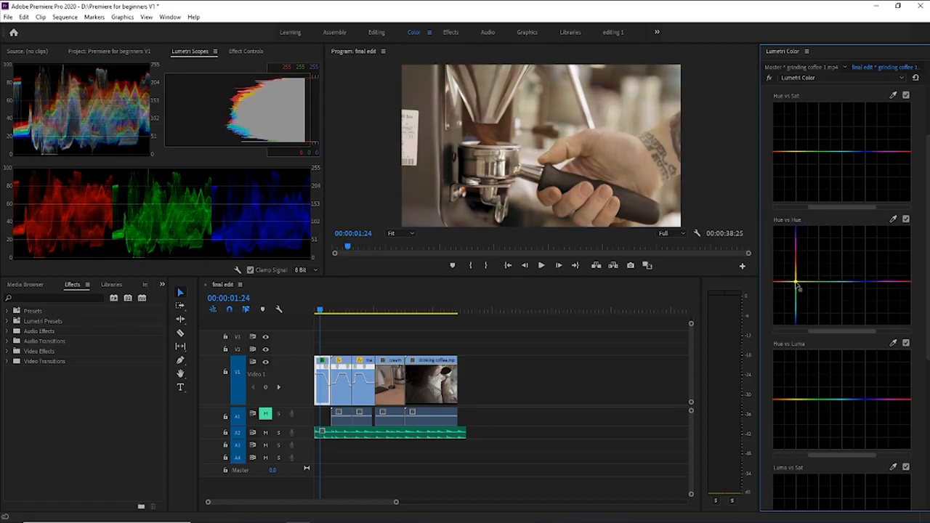
drag(797, 284, 839, 285)
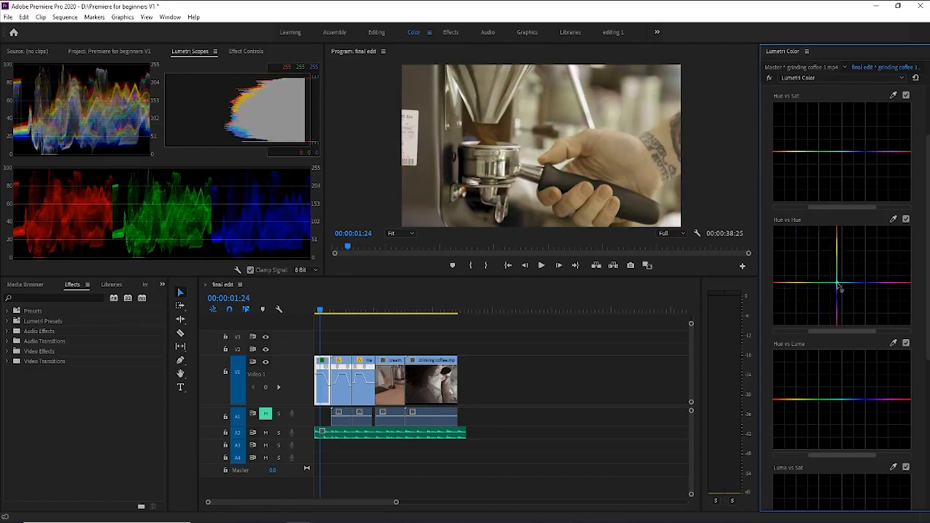
drag(840, 287, 856, 289)
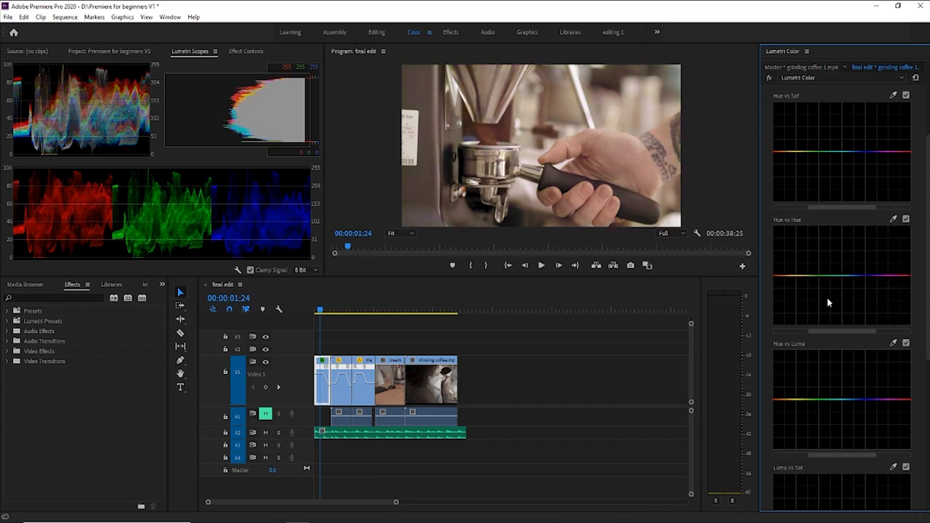
- Try a luminance tweak on the Hue vs Luma curve, leave it flat and collapse the Curves section
scroll(down, 3)
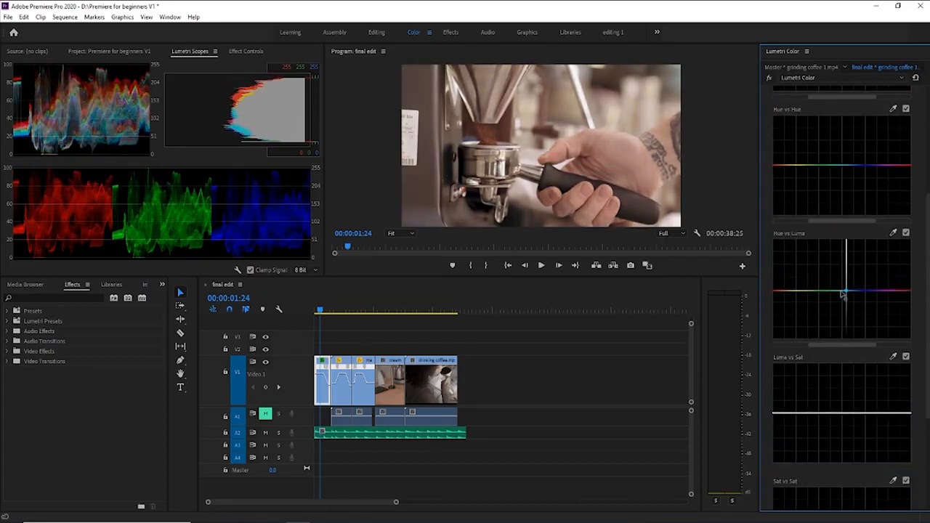
drag(842, 297, 836, 305)
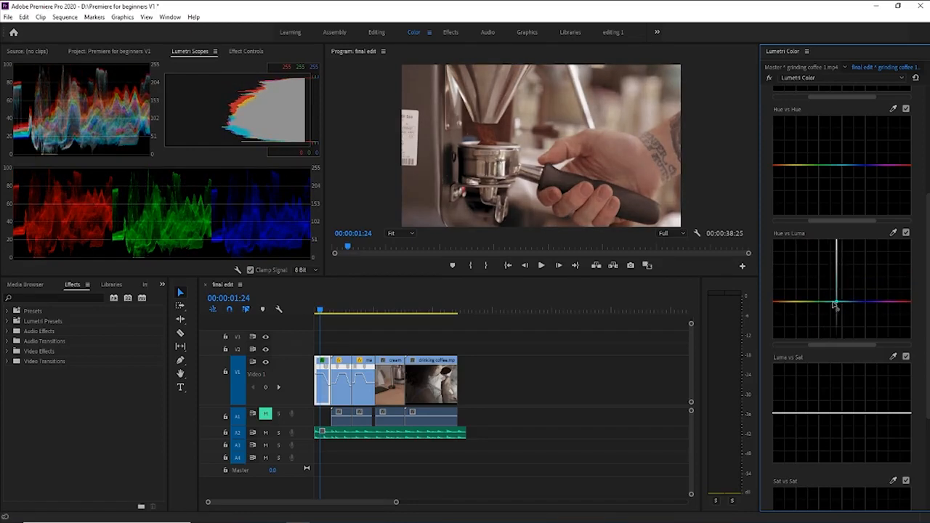
drag(836, 305, 825, 307)
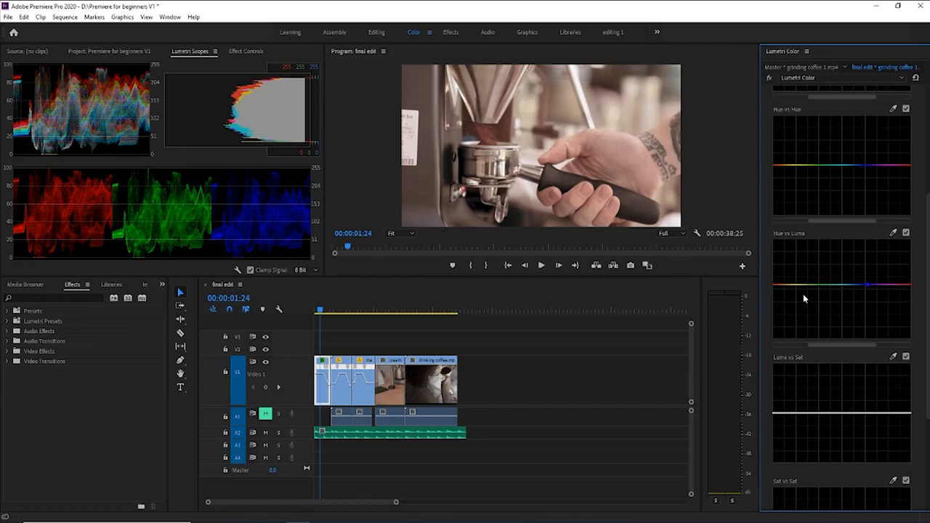
scroll(down, 3)
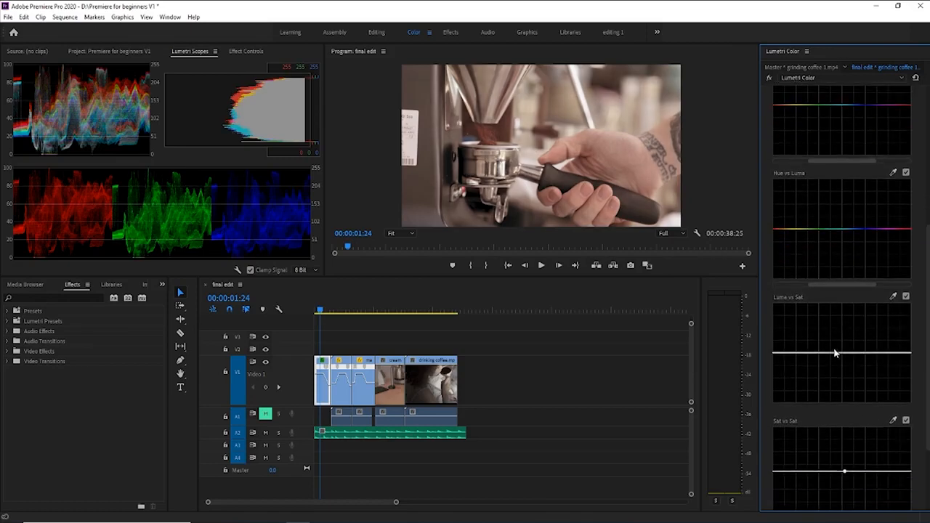
scroll(down, 3)
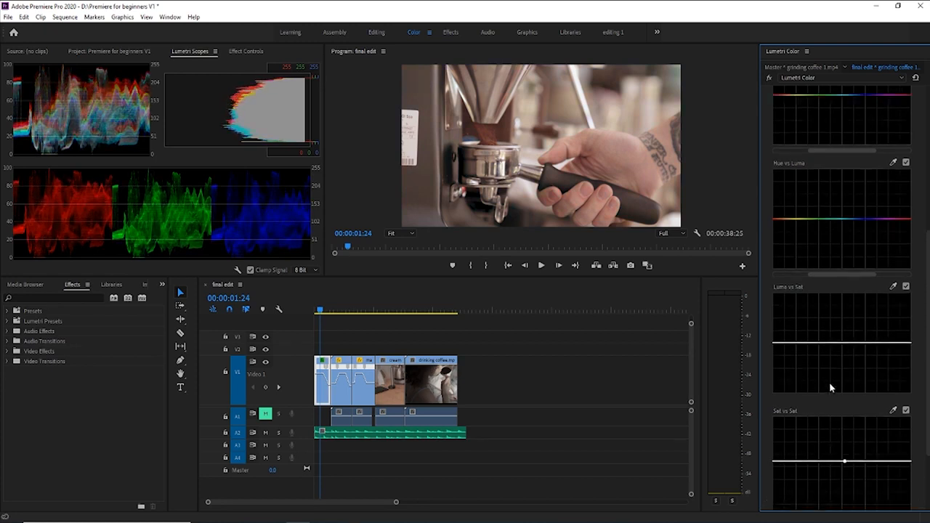
scroll(down, 3)
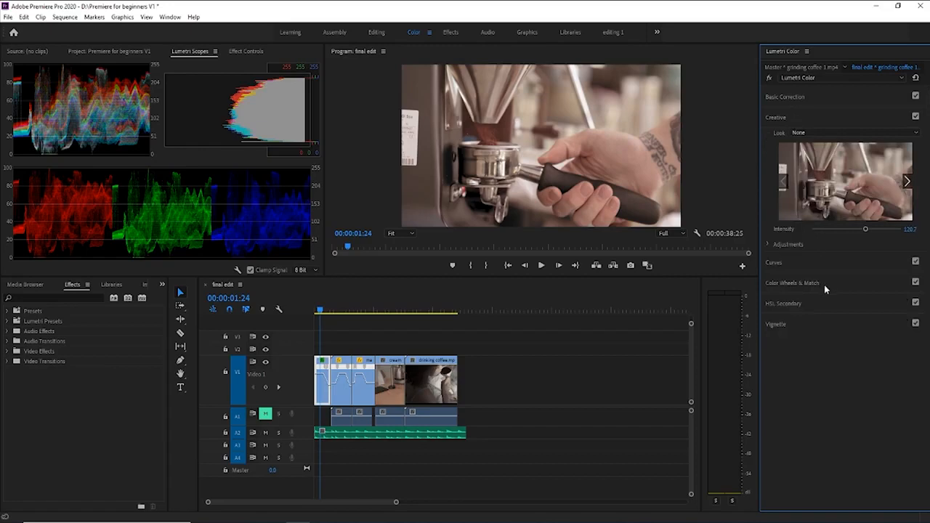
- In Basic Correction, nudge the espresso clip's white balance Temperature and settle its Tint
click(785, 96)
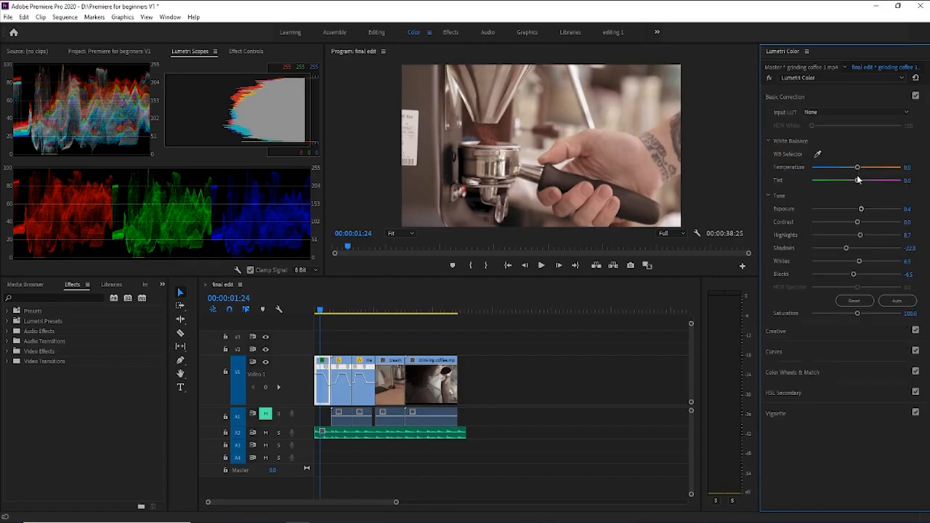
drag(857, 167, 860, 167)
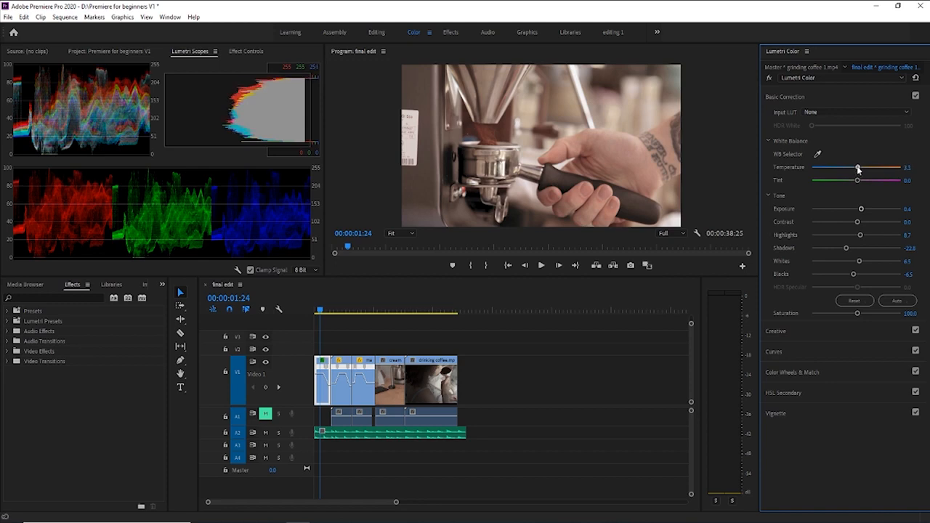
drag(856, 181, 860, 180)
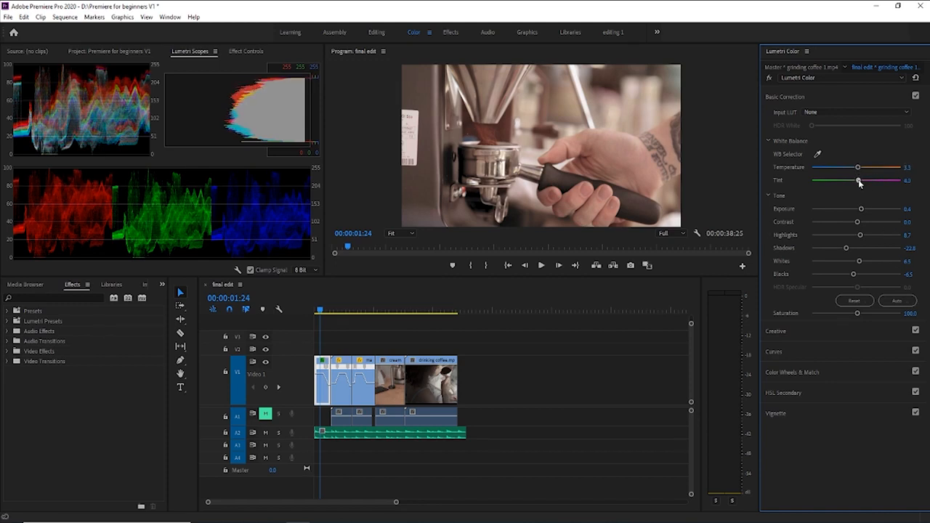
drag(860, 180, 852, 180)
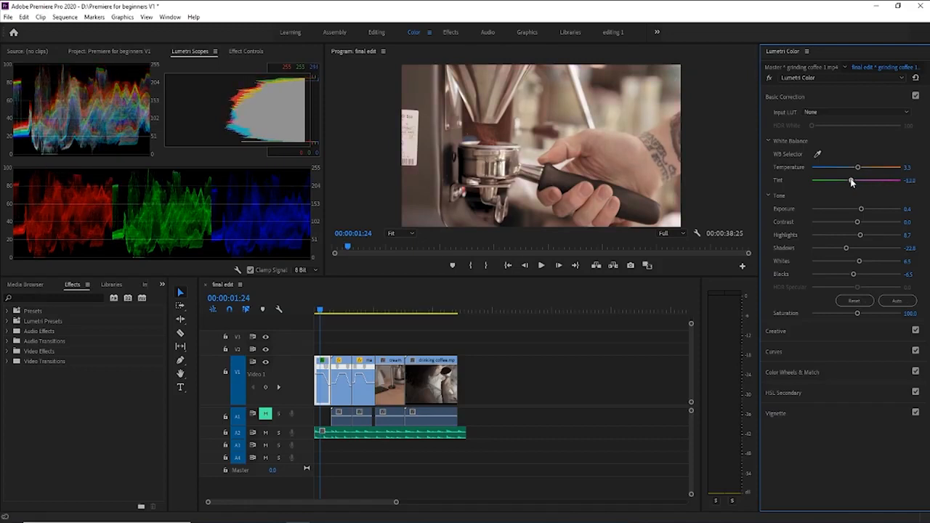
drag(851, 180, 871, 180)
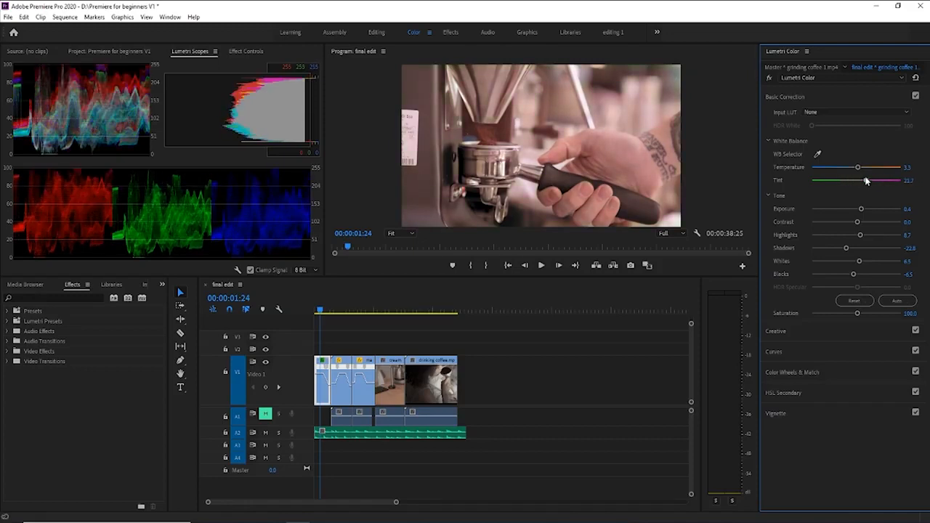
drag(869, 180, 857, 181)
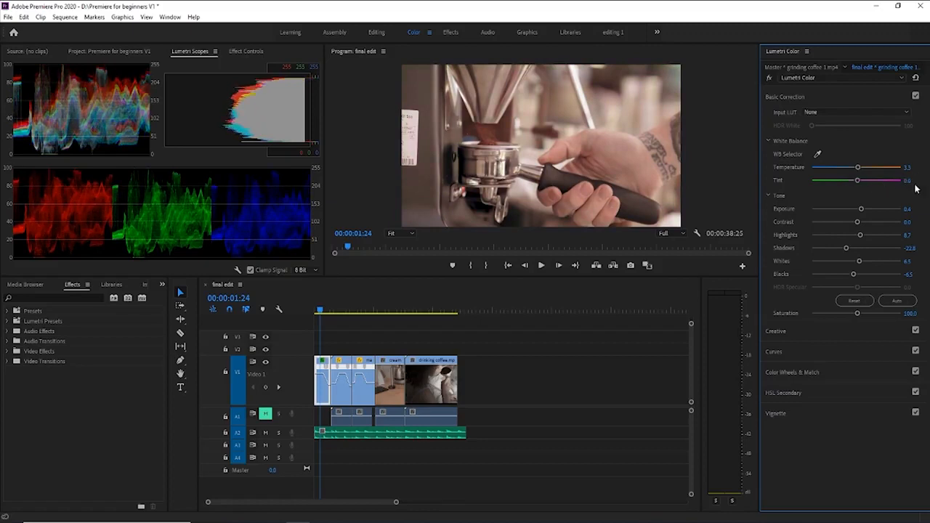
mouse_move(840, 262)
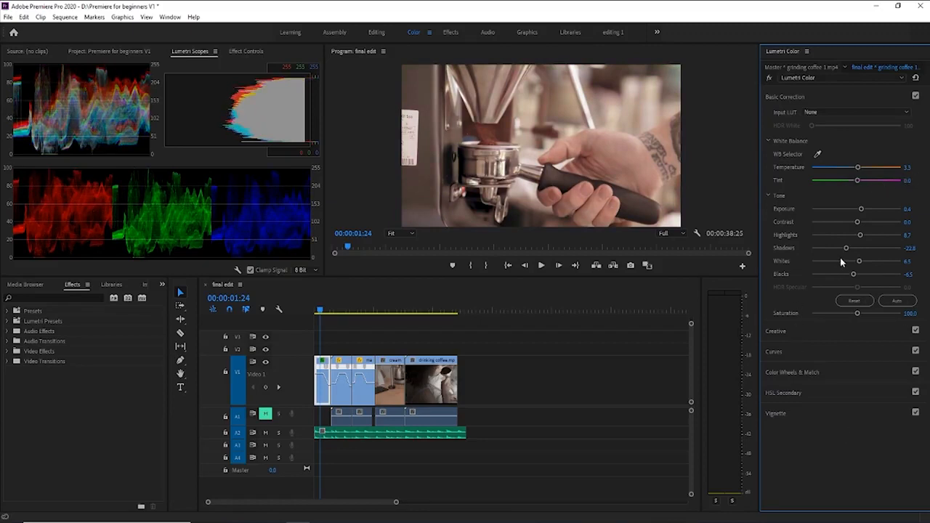
- Raise the clip's Contrast in the Tone sliders and settle on a final value
drag(860, 220, 870, 221)
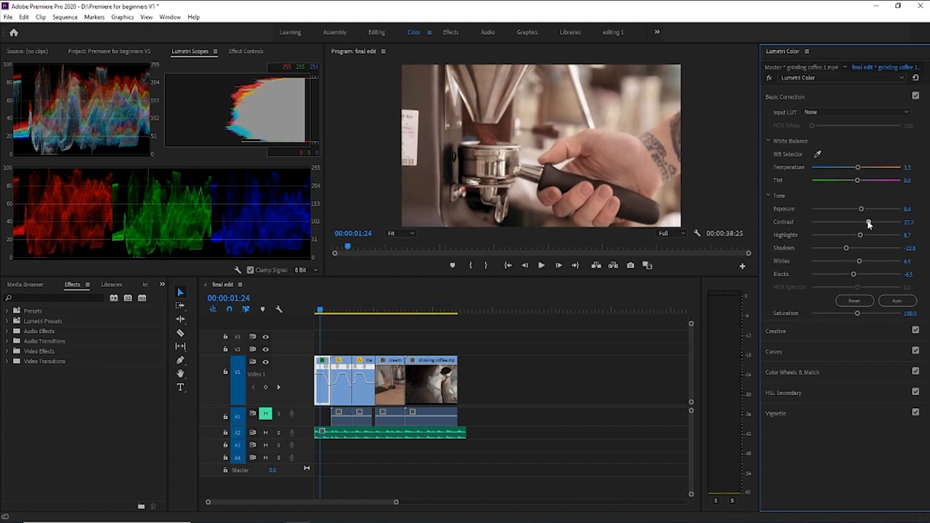
drag(868, 223, 863, 223)
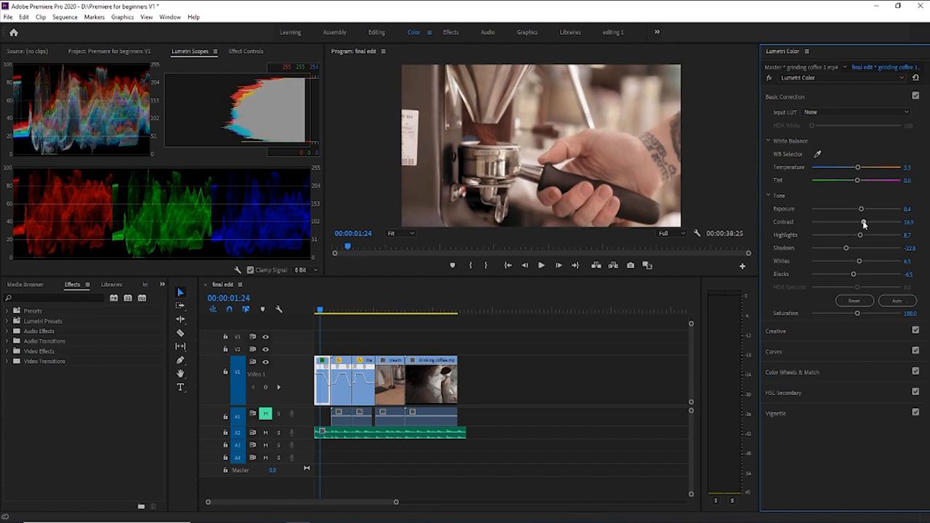
drag(863, 220, 863, 221)
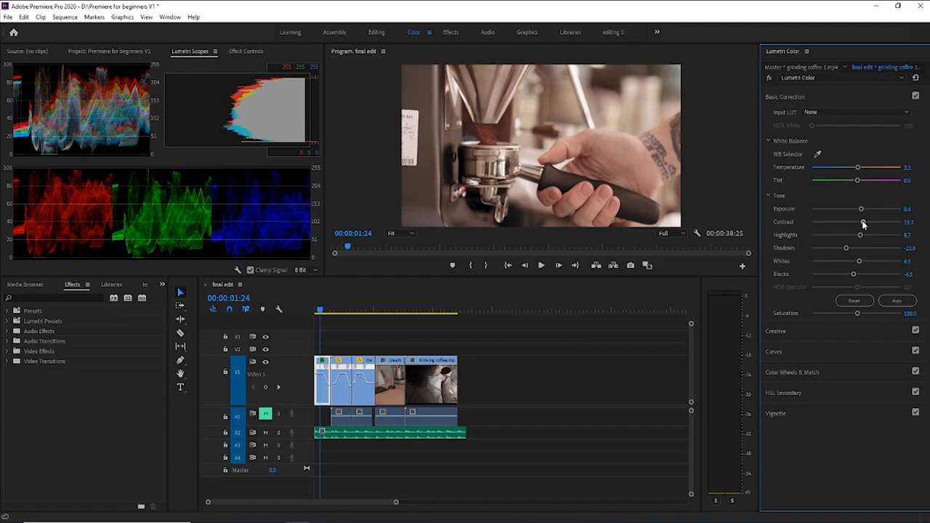
drag(863, 222, 860, 222)
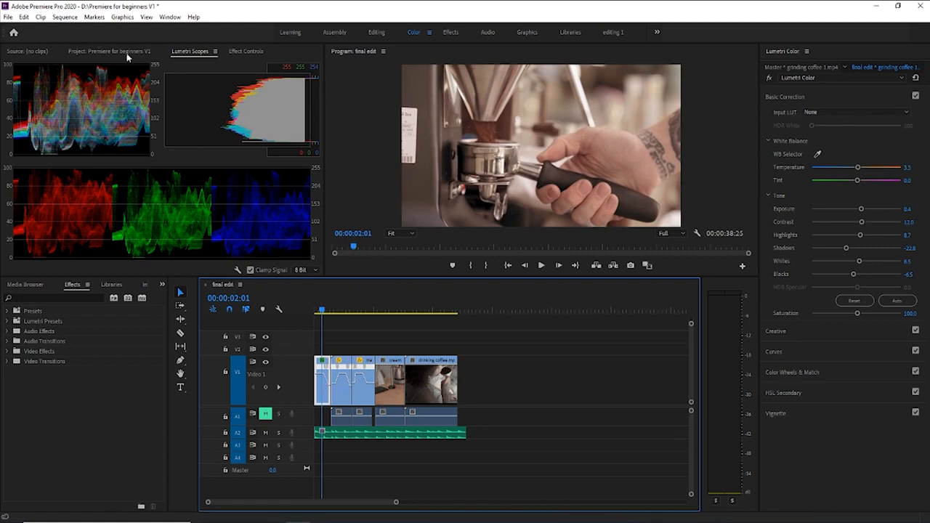
- Show the espresso clip's Effect Controls with Motion, Opacity and Lumetri Color listed
click(246, 51)
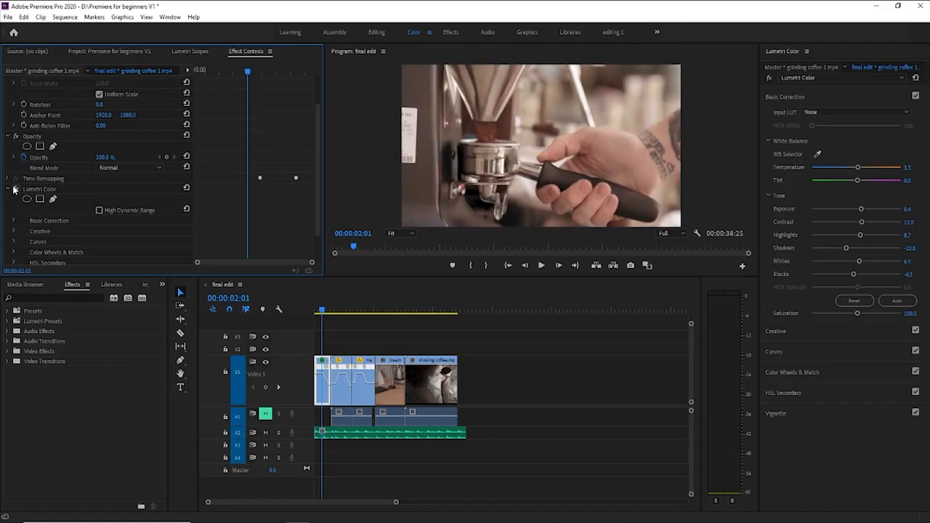
mouse_move(331, 354)
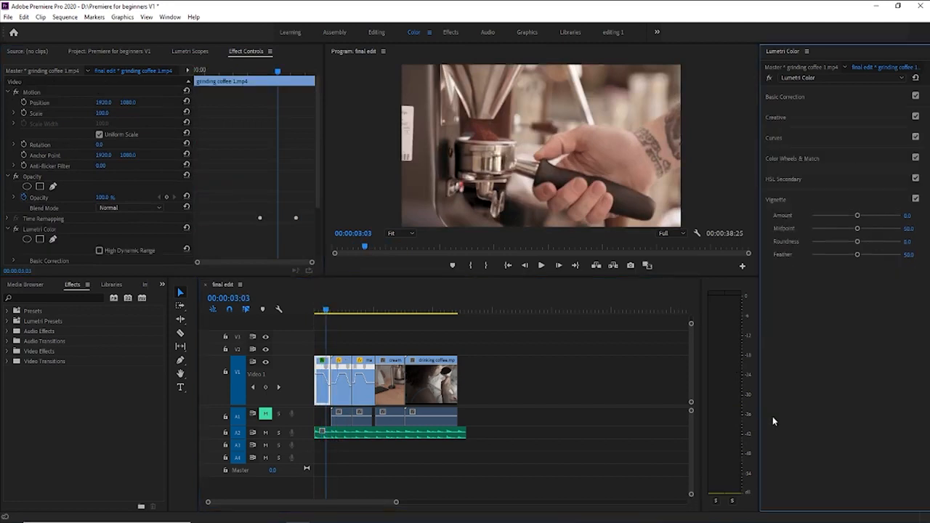
mouse_move(671, 209)
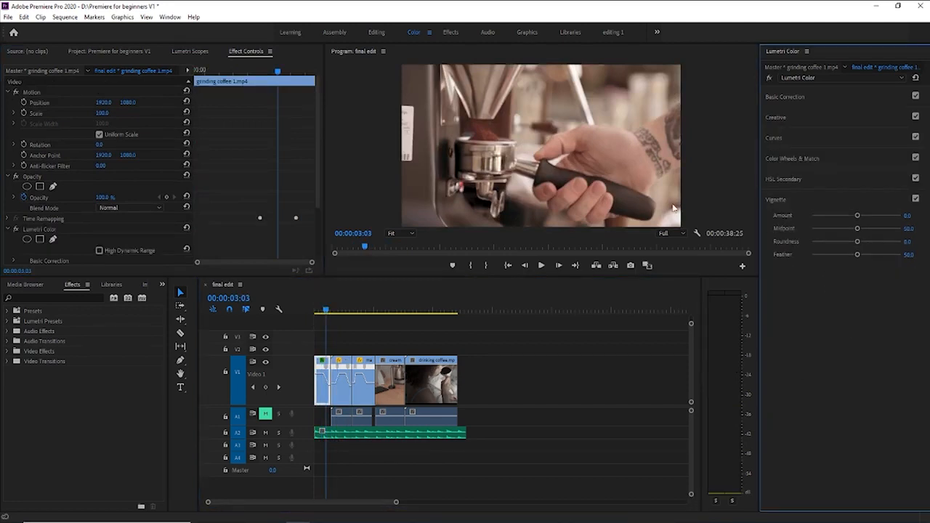
mouse_move(656, 45)
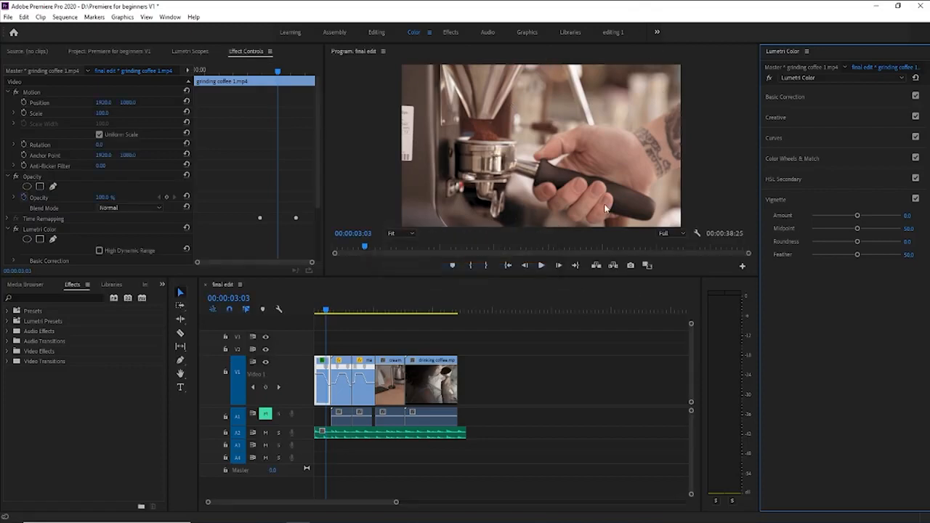
mouse_move(459, 214)
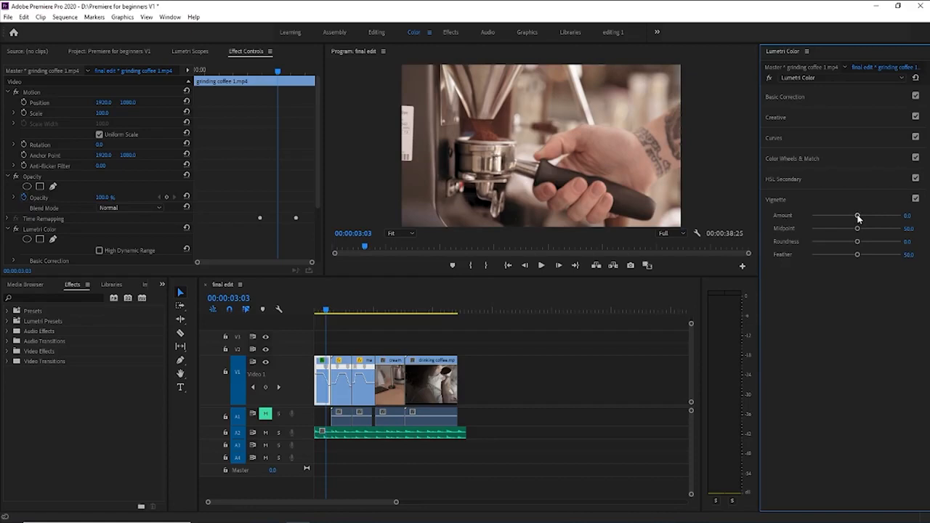
- Darken the clip's edges with the Vignette Amount and vary its Midpoint reach
drag(857, 215, 871, 215)
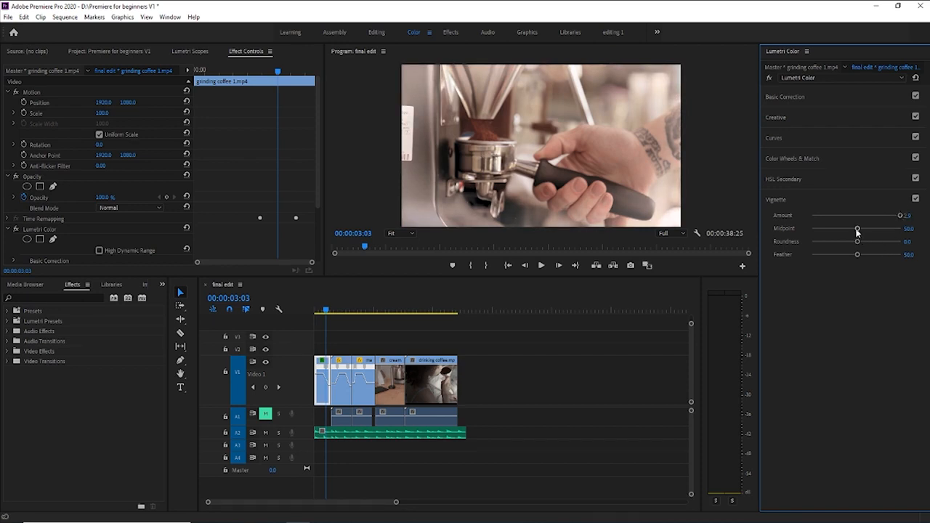
drag(857, 228, 869, 228)
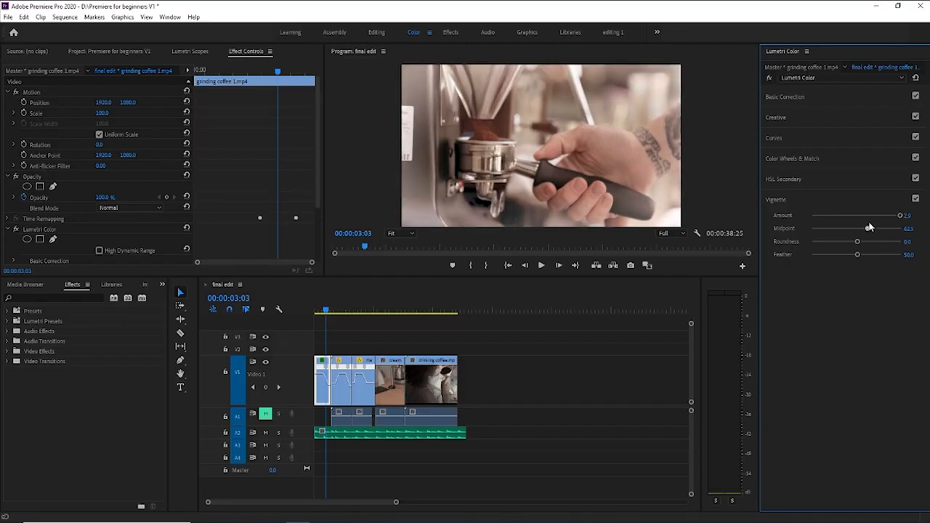
drag(857, 228, 875, 228)
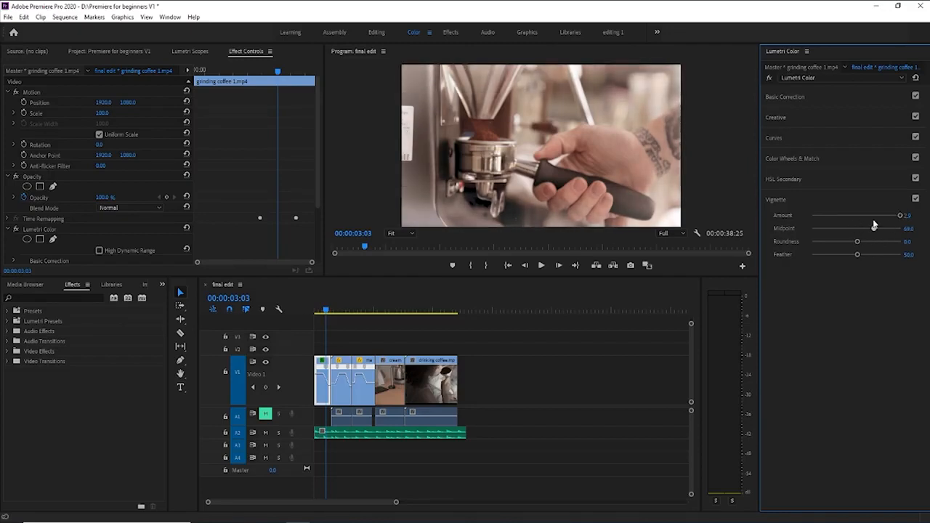
drag(872, 228, 860, 228)
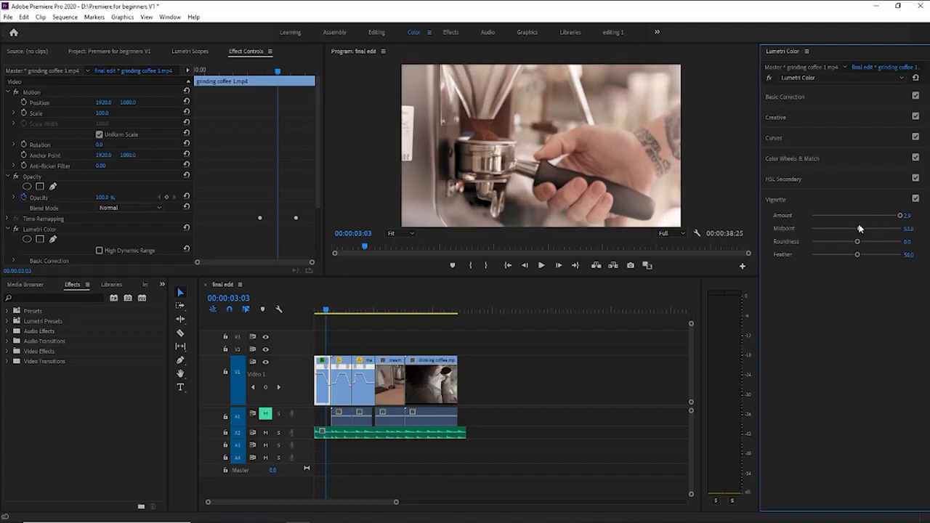
mouse_move(928, 209)
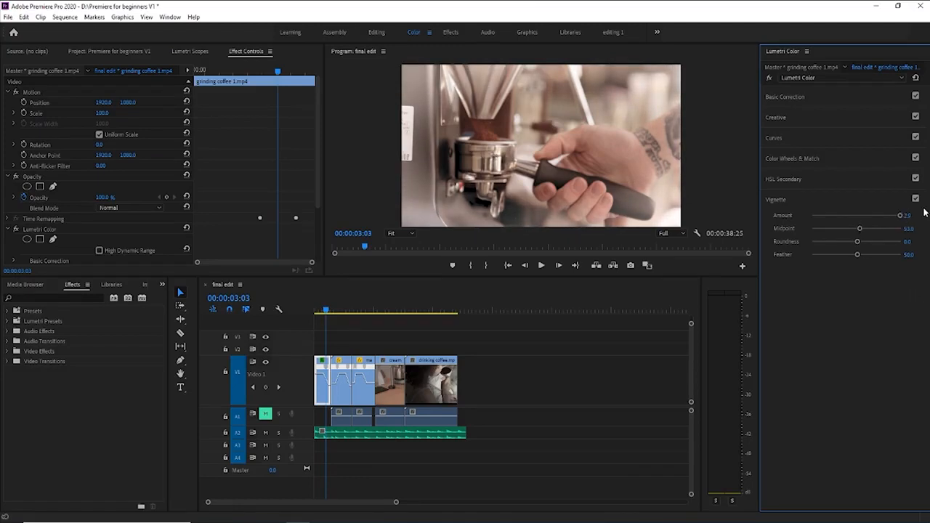
- Try stronger and weaker vignette amounts, then switch the Vignette section off
drag(899, 215, 892, 215)
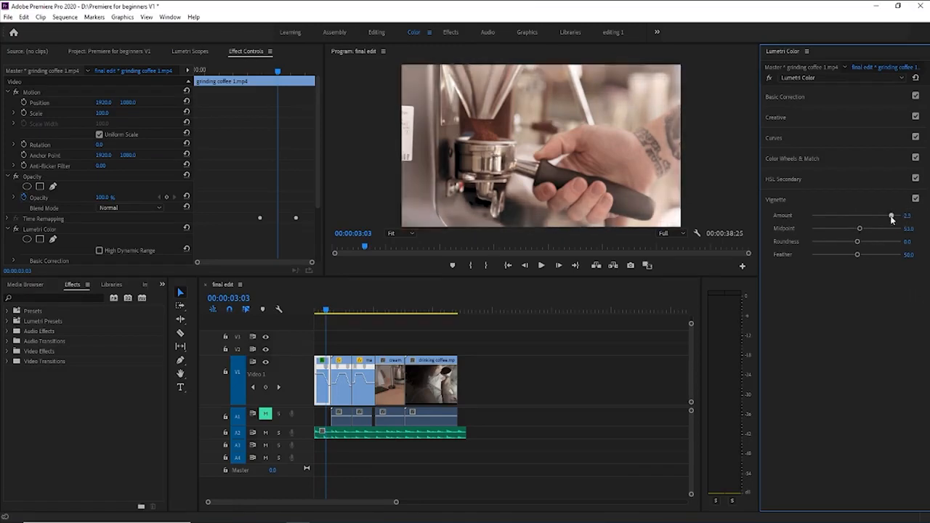
drag(891, 215, 868, 215)
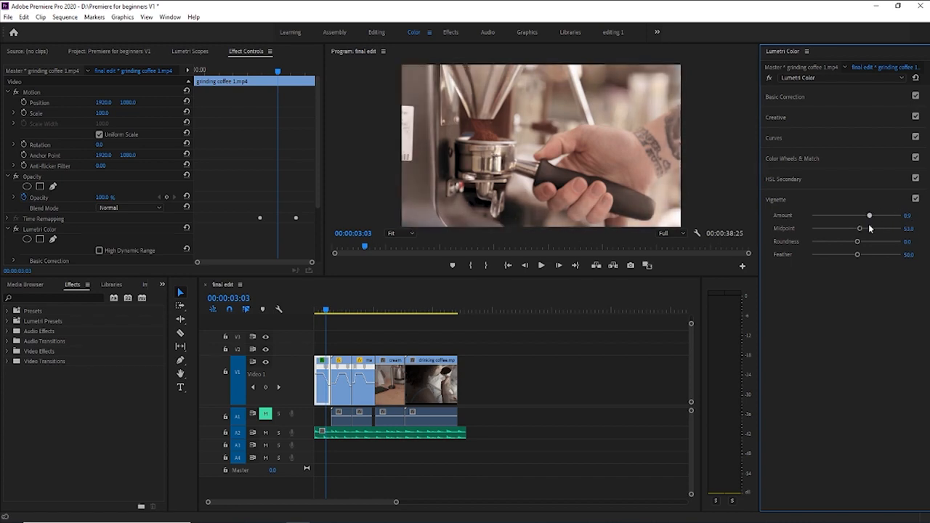
drag(869, 215, 843, 215)
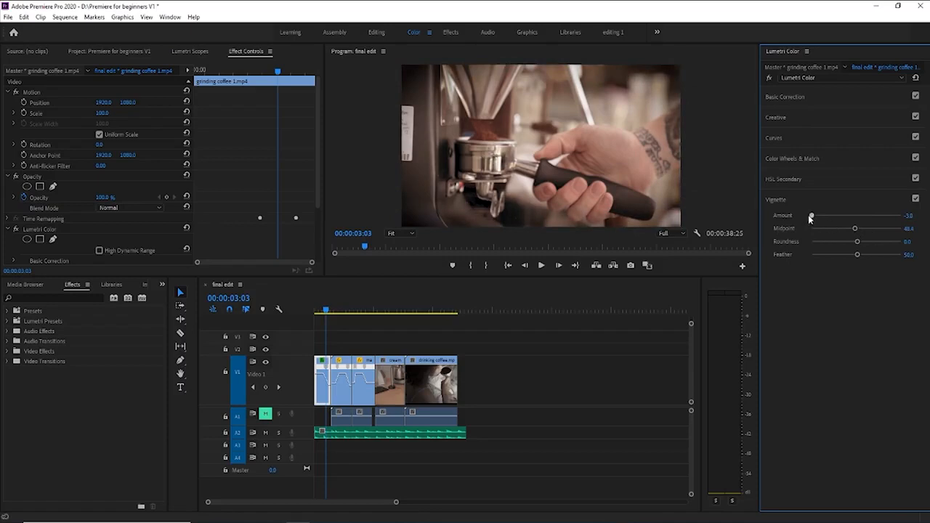
drag(811, 215, 820, 215)
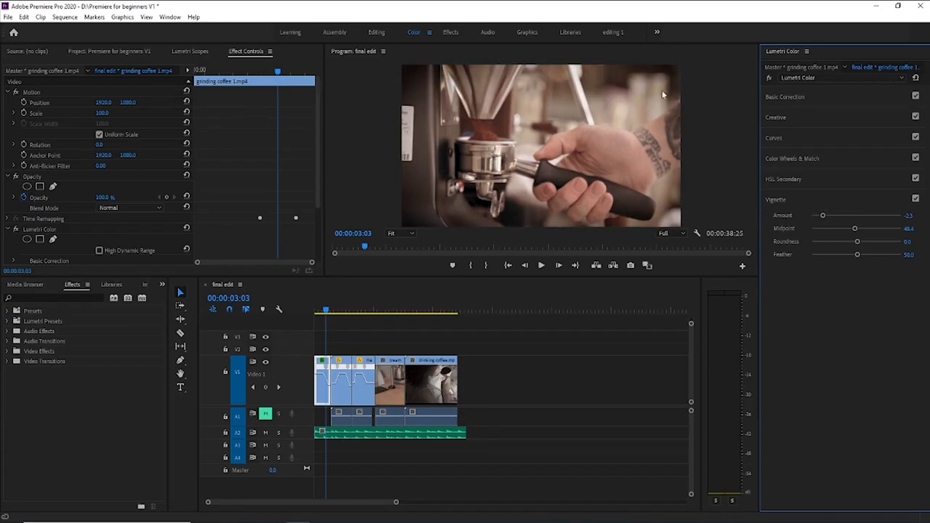
mouse_move(825, 218)
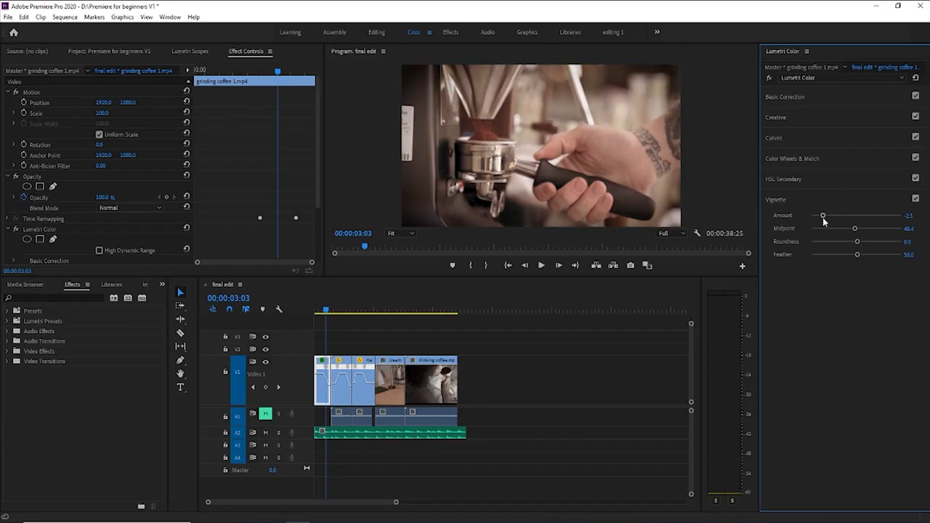
drag(822, 215, 854, 215)
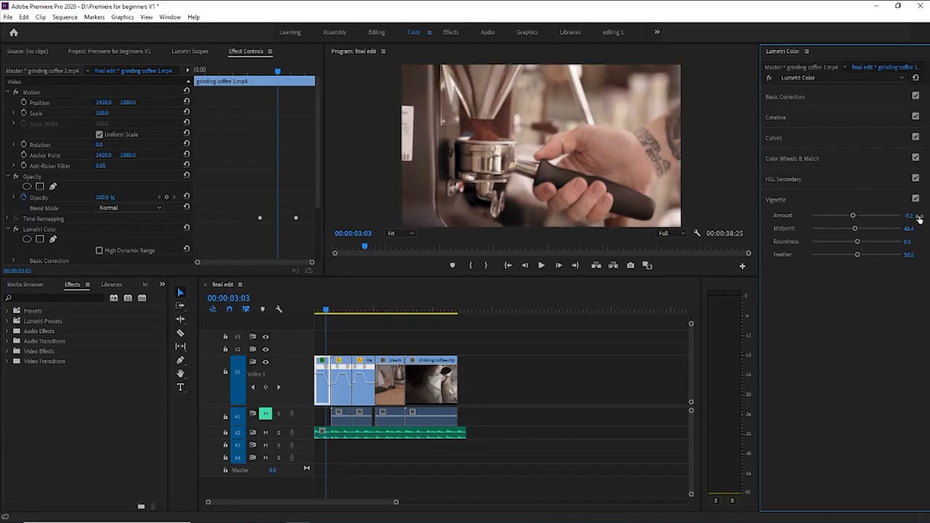
click(915, 198)
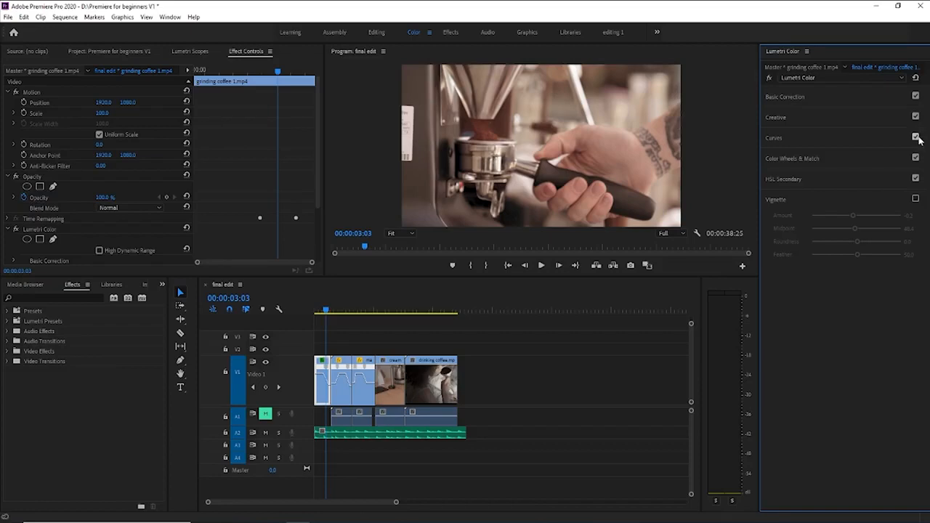
- Move the playhead to around 00:00:05:38 on the darker second grinding-coffee clip
click(913, 137)
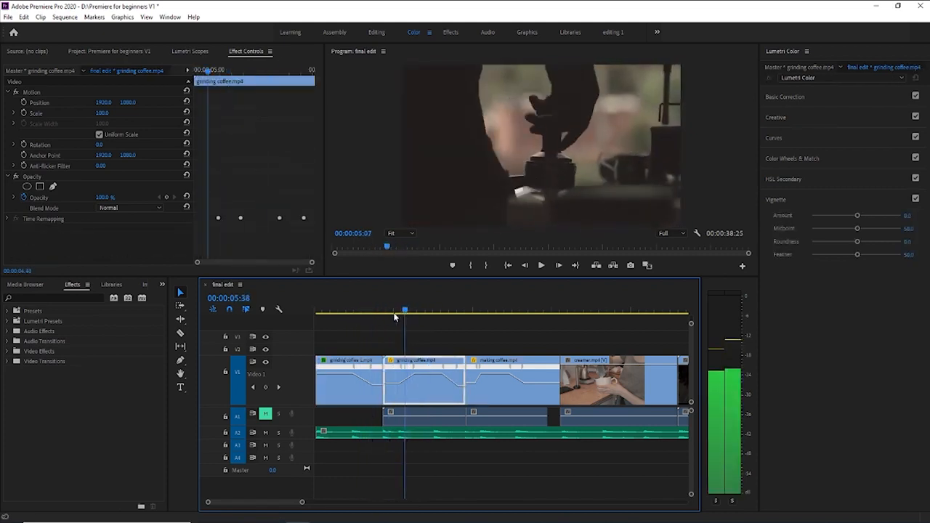
- Select the making coffee clip and switch Lumetri from Creative to Basic Correction
click(461, 310)
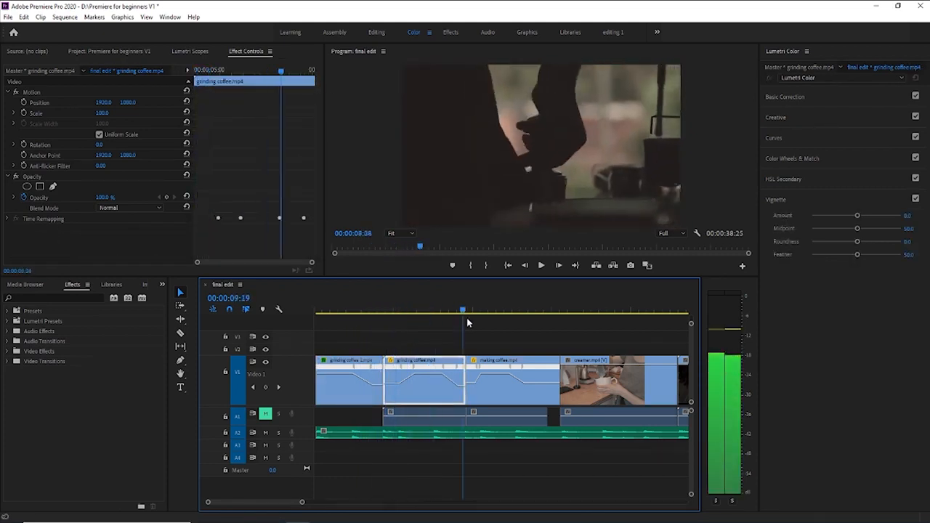
click(494, 400)
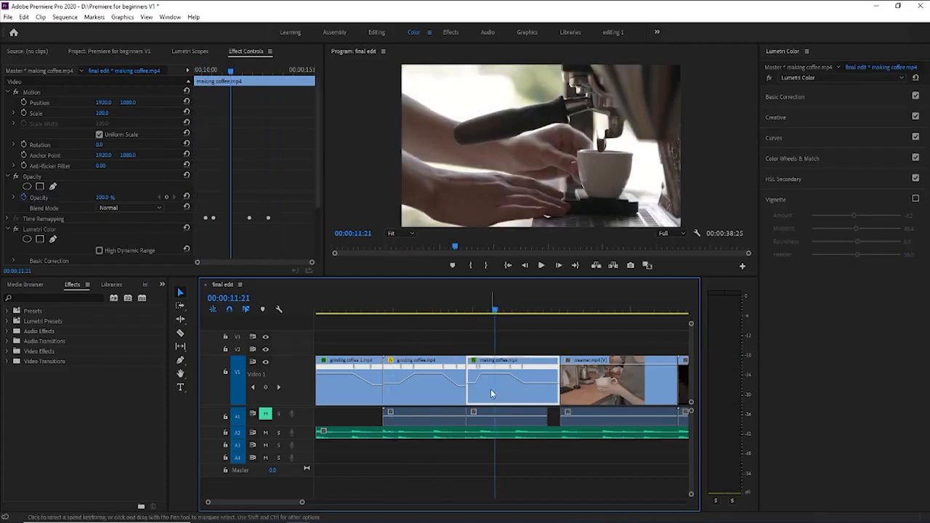
click(776, 116)
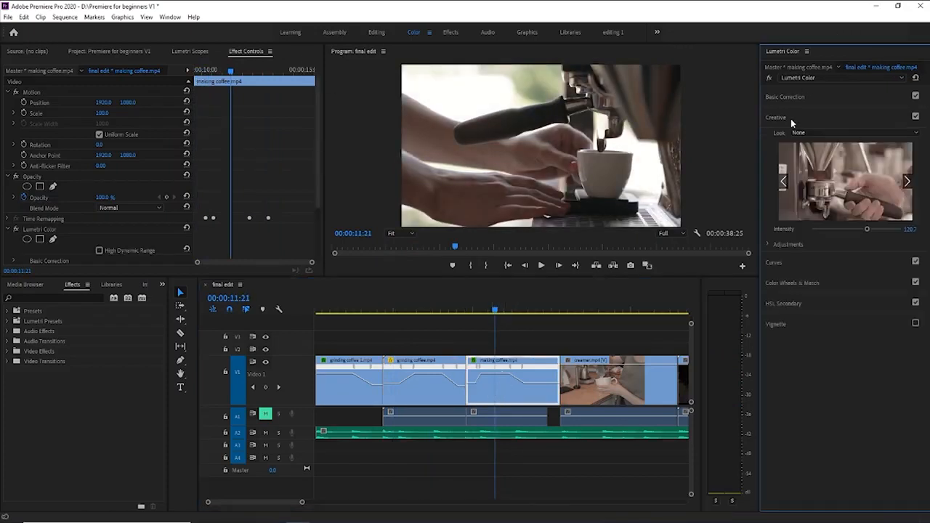
click(784, 96)
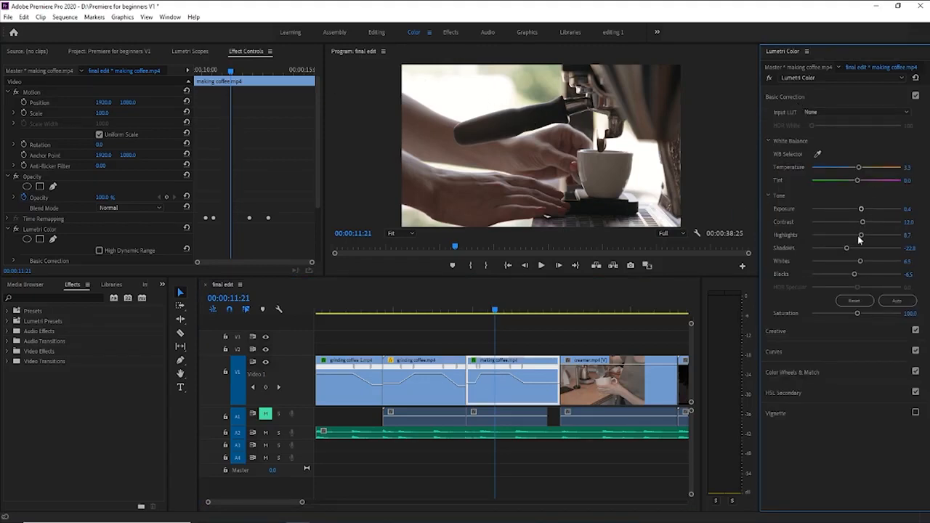
- Adjust the making coffee clip's Exposure, Highlights, Whites and Blacks sliders
drag(860, 235, 811, 236)
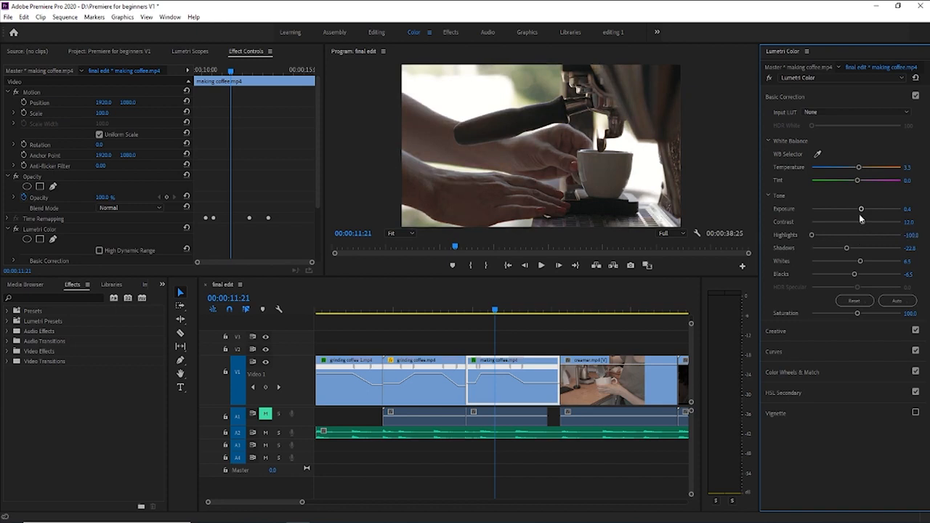
drag(860, 209, 871, 209)
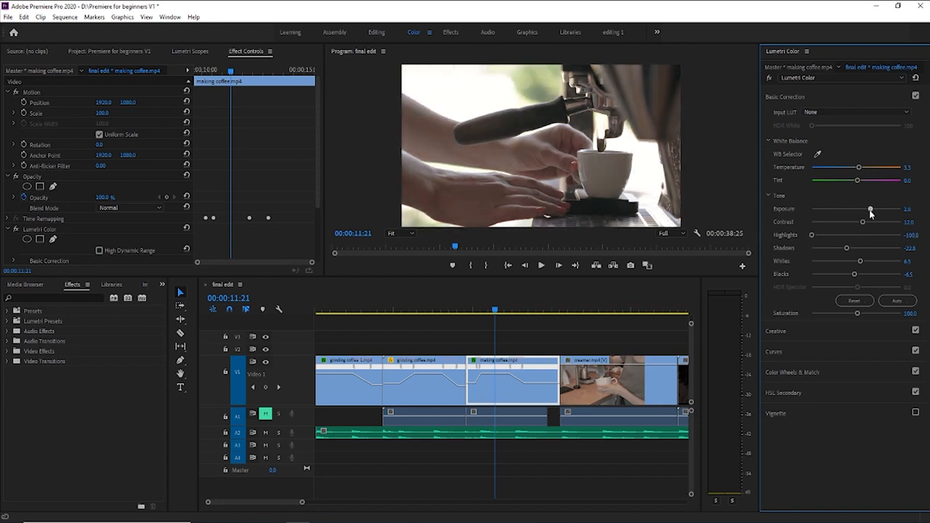
drag(860, 260, 840, 260)
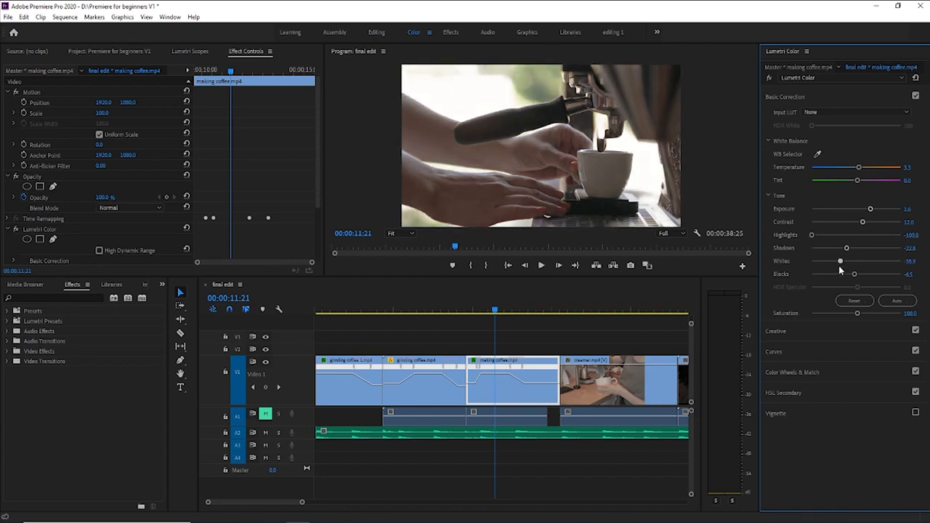
drag(811, 234, 817, 233)
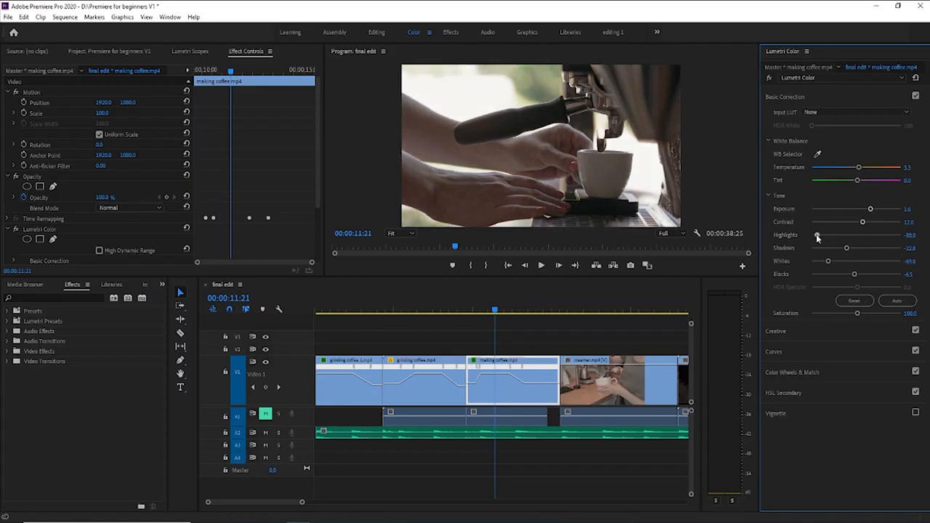
drag(816, 235, 835, 235)
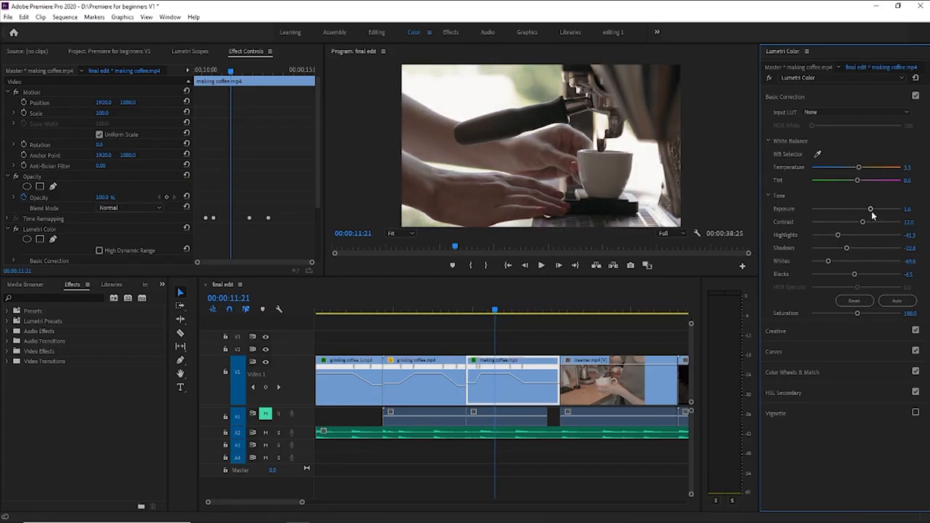
drag(870, 209, 871, 209)
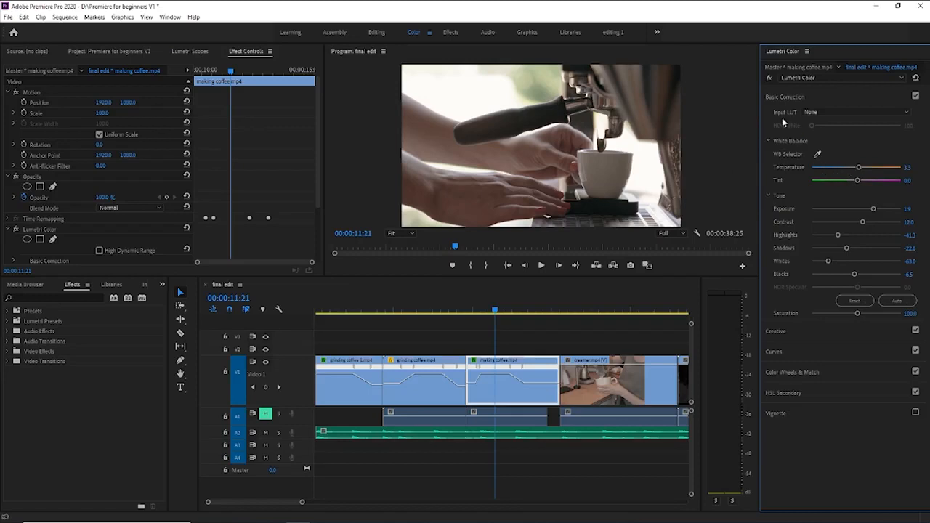
- Try a Temperature shift, reset it, and return the playhead to the dark grinding clip
click(913, 96)
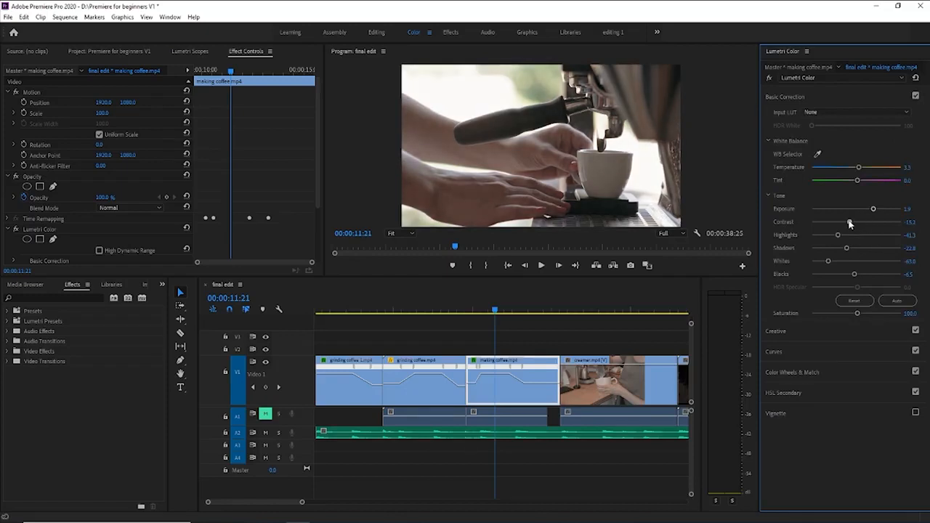
click(912, 96)
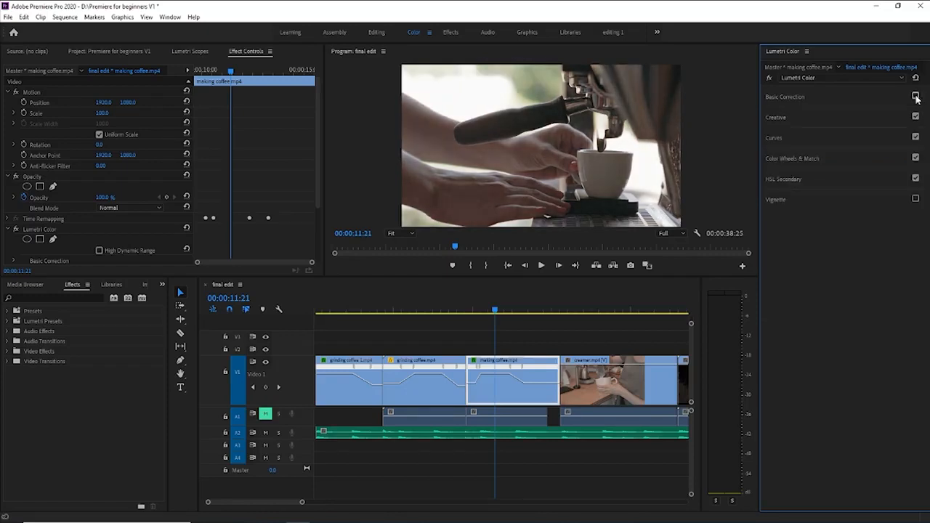
click(911, 95)
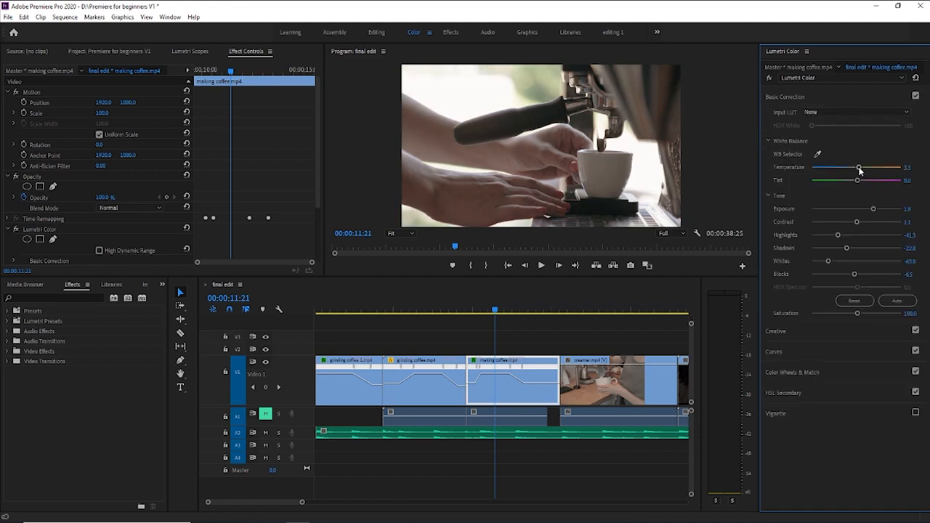
drag(857, 167, 860, 167)
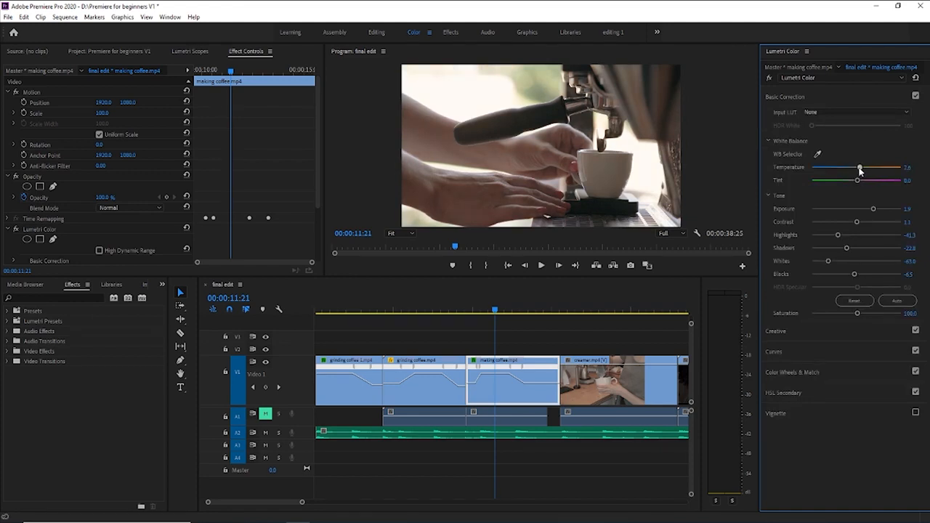
double_click(904, 167)
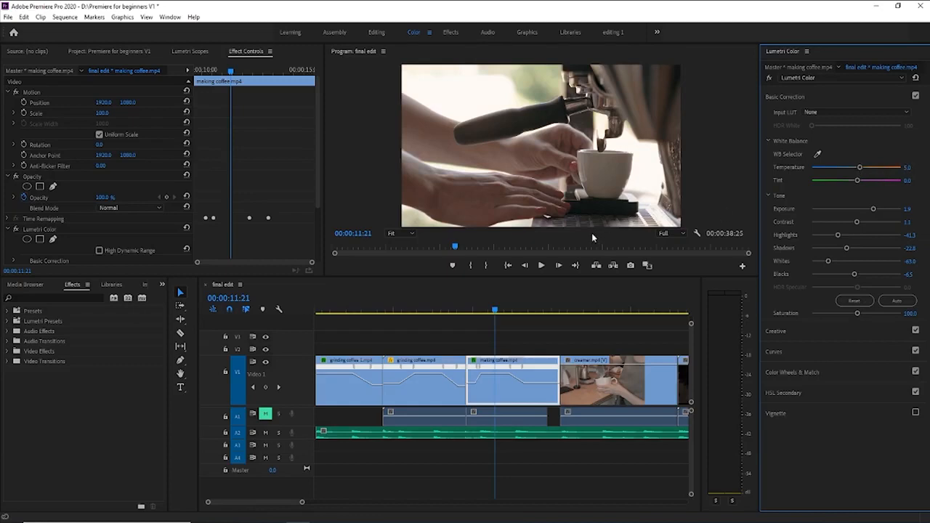
mouse_move(583, 256)
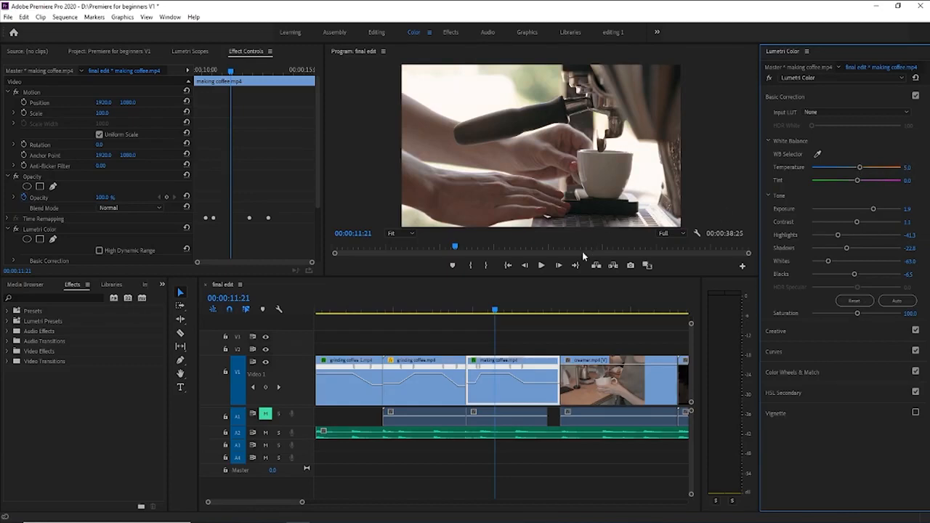
mouse_move(279, 239)
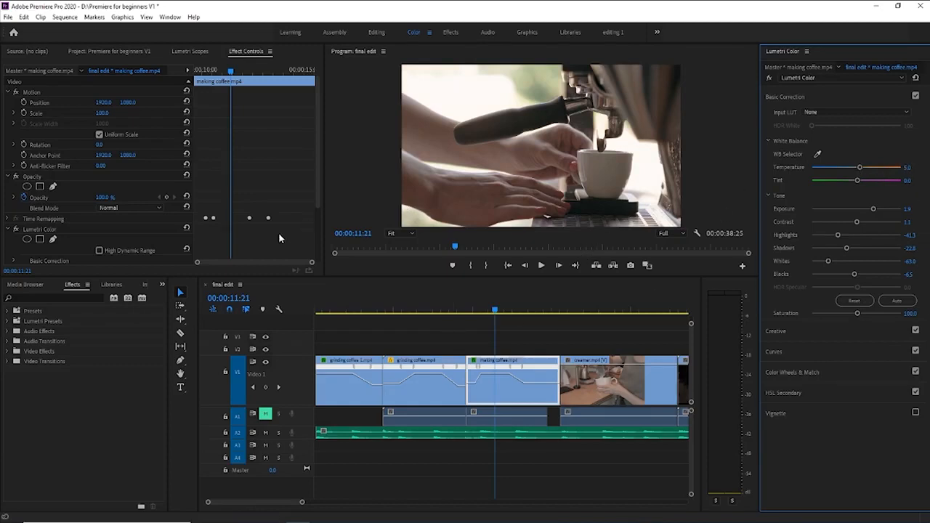
drag(494, 308, 459, 308)
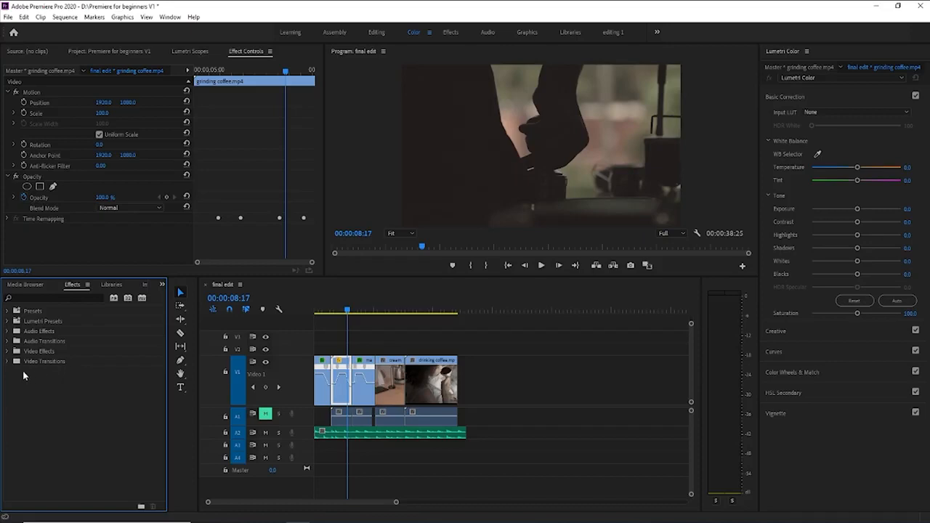
mouse_move(6, 369)
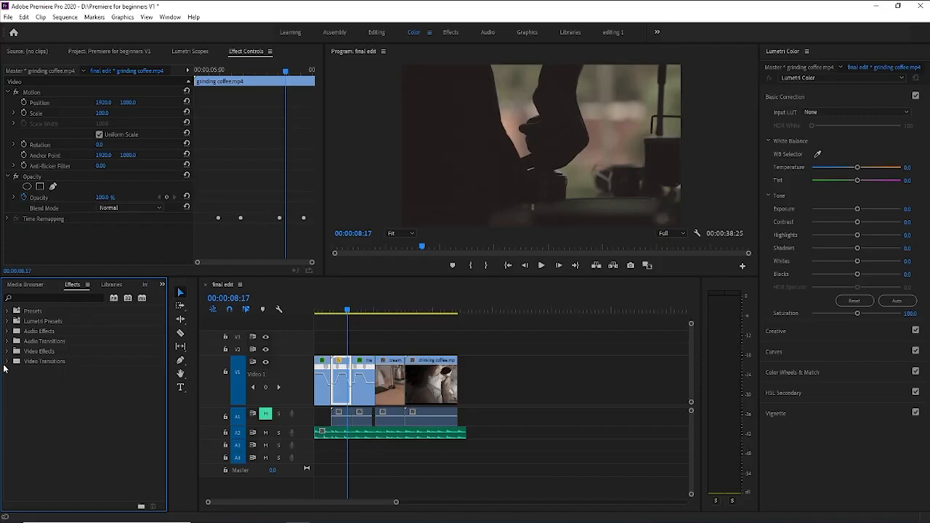
- Expand Video Transitions, peek into Presets, then list the Dissolve transitions
click(8, 361)
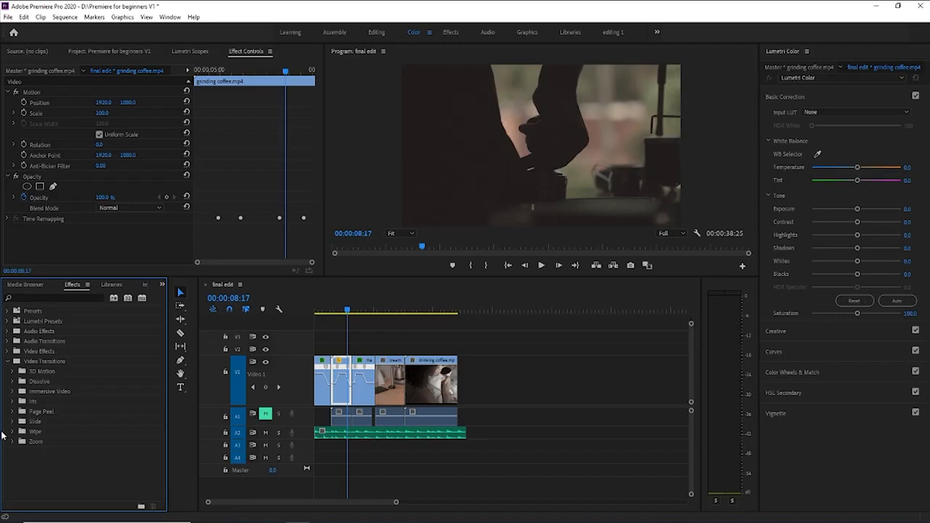
click(7, 307)
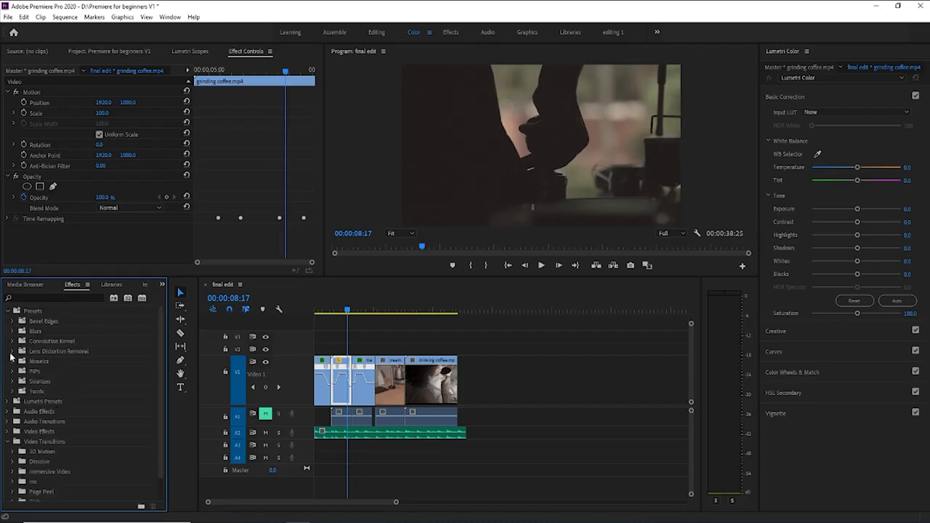
click(15, 340)
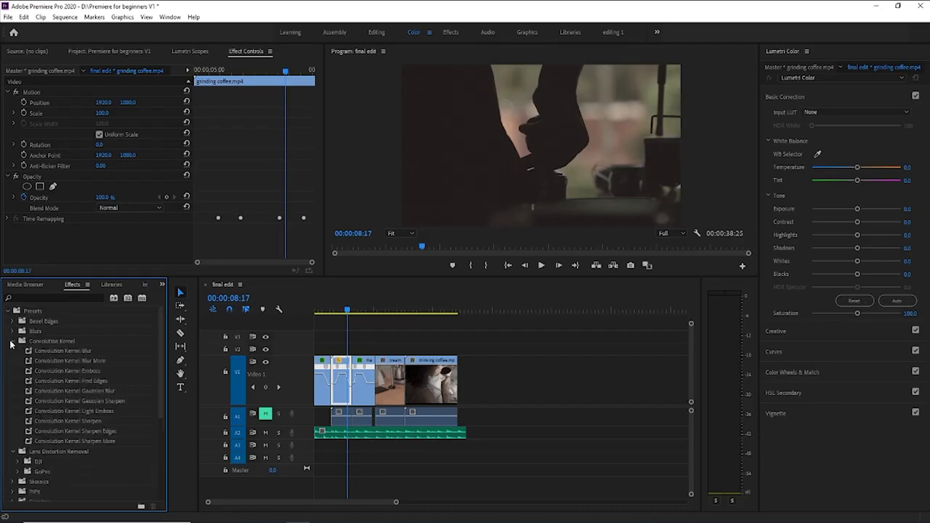
click(12, 340)
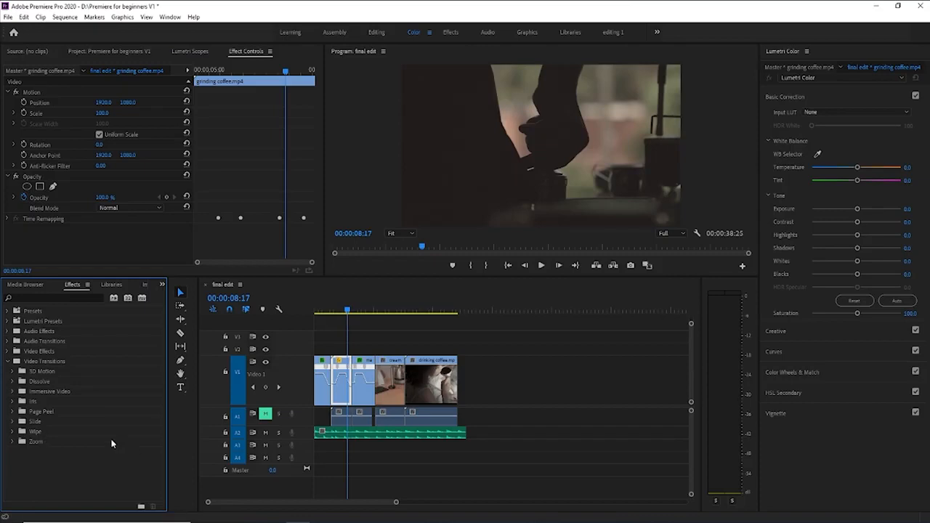
mouse_move(26, 378)
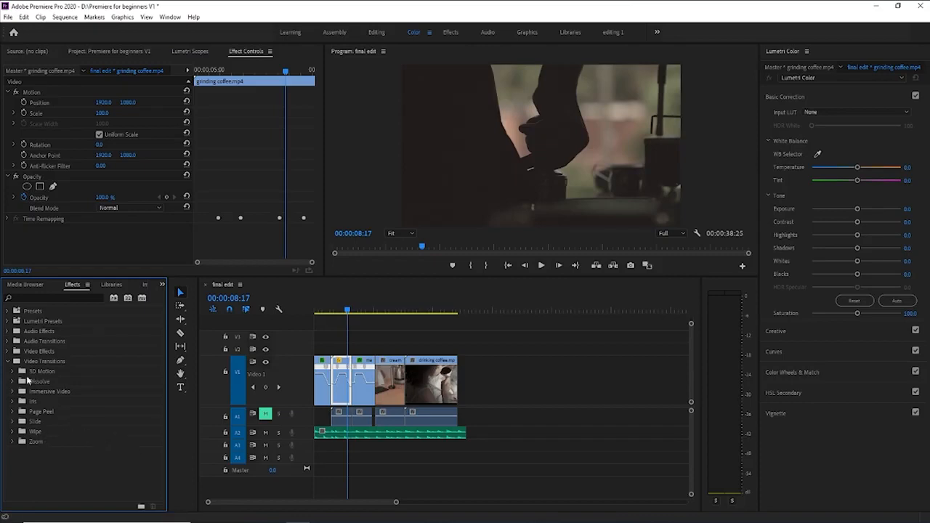
mouse_move(15, 381)
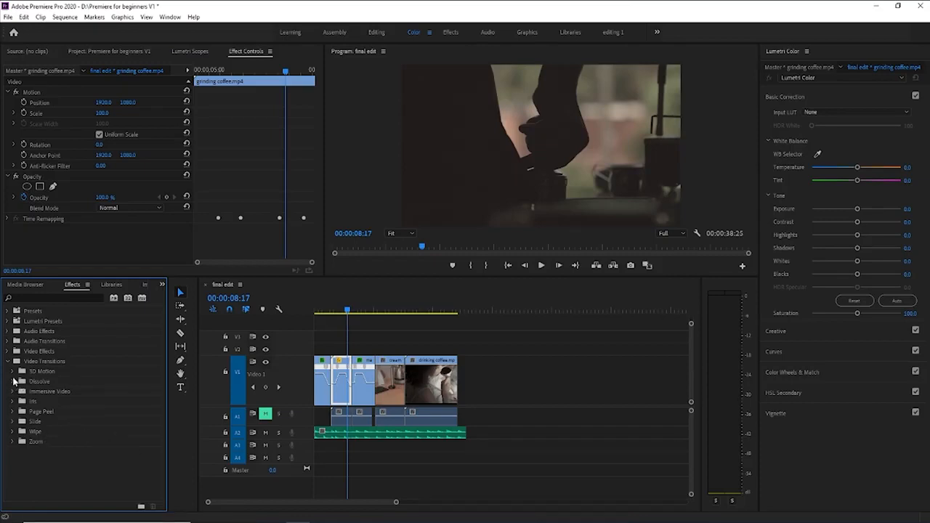
click(14, 378)
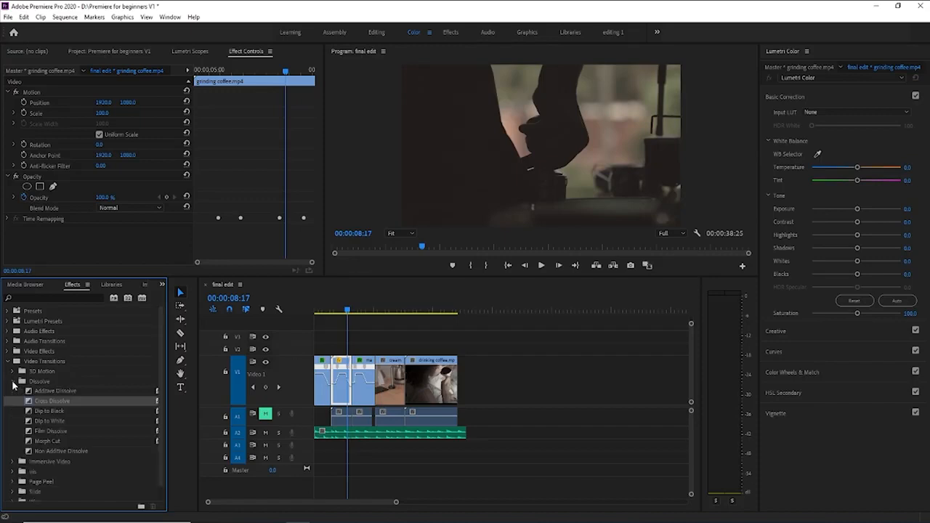
mouse_move(53, 404)
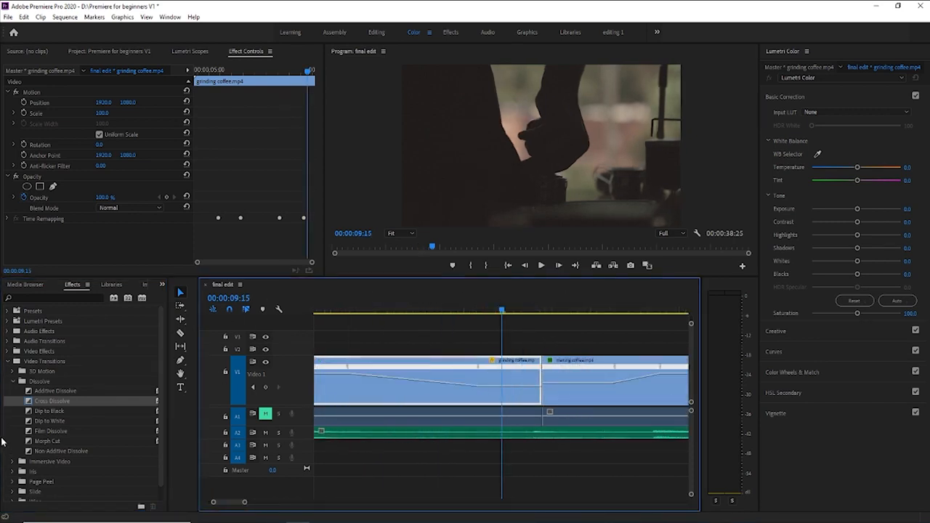
- Drop a Cross Dissolve between the grinding and making coffee clips and check its position
drag(53, 401, 547, 377)
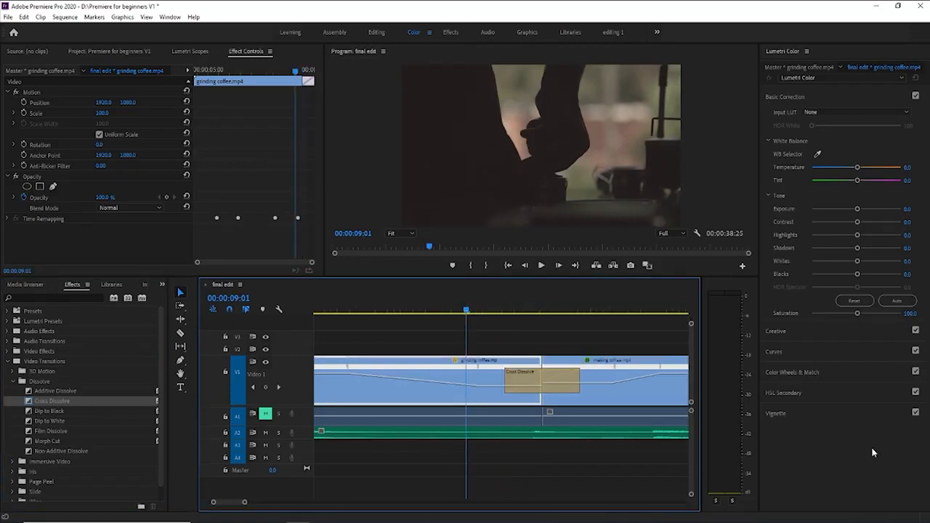
click(540, 265)
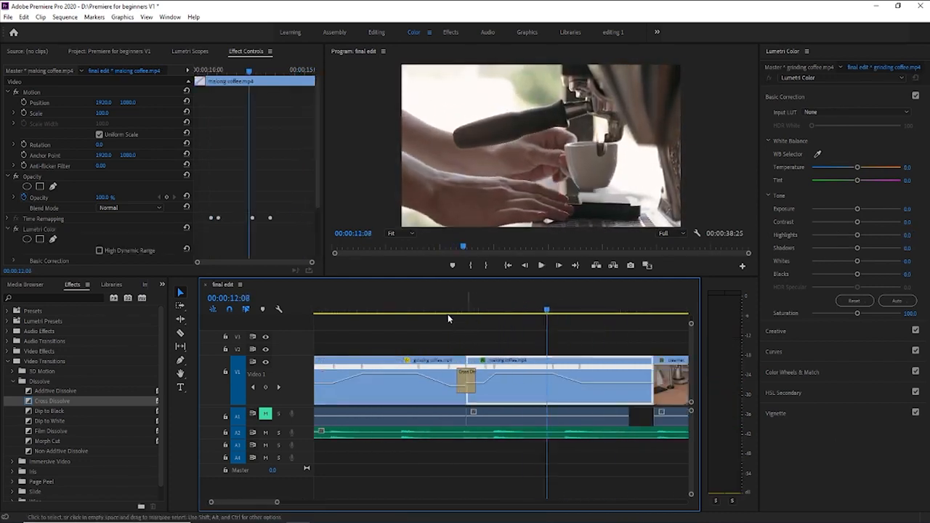
click(447, 320)
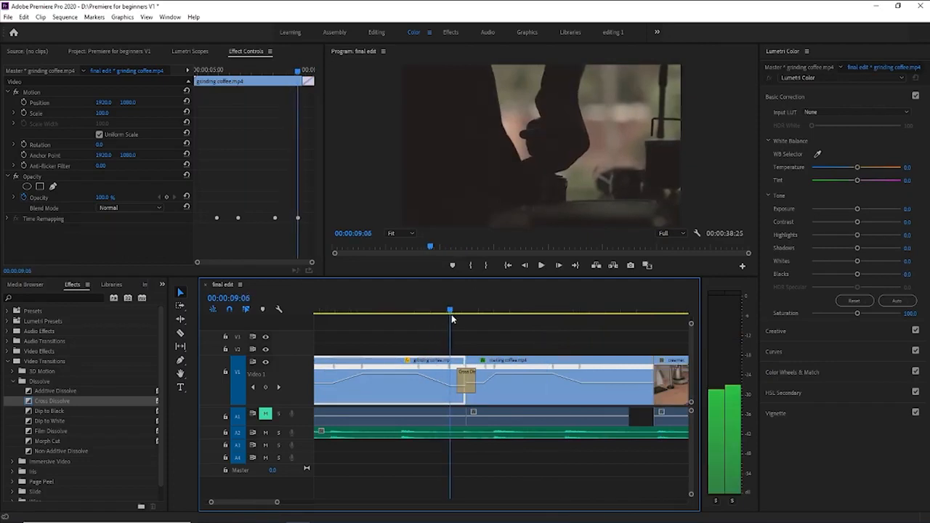
click(489, 311)
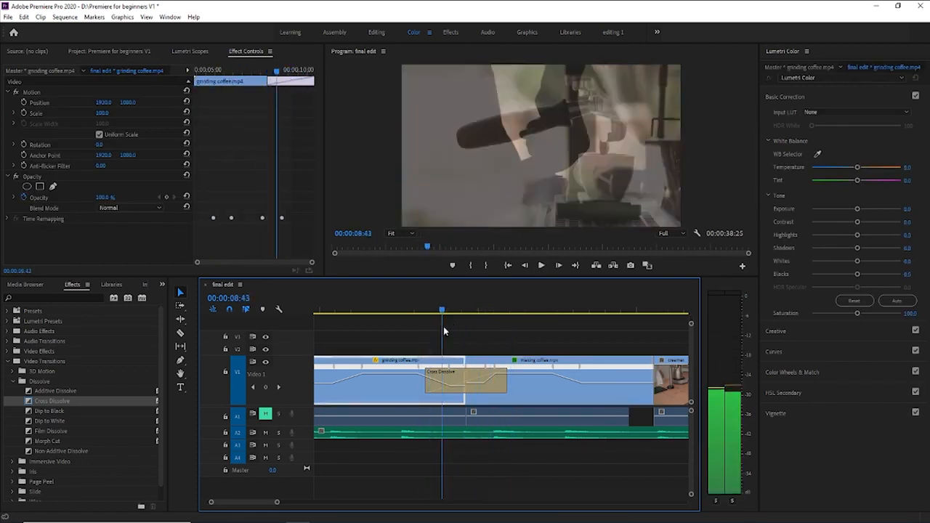
- Inspect both clips' settings and scrub through the dissolve to preview the blend
click(500, 311)
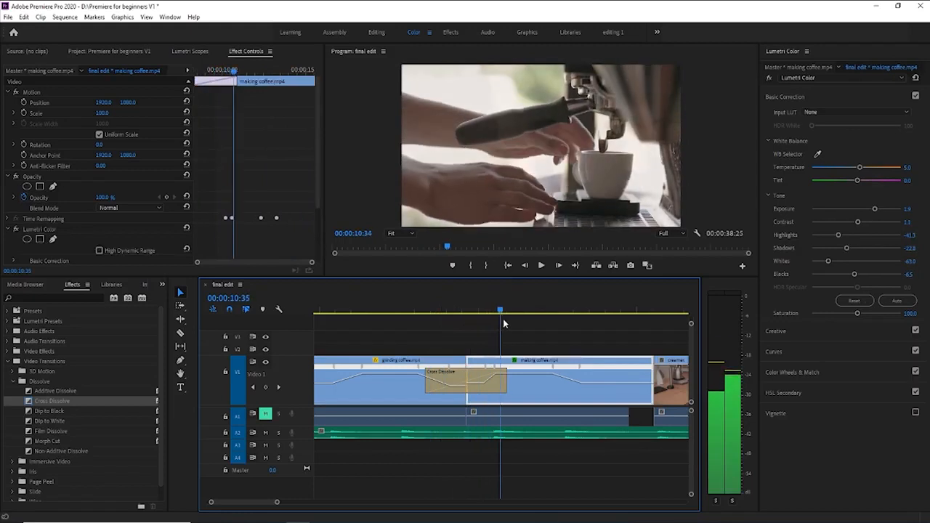
click(462, 308)
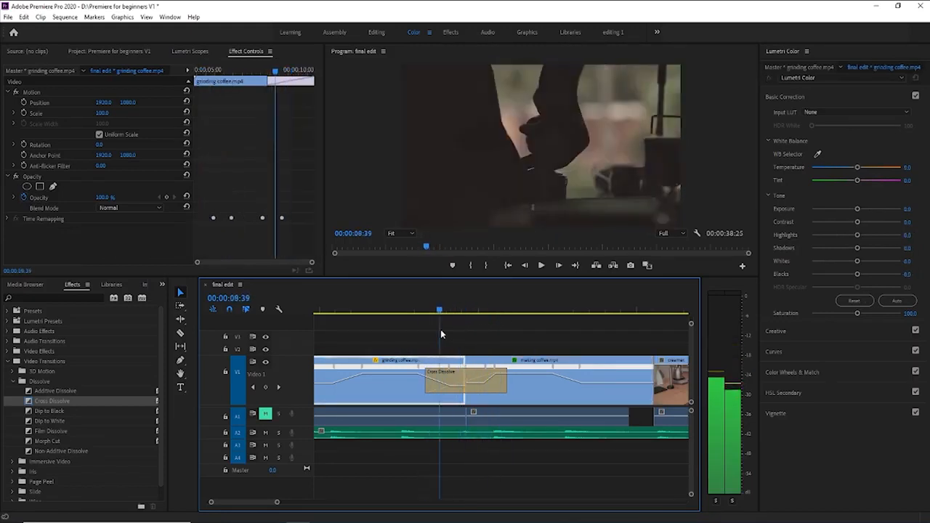
click(461, 310)
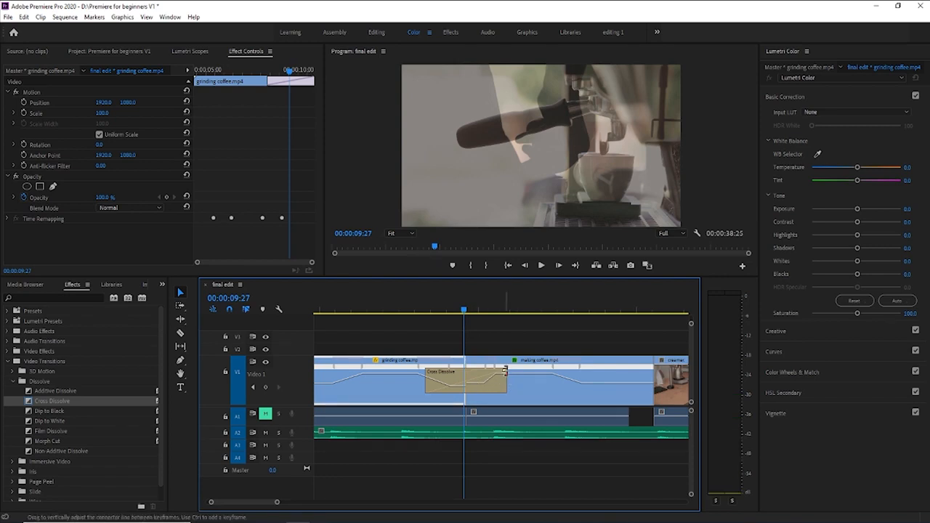
drag(465, 378, 477, 378)
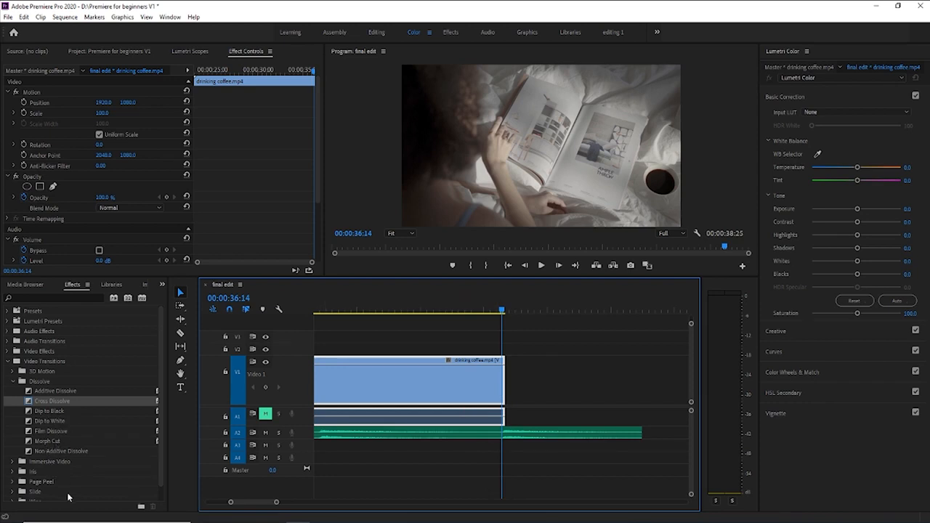
- Search 'dip', add Dip to Black at the drinking coffee clip's end and view its settings
scroll(down, 3)
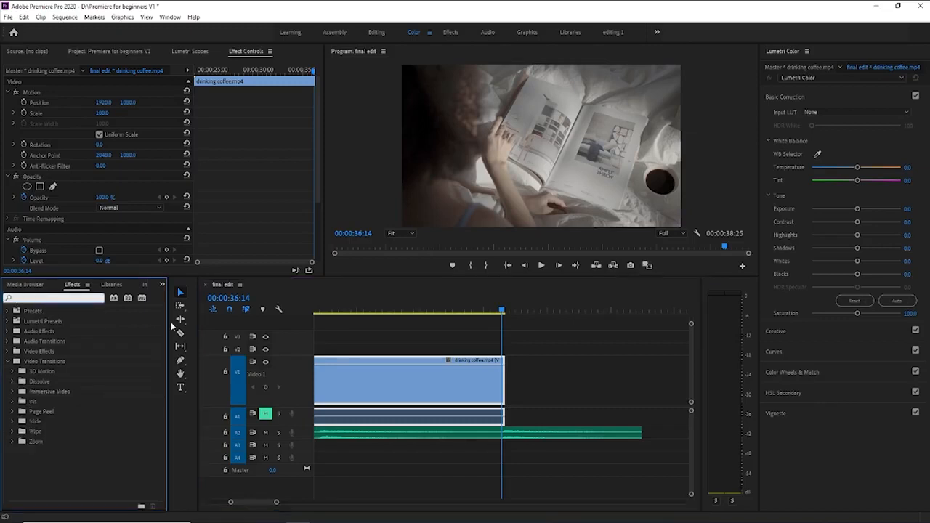
text(dip)
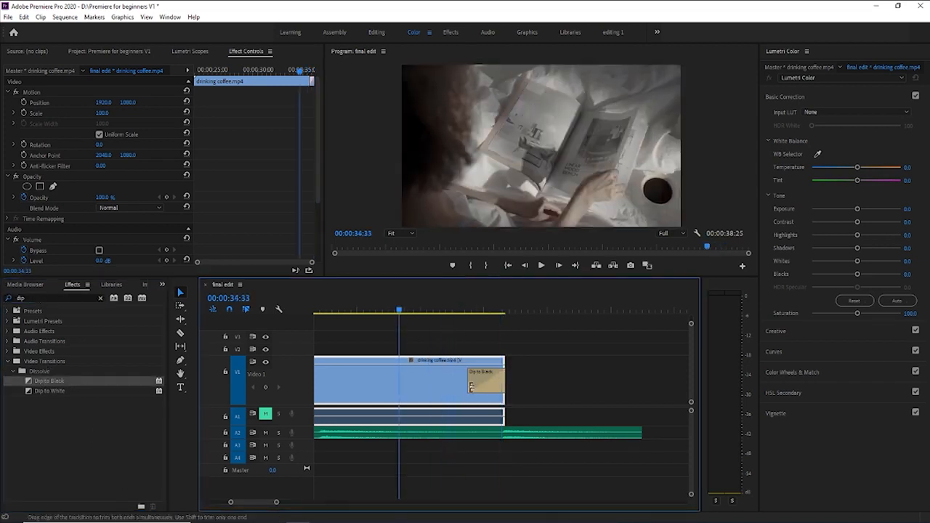
click(541, 266)
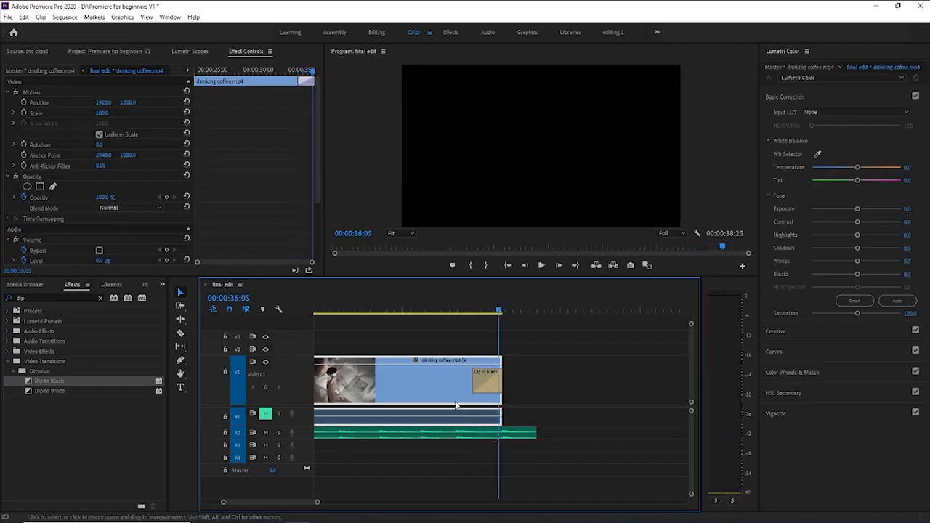
click(486, 380)
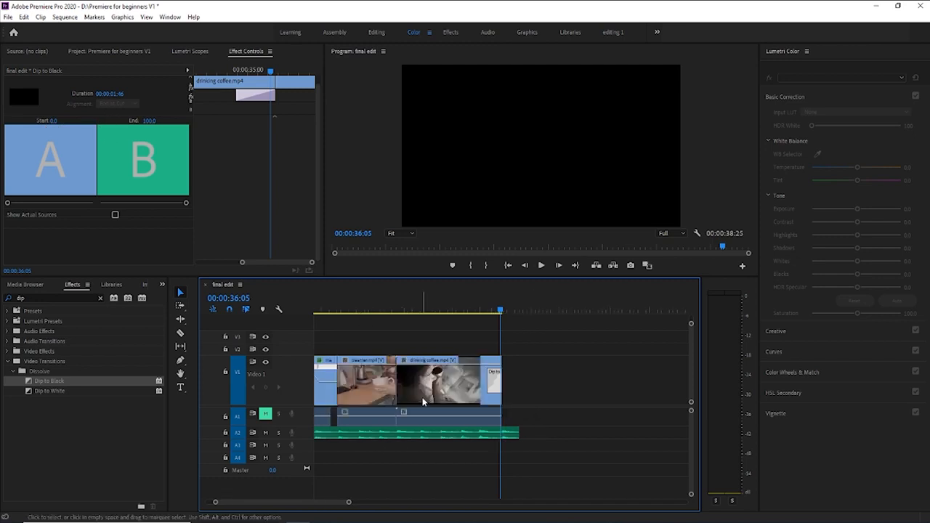
mouse_move(186, 181)
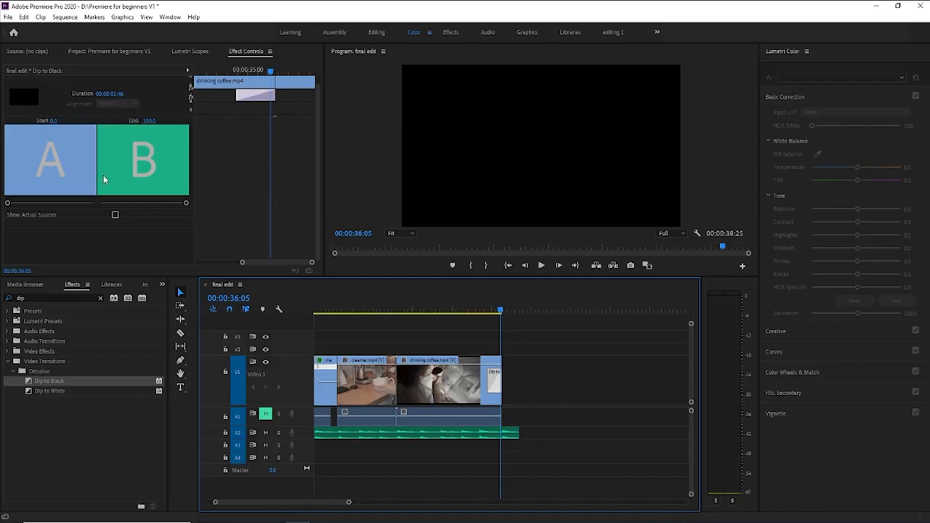
mouse_move(93, 152)
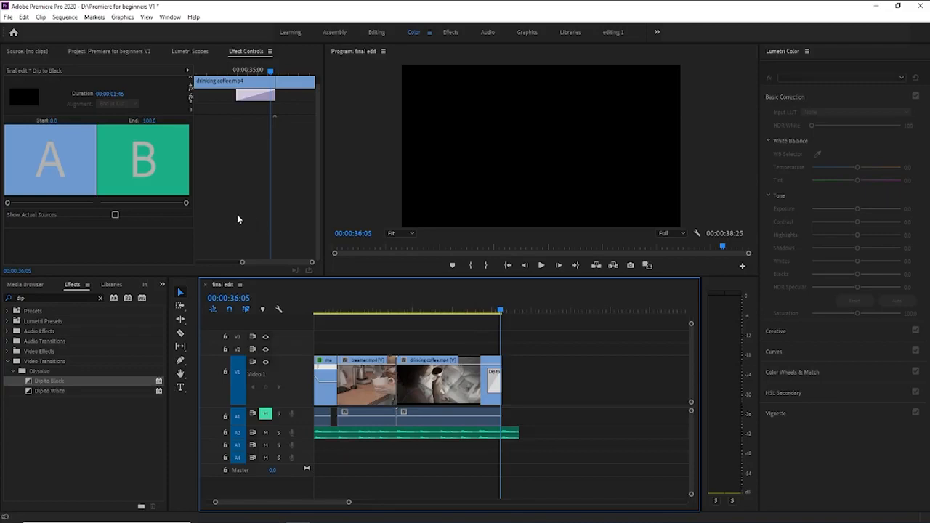
mouse_move(475, 305)
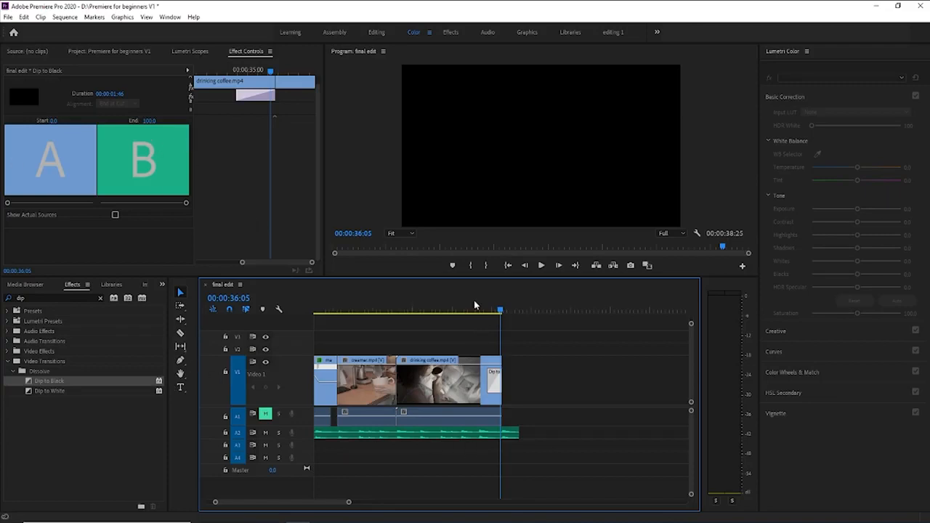
click(515, 392)
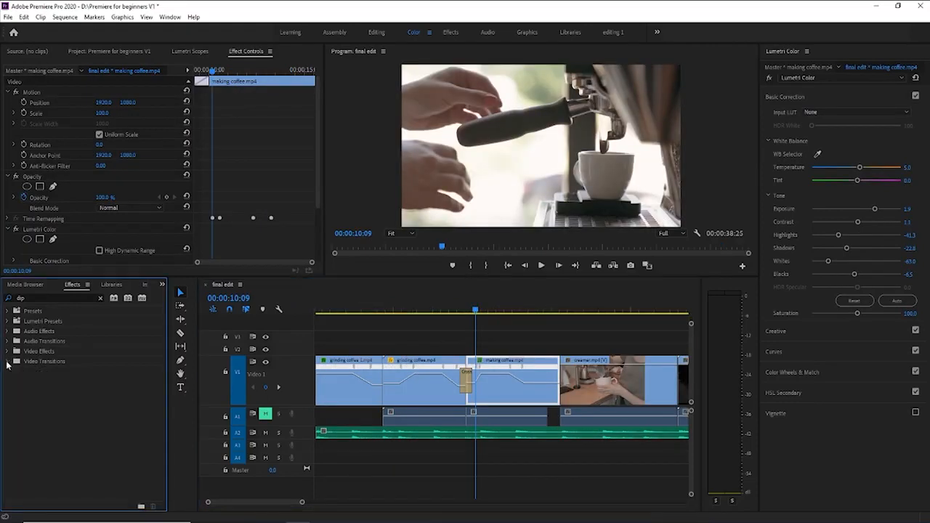
- Place a Film Dissolve from Video Transitions > Dissolve on the cut between the grinding coffee clips
click(13, 361)
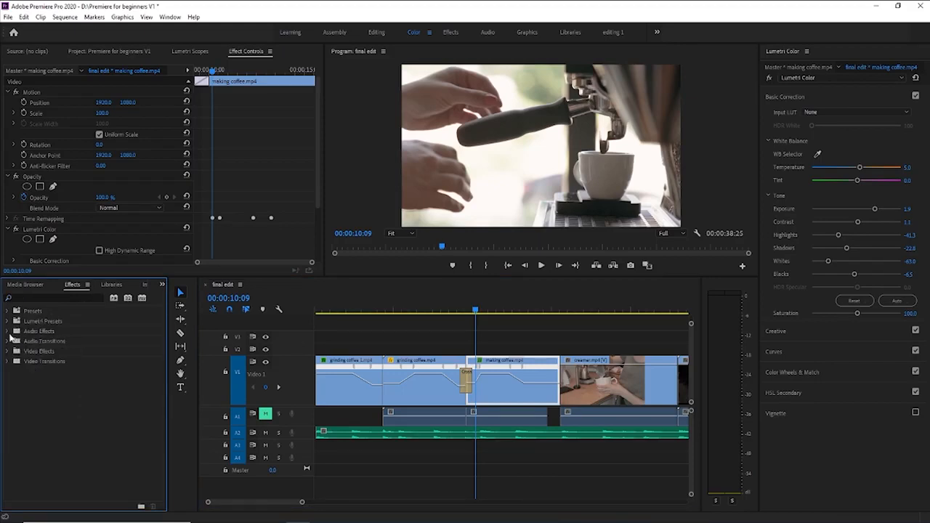
click(8, 360)
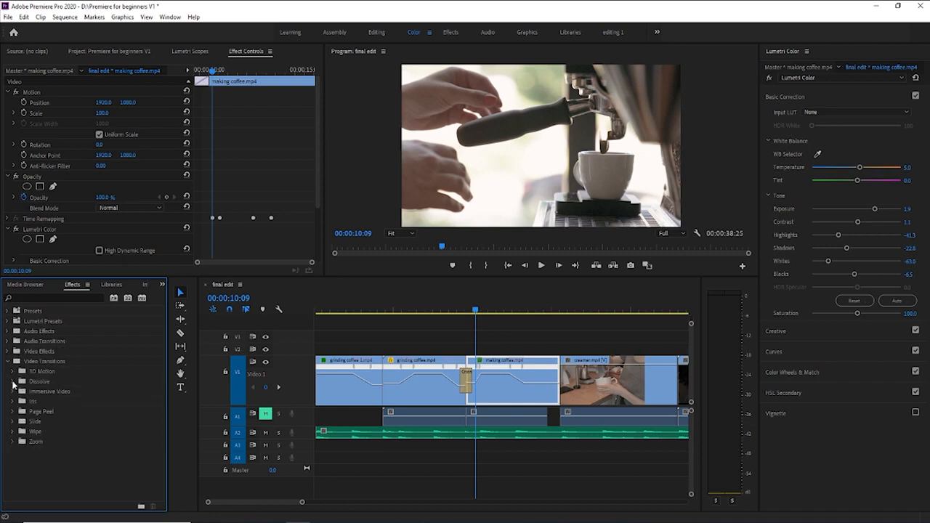
click(14, 379)
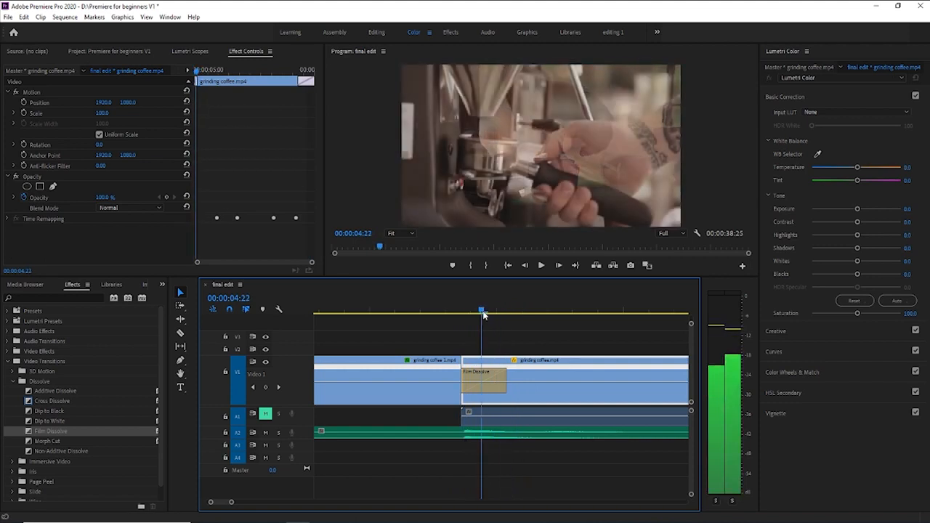
drag(480, 311, 472, 311)
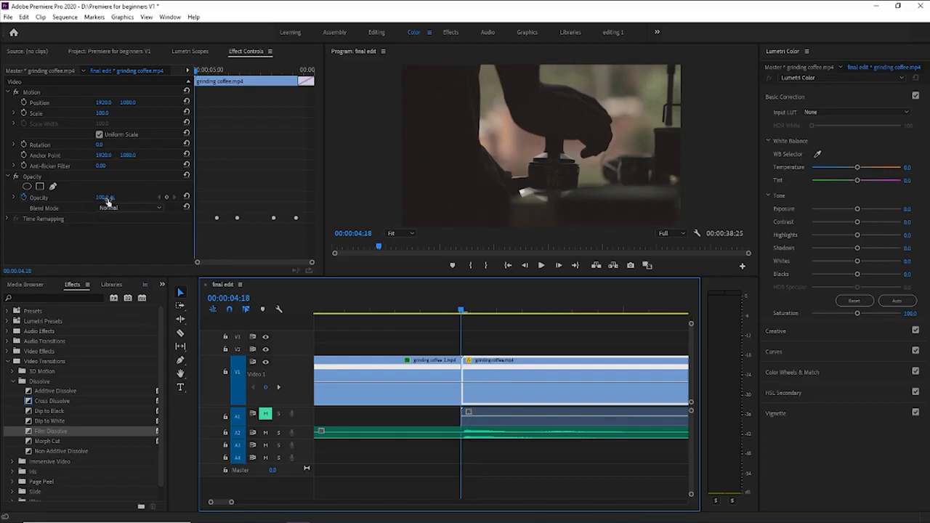
- Keyframe the grinding coffee clip's Opacity down to 0 so the preview goes black at the transition
text(10.0)
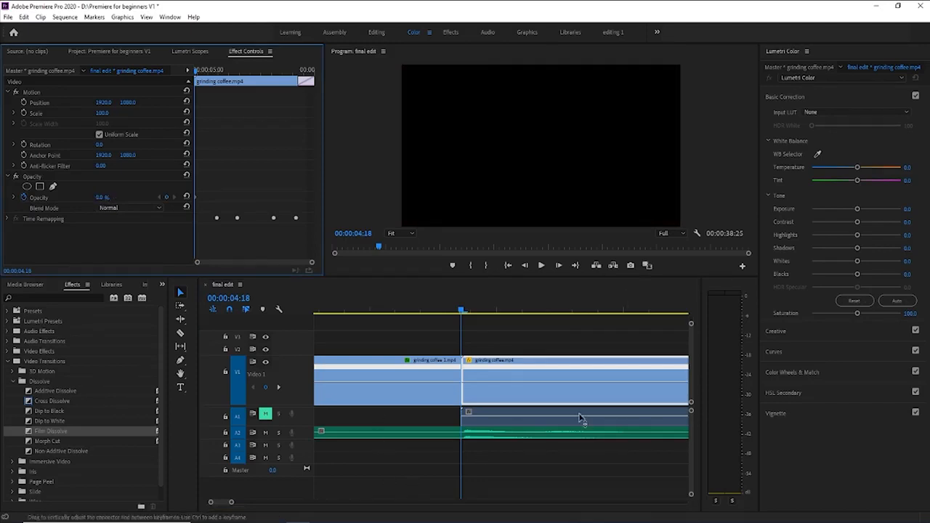
mouse_move(482, 300)
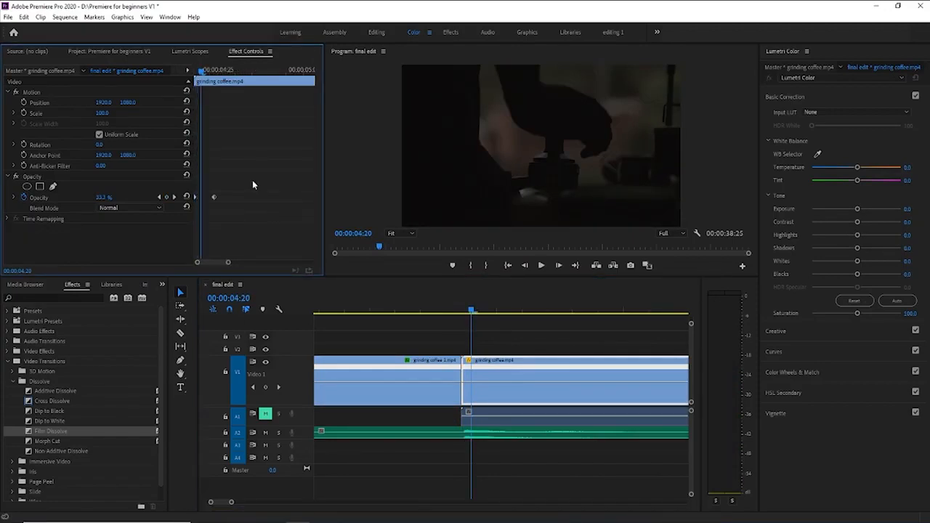
mouse_move(215, 242)
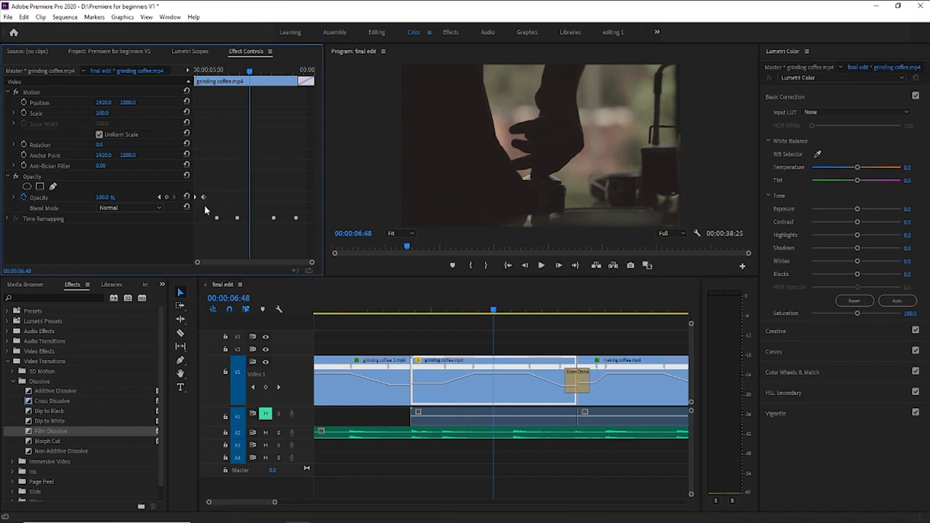
mouse_move(203, 197)
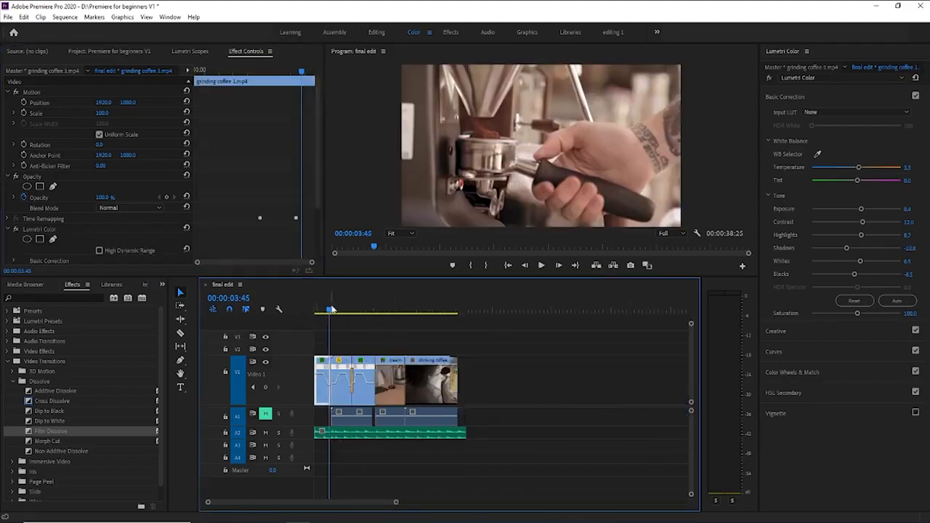
click(433, 308)
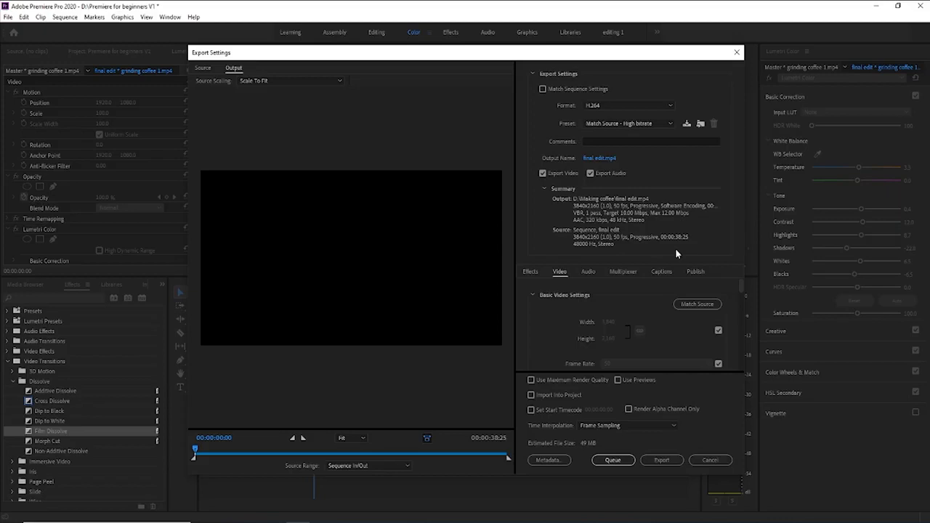
mouse_move(706, 504)
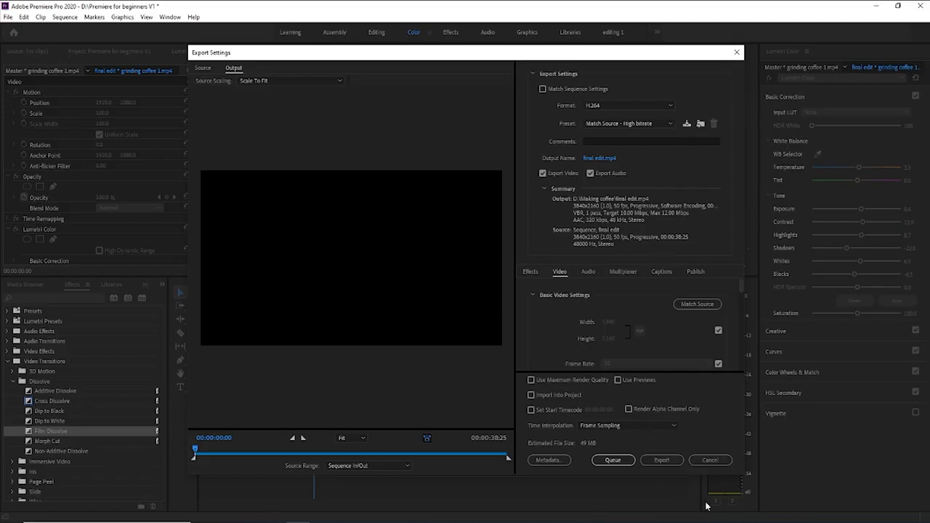